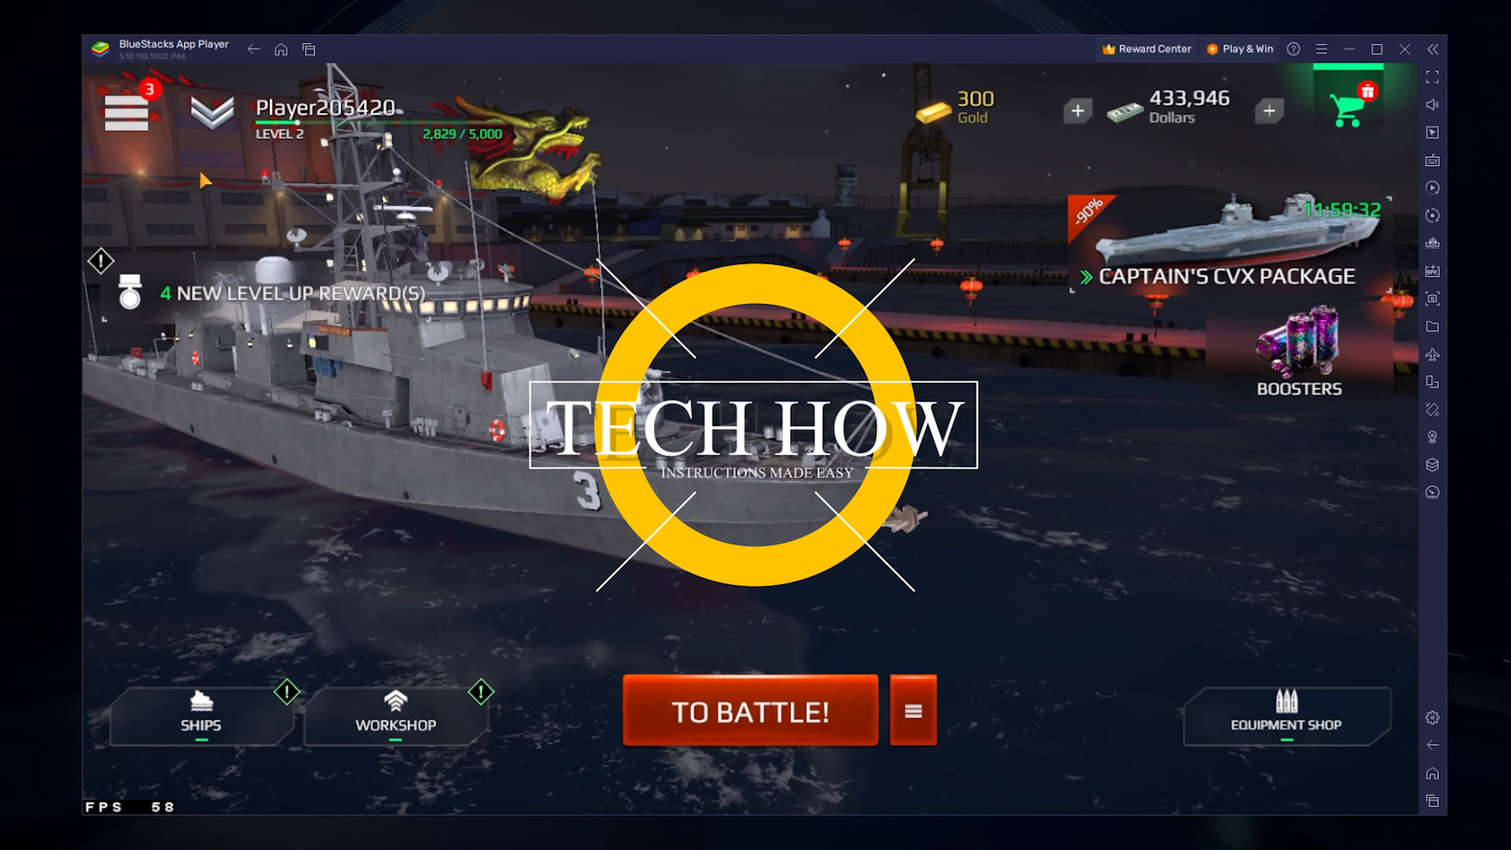
# Claim the 200-gold lunar new year inbox reward and confirm the notice with OK.
pyautogui.click(123, 112)
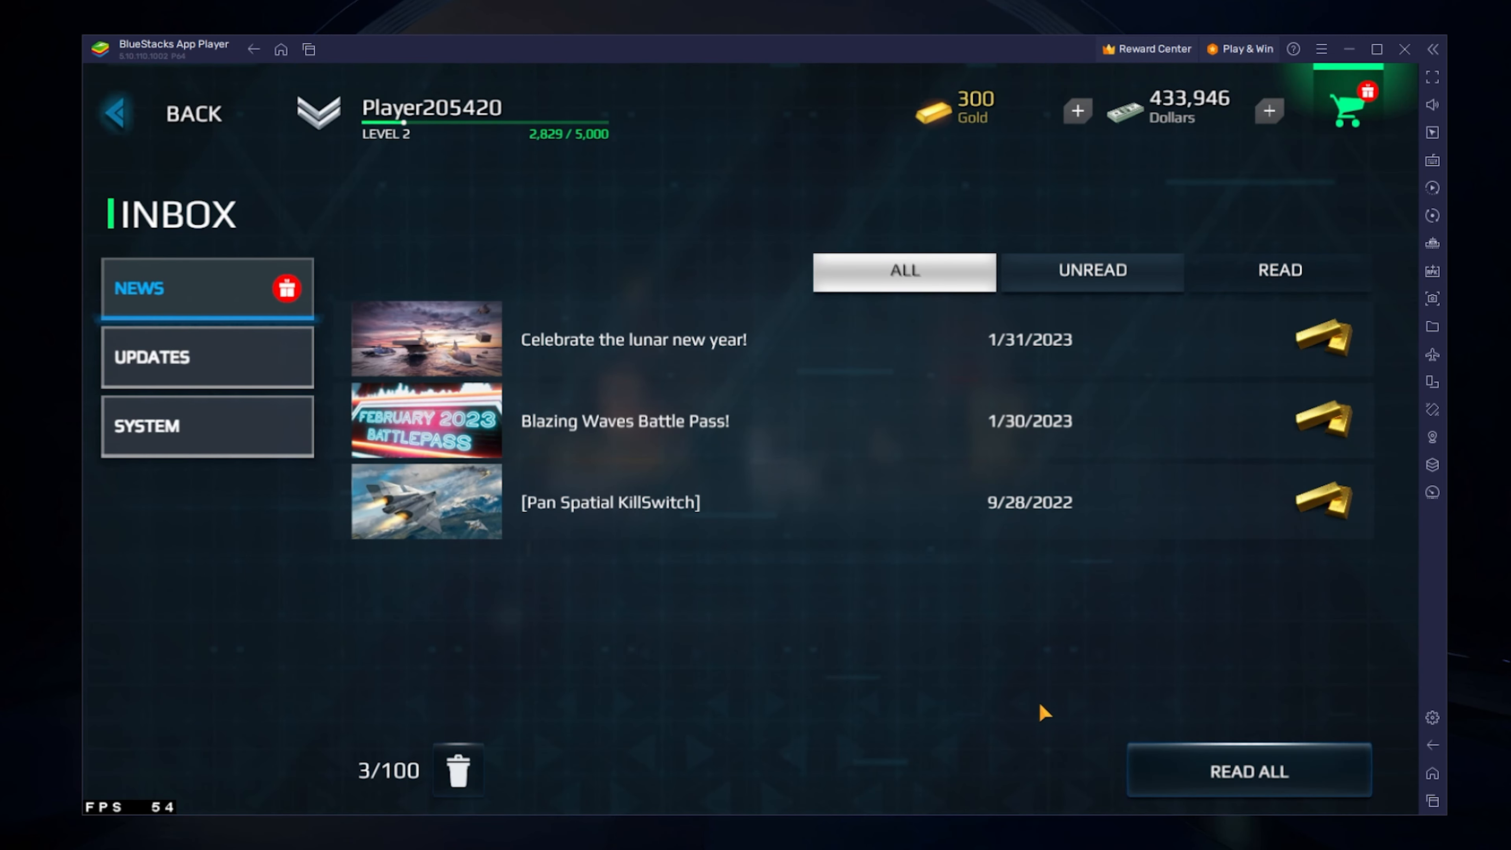
pyautogui.click(1246, 769)
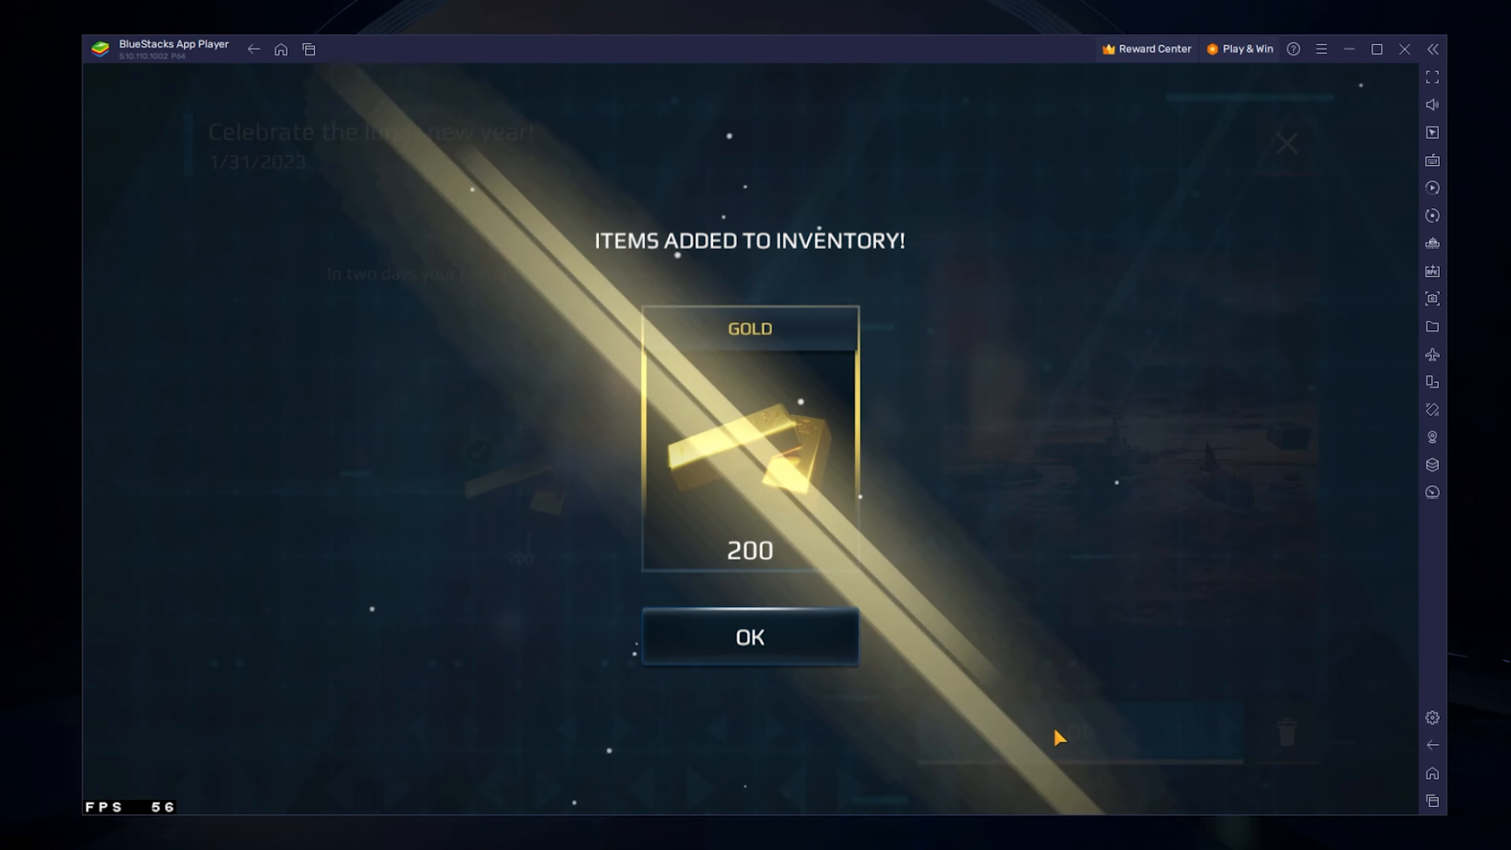
pyautogui.click(748, 636)
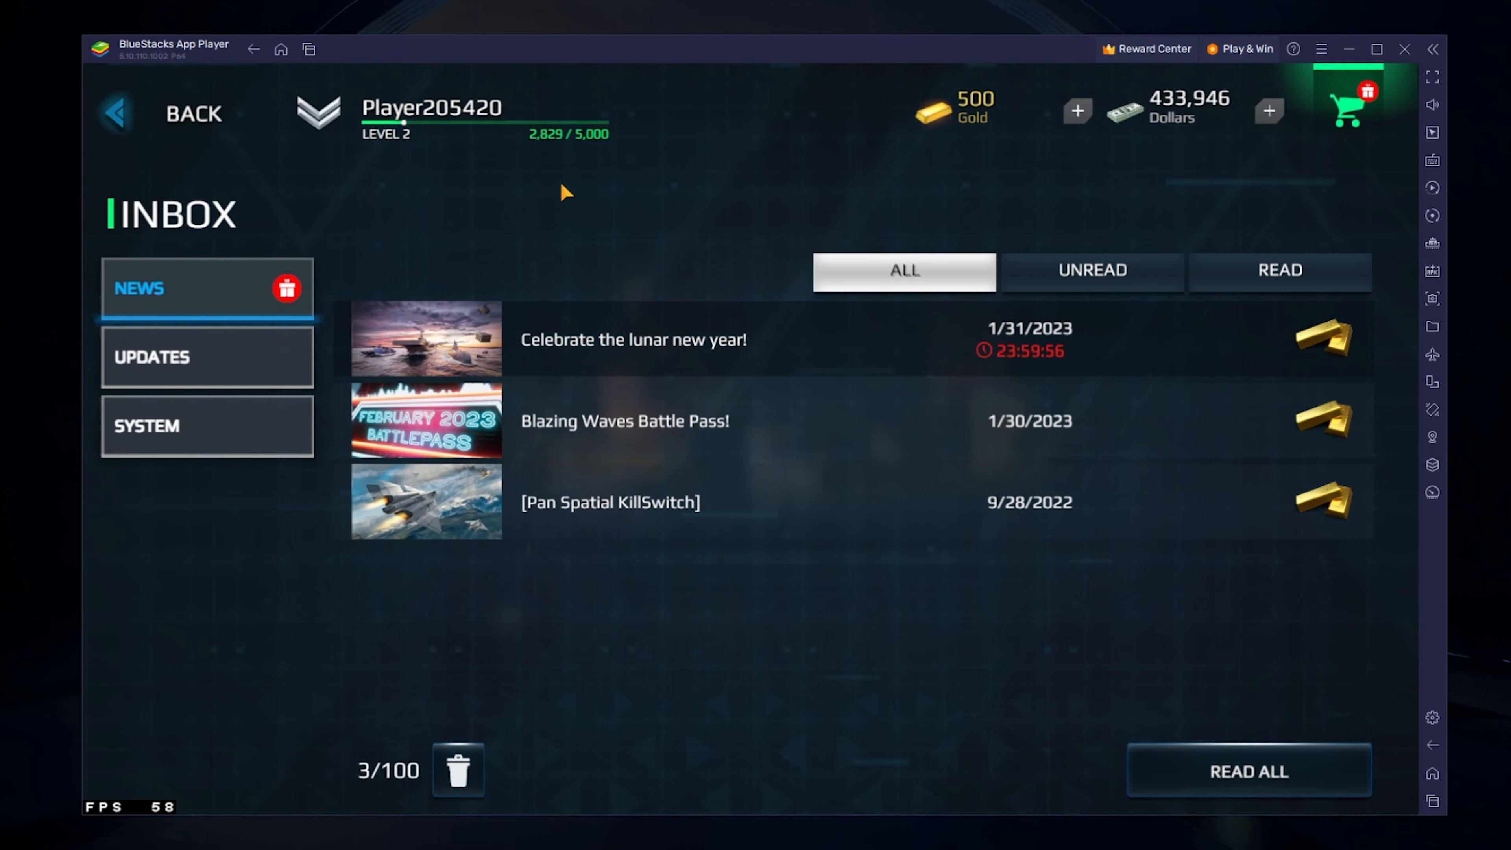
pyautogui.click(115, 113)
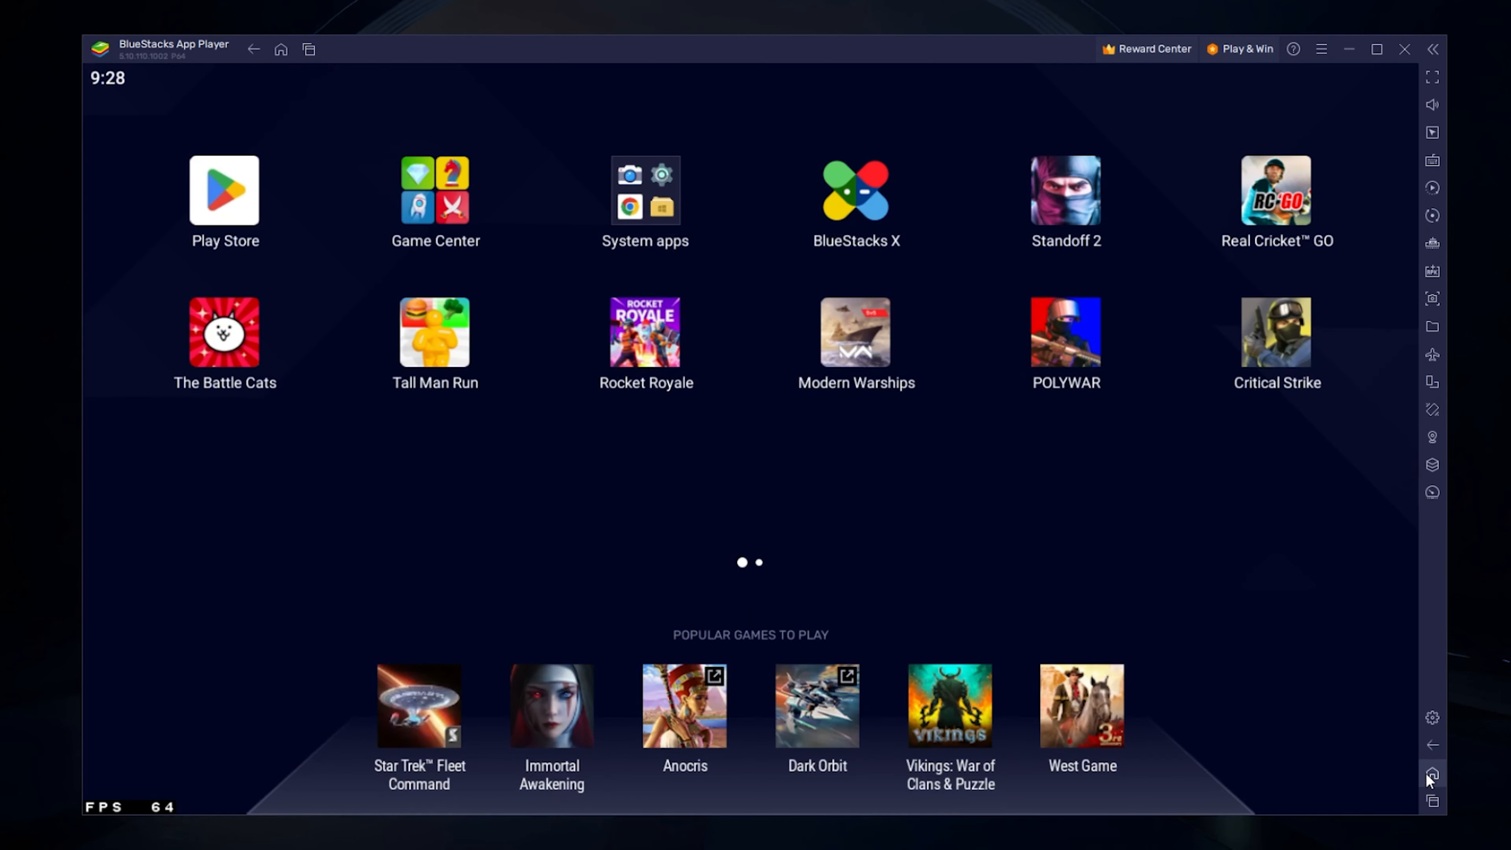
pyautogui.moveTo(999, 480)
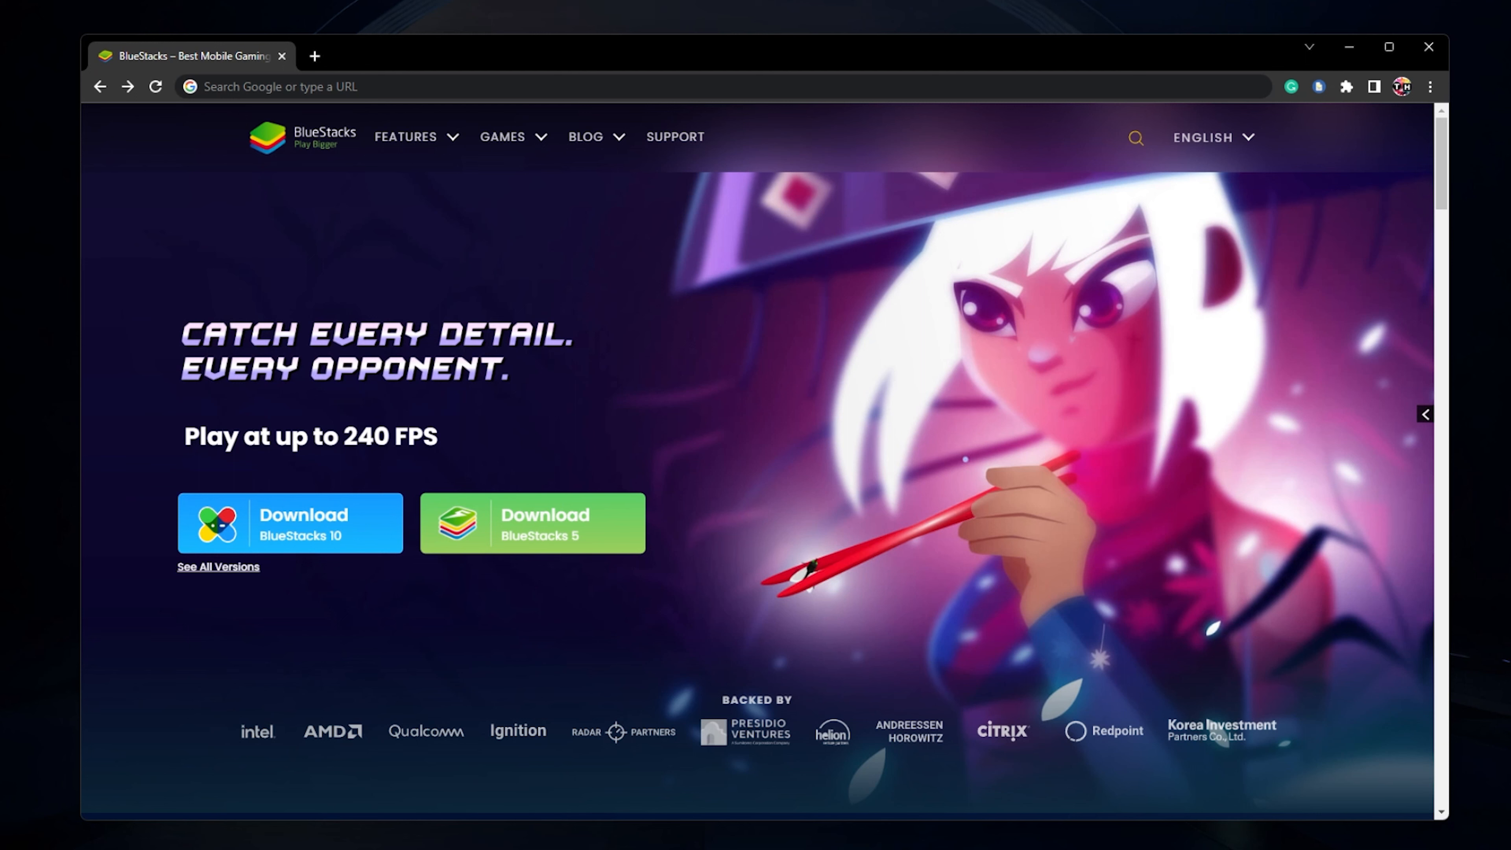
# Download and run the BlueStacks 5 installer from bluestacks.com, then close it without updating.
pyautogui.click(532, 523)
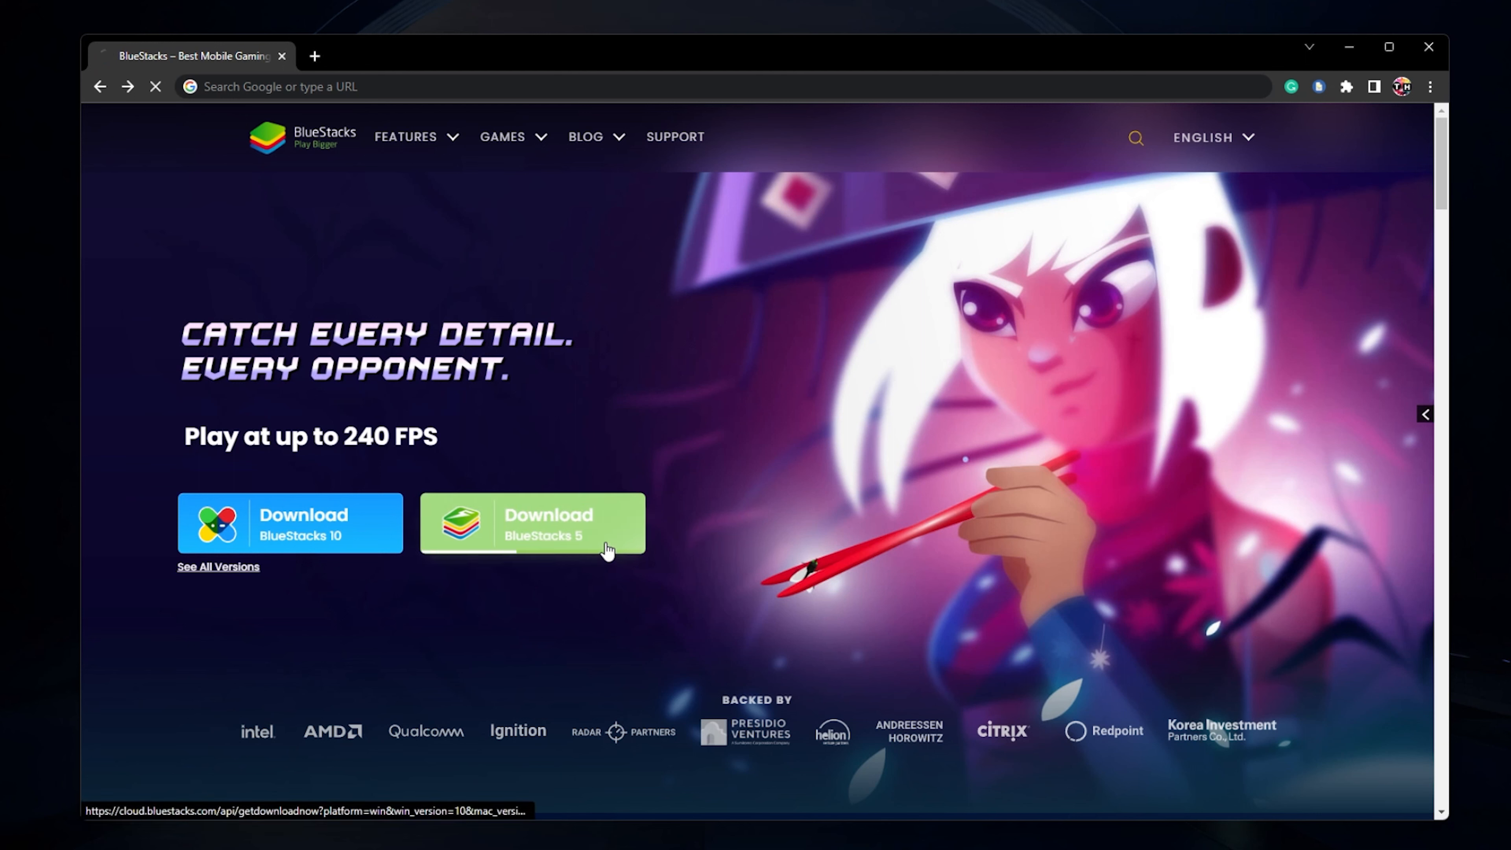
pyautogui.click(532, 523)
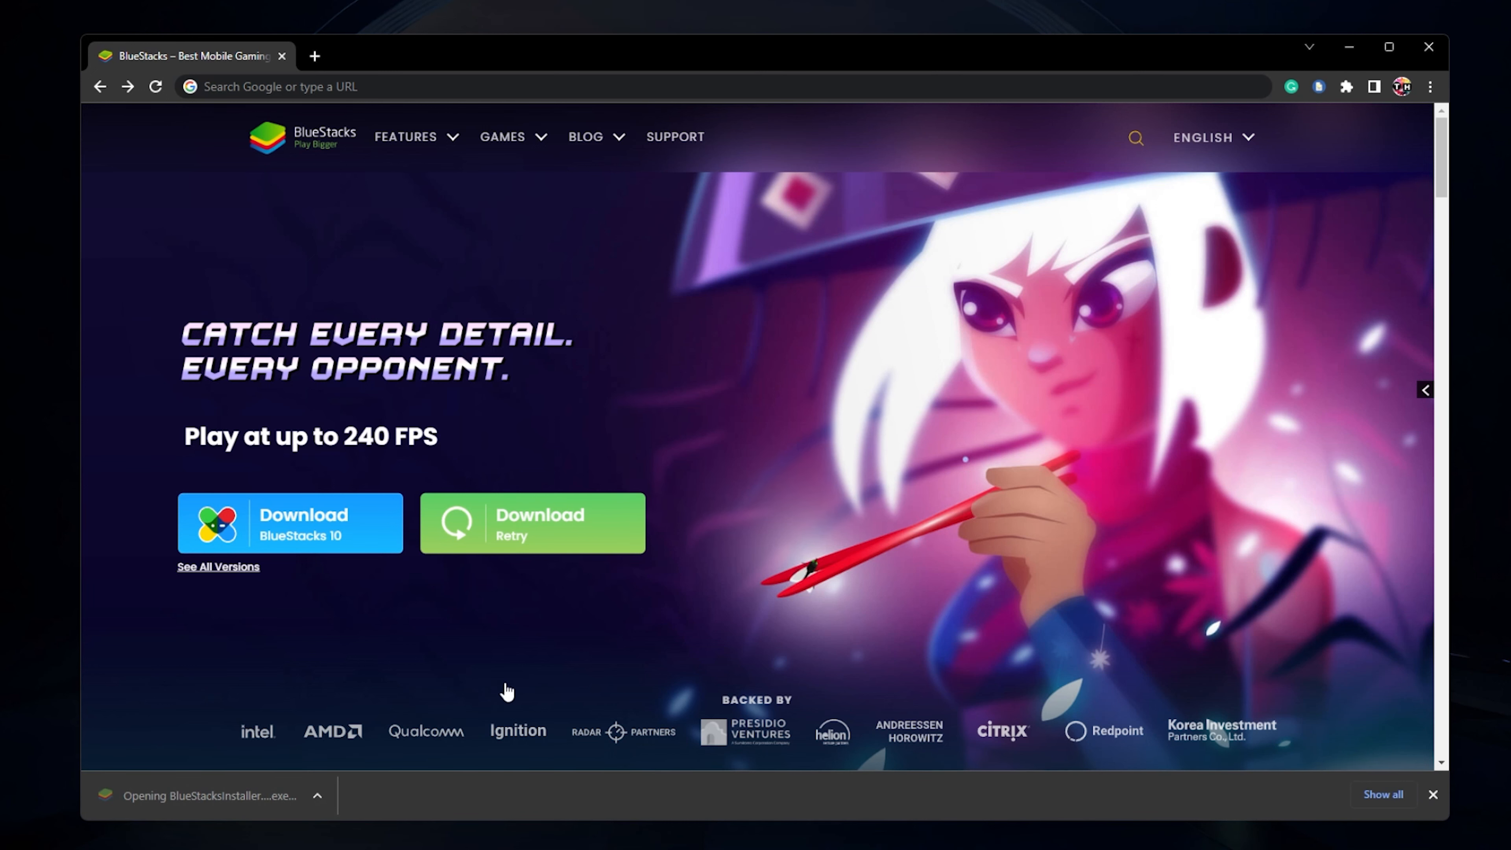
pyautogui.moveTo(1102, 337)
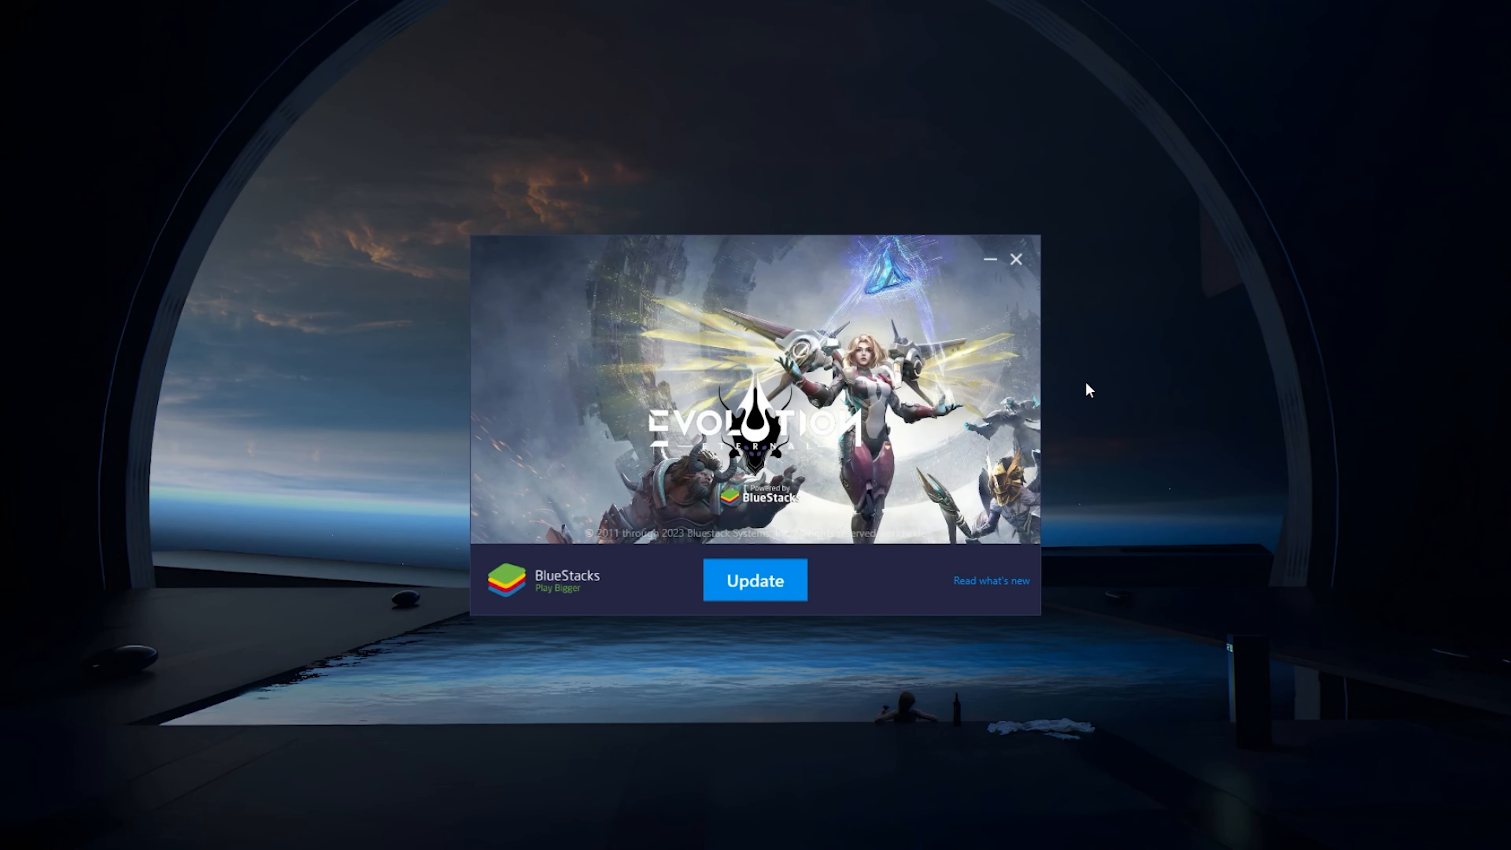
pyautogui.moveTo(1020, 276)
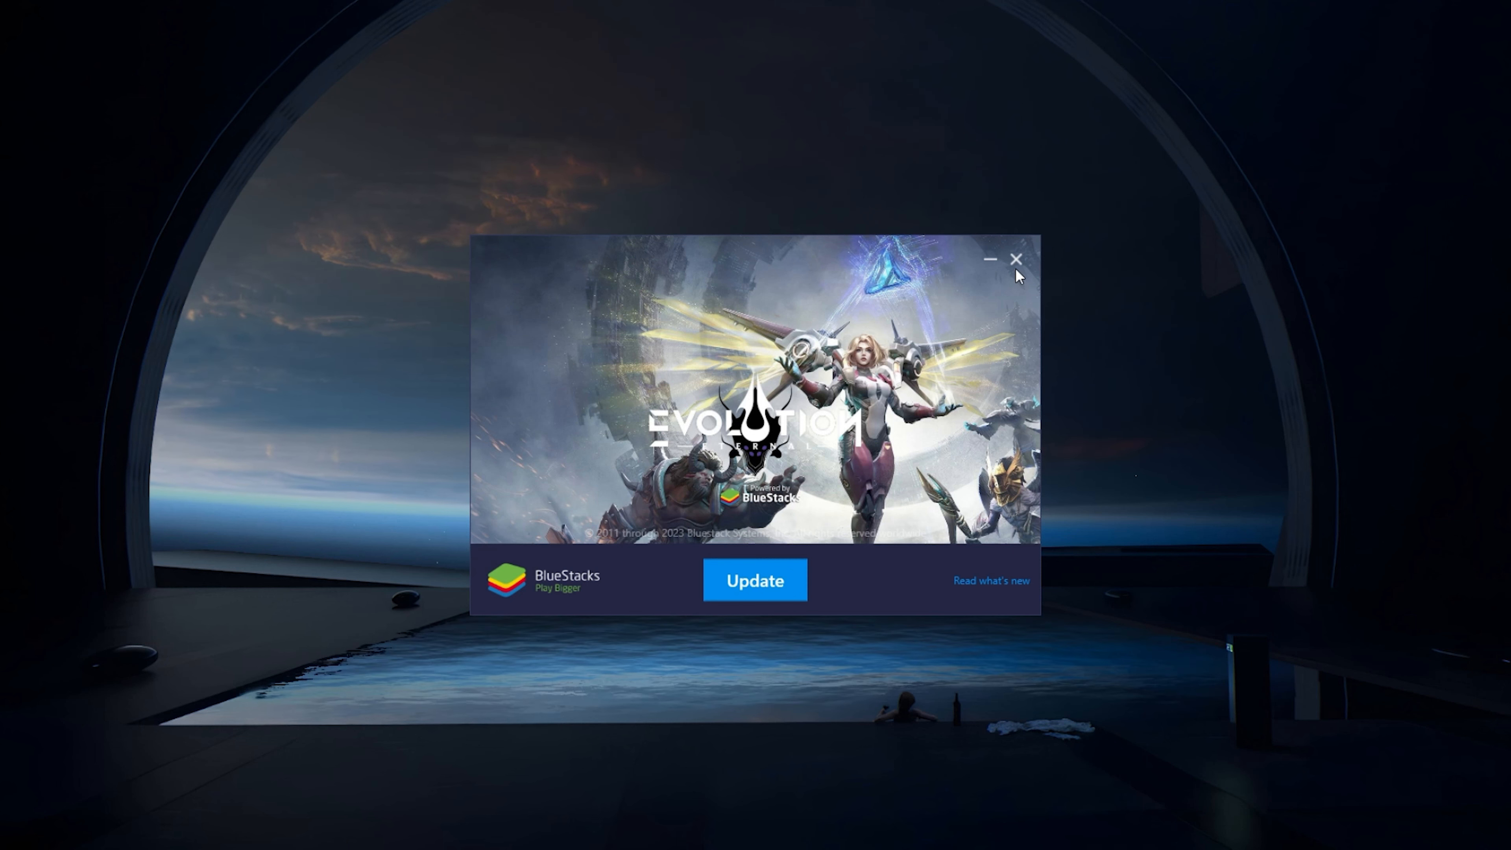
pyautogui.click(1016, 260)
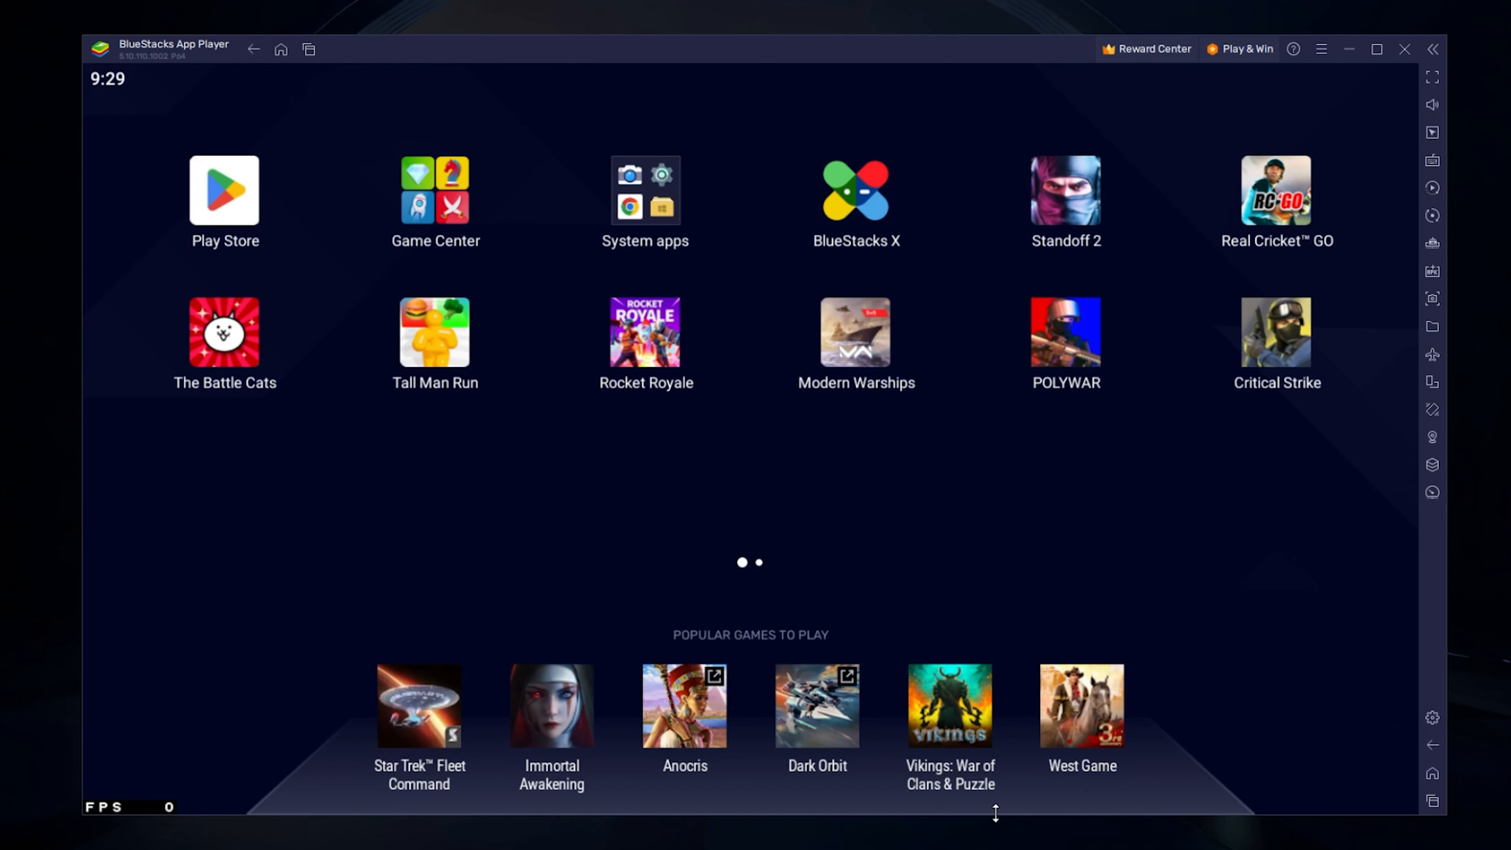
pyautogui.moveTo(429, 495)
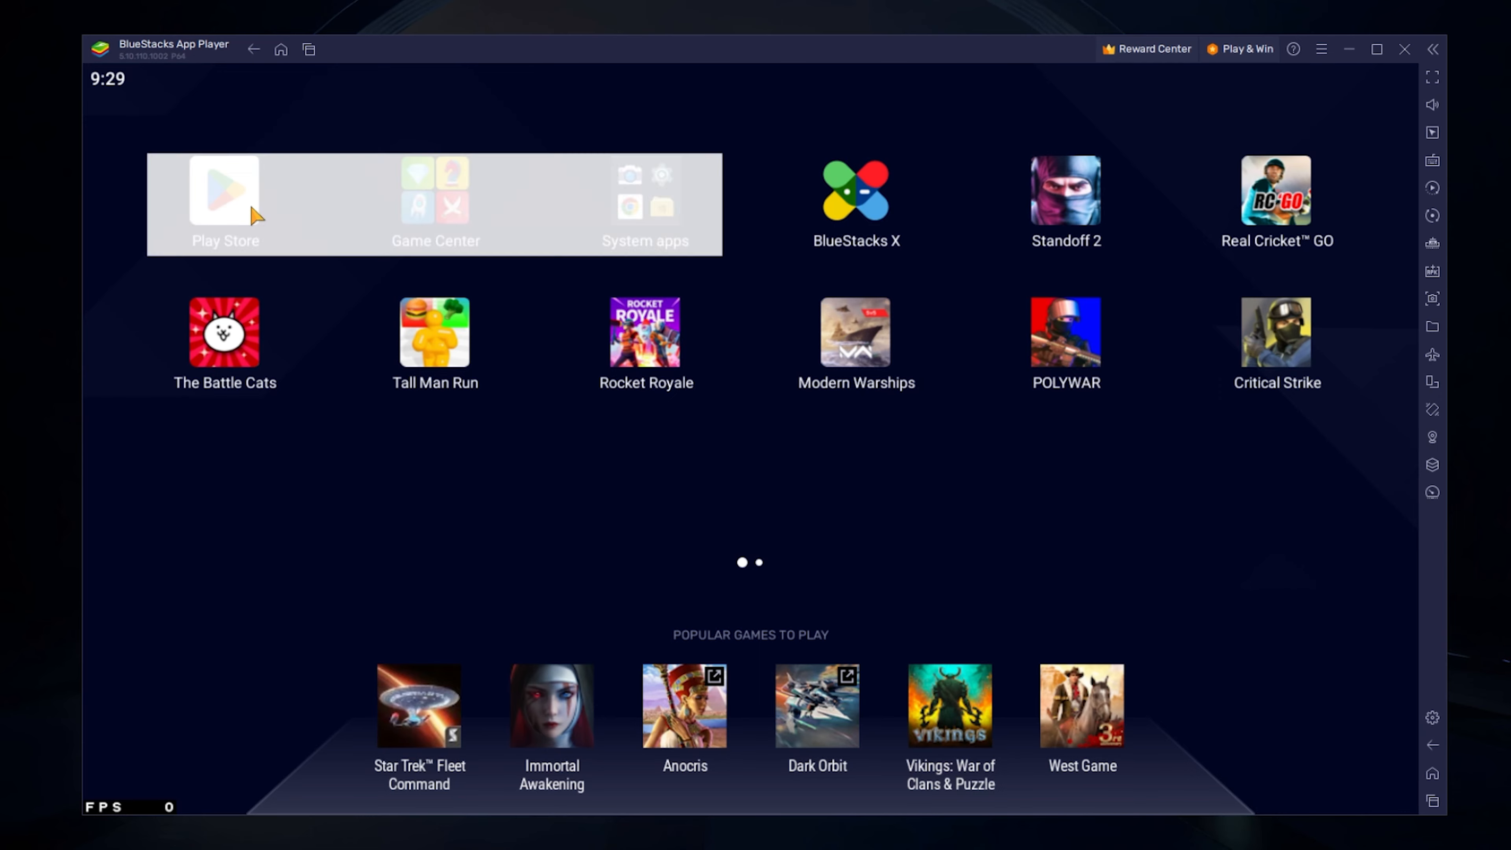
pyautogui.click(224, 190)
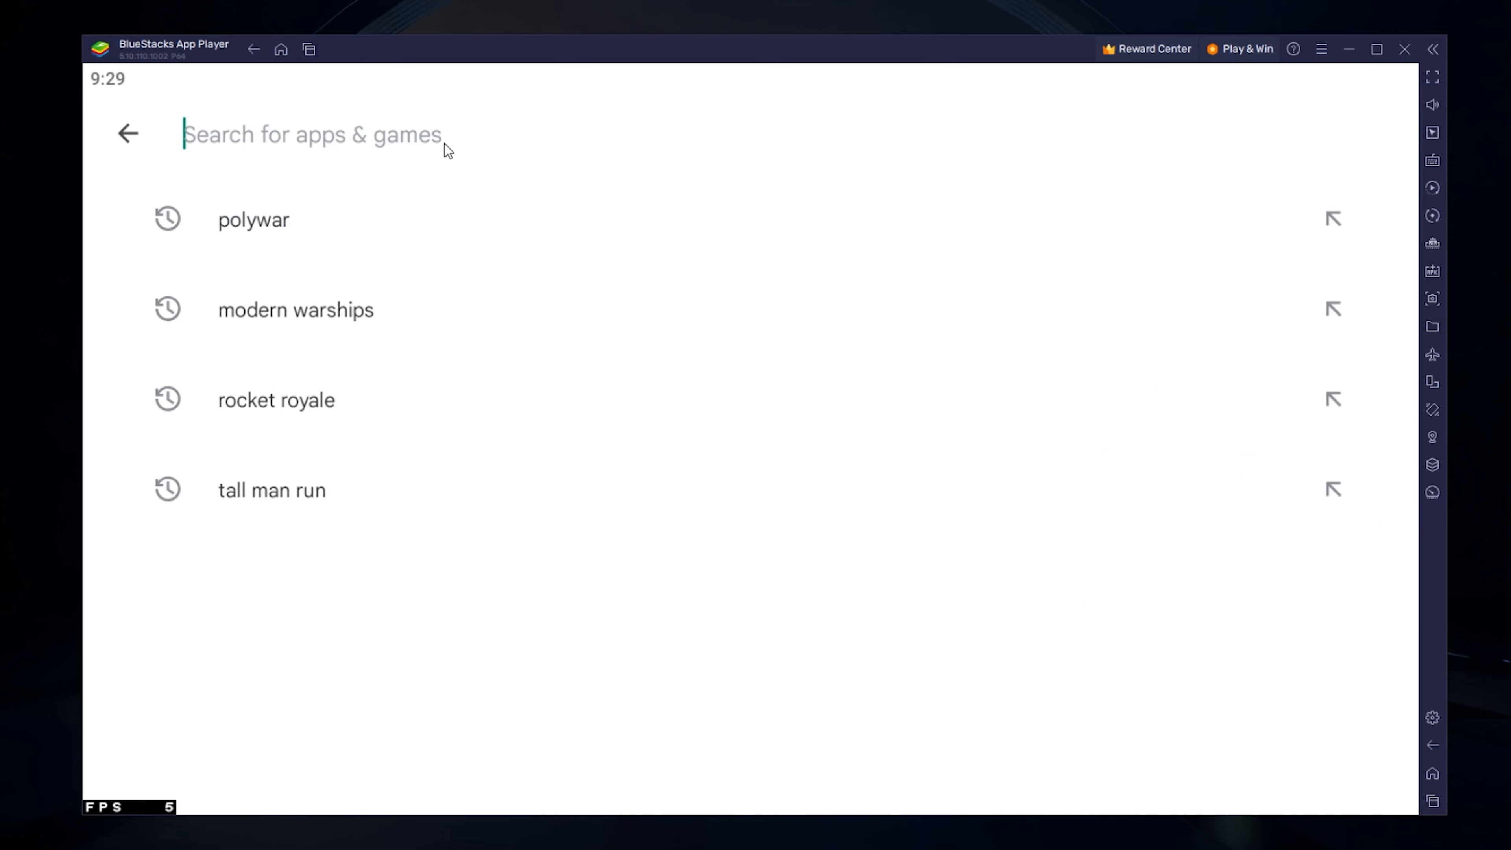
pyautogui.write('modern warshi')
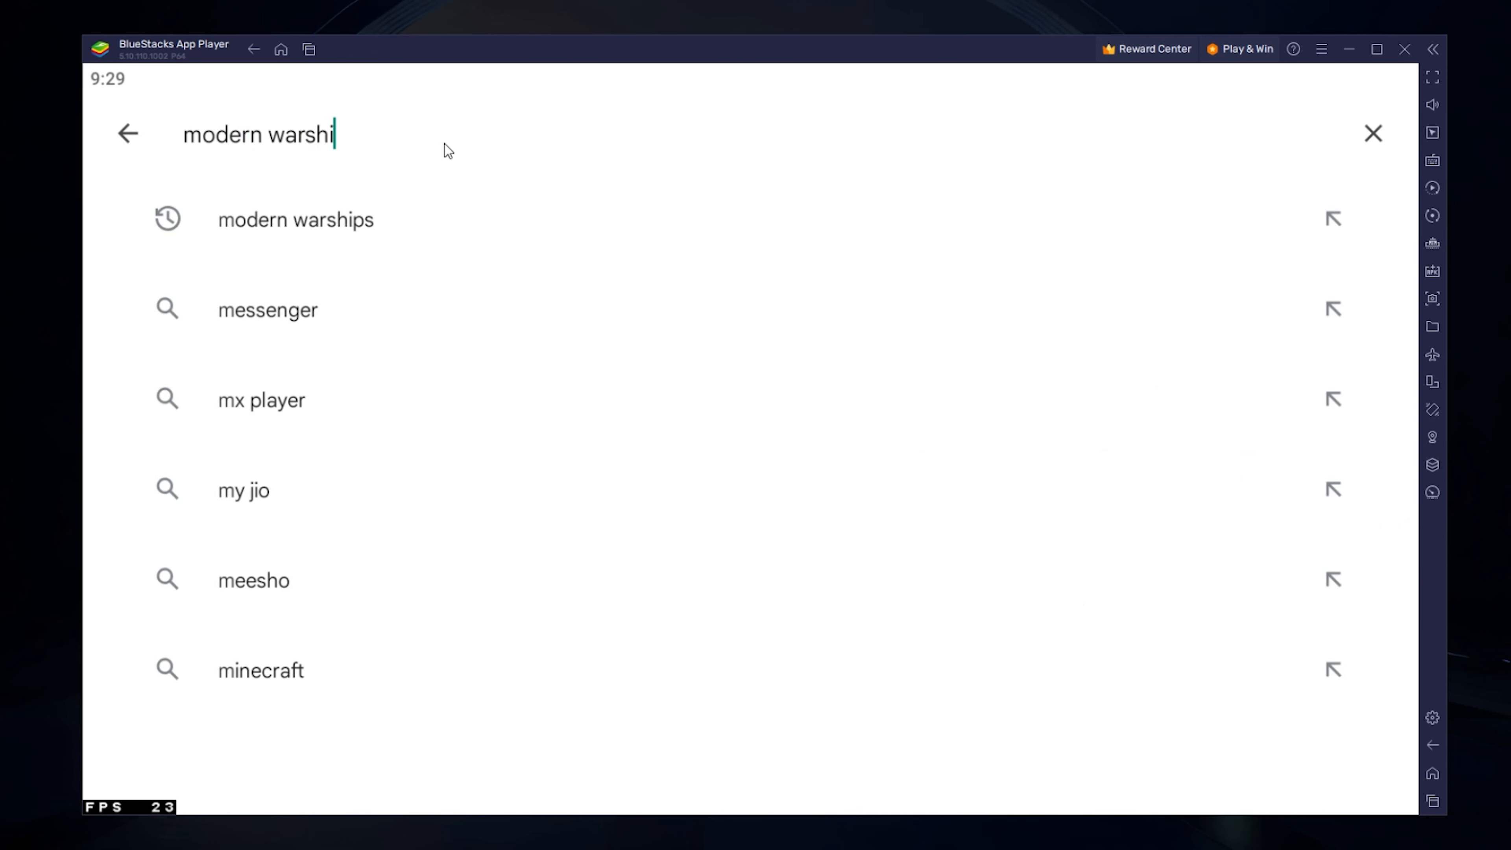
pyautogui.click(296, 218)
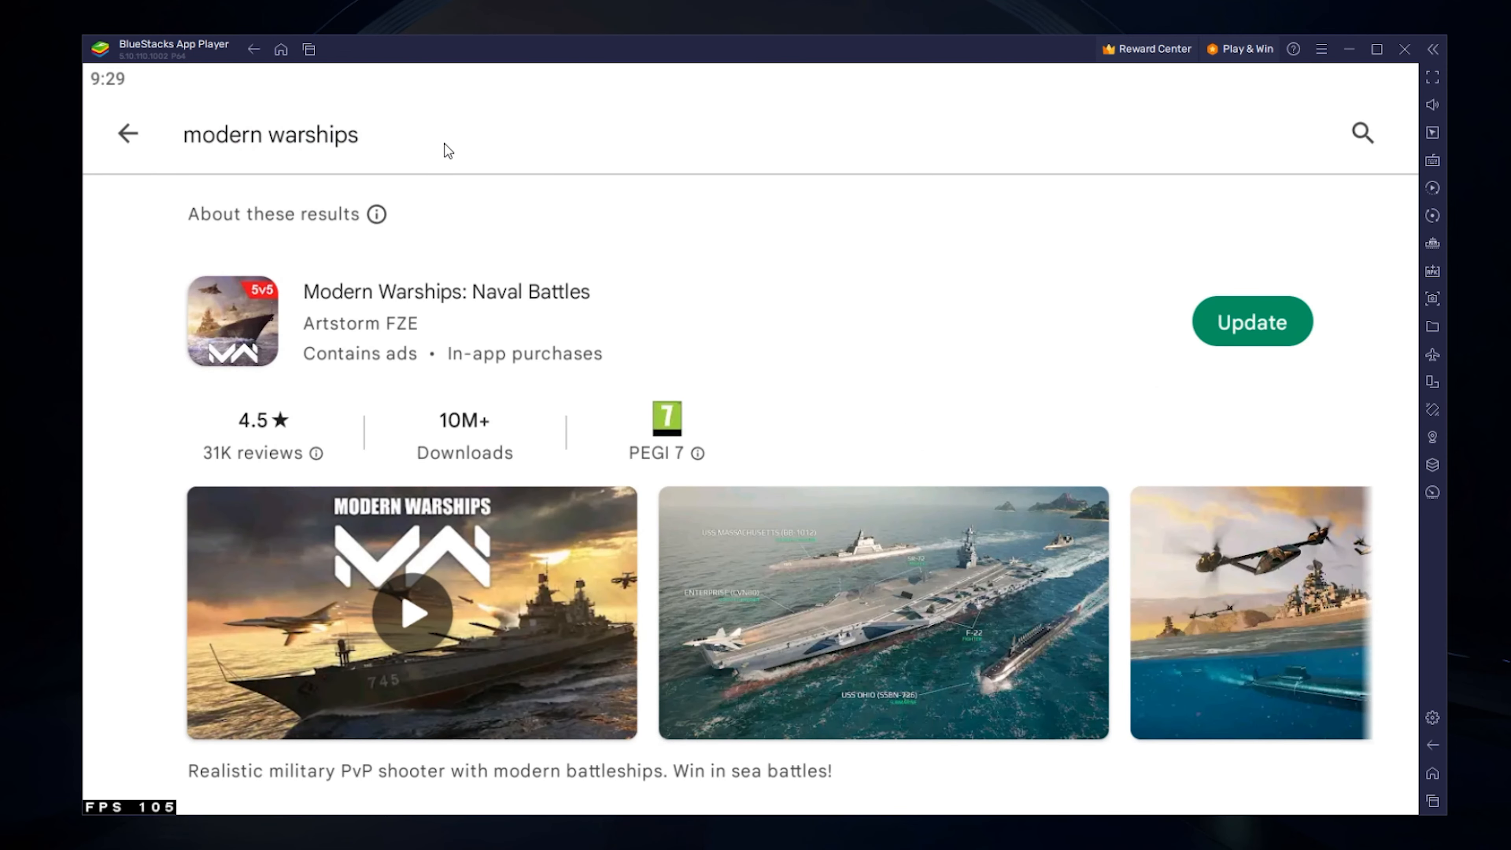
pyautogui.click(446, 321)
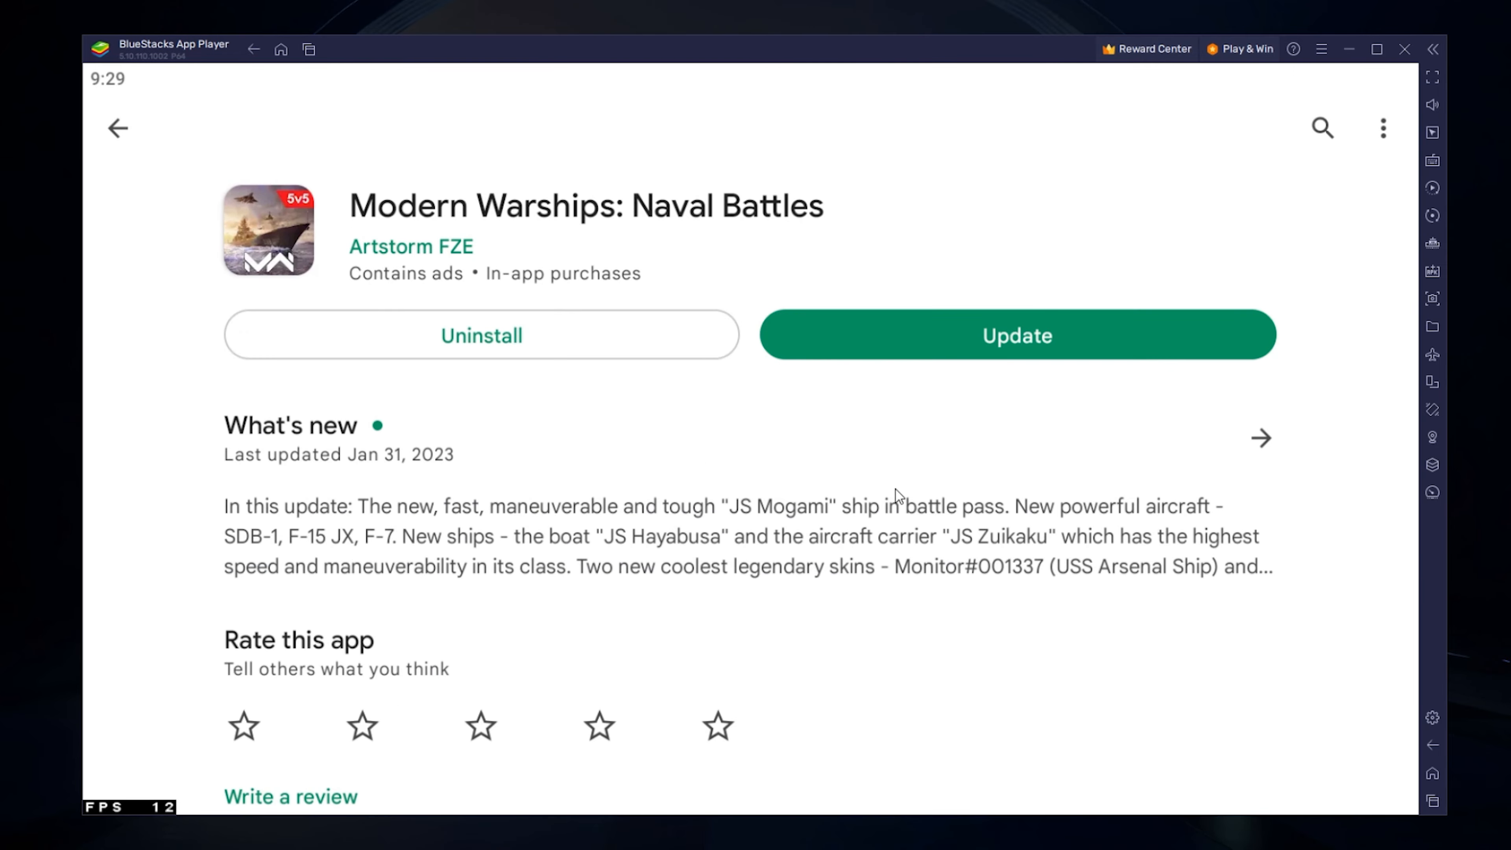
pyautogui.scroll(-3)
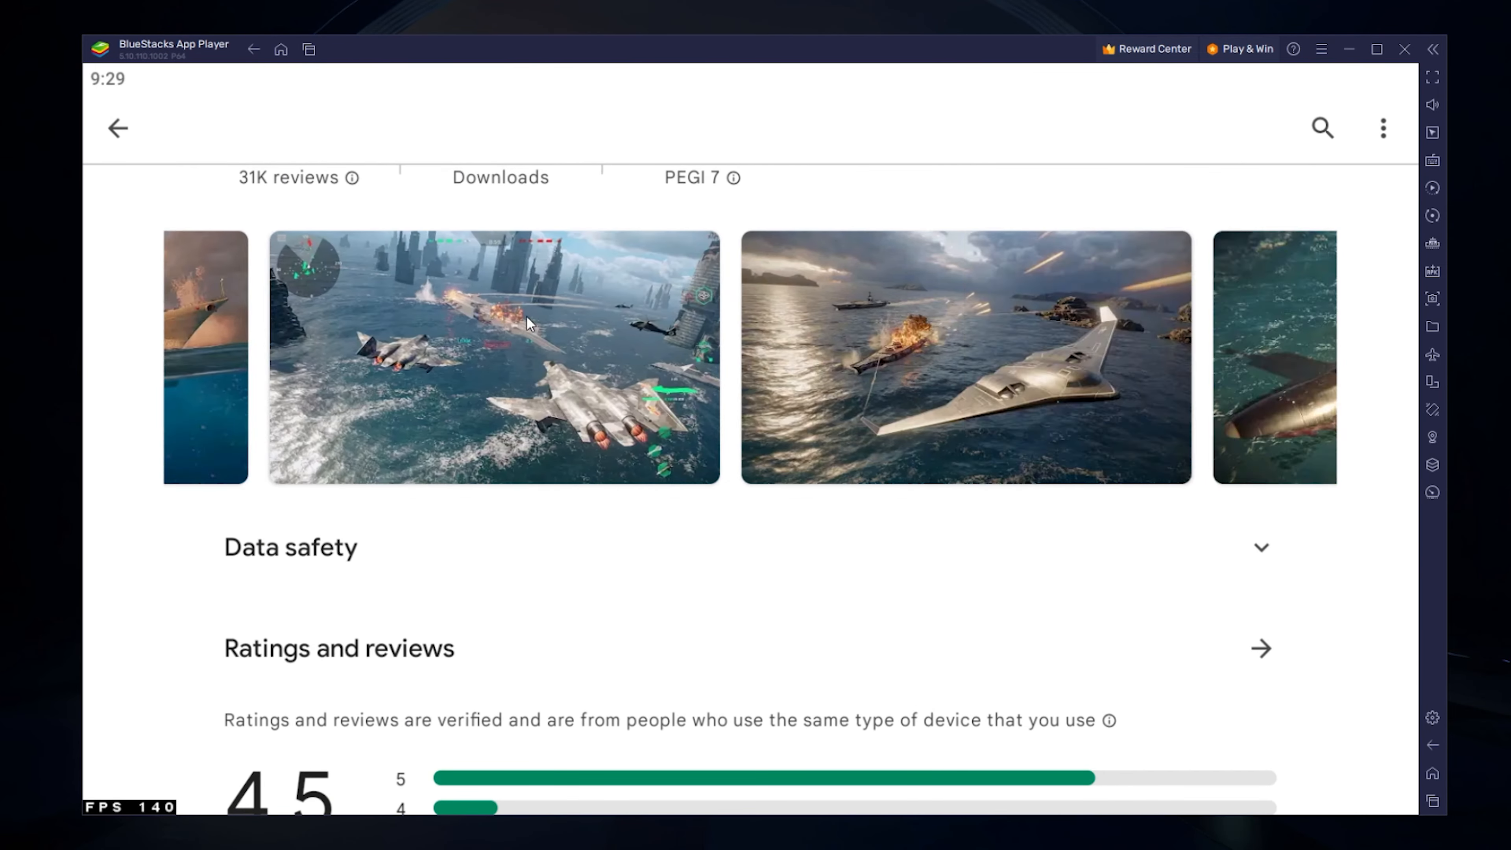
pyautogui.scroll(3)
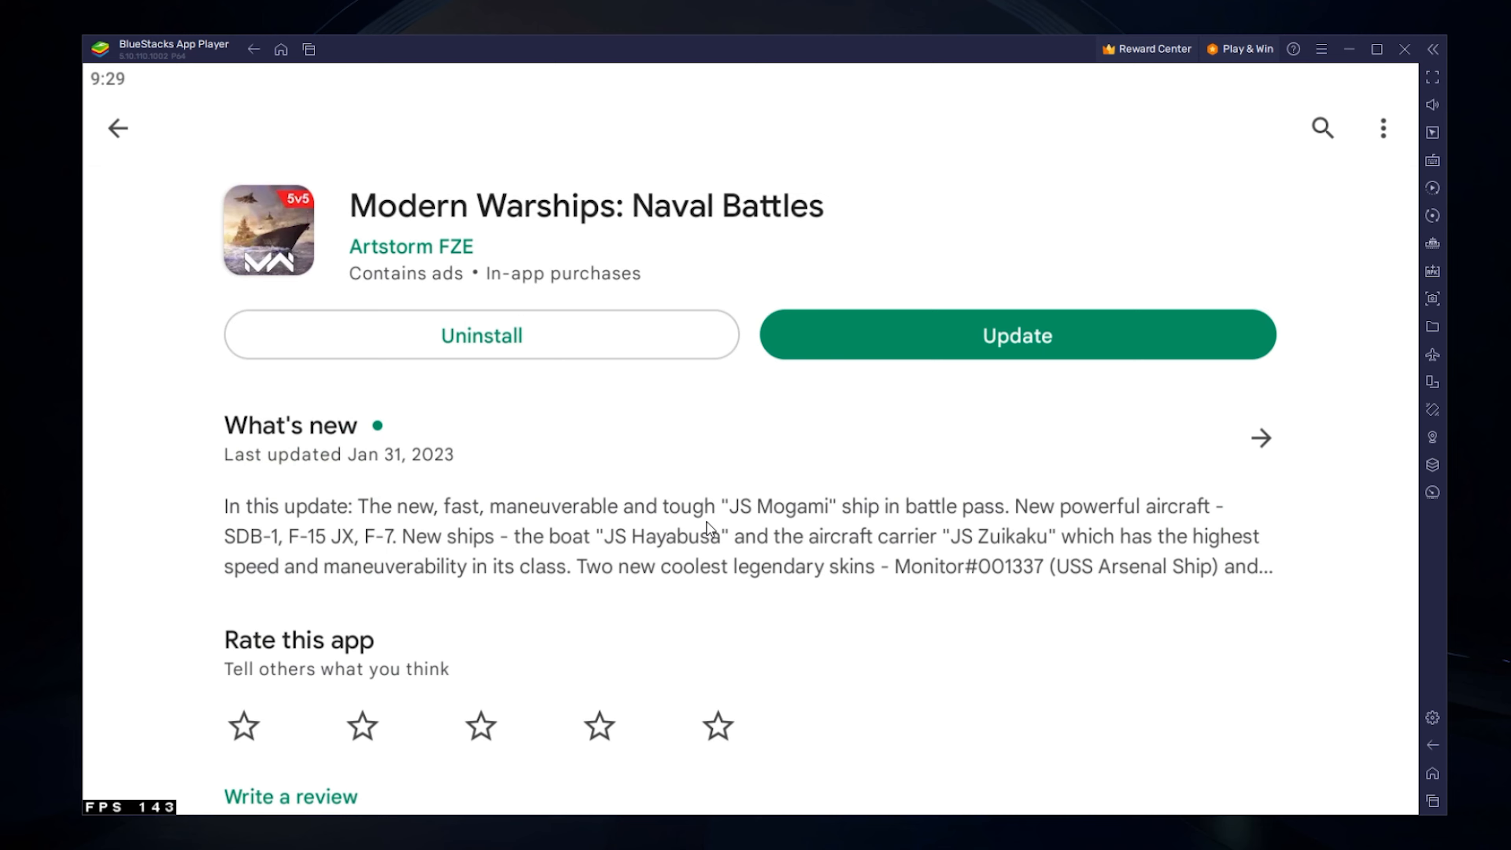
pyautogui.click(1432, 772)
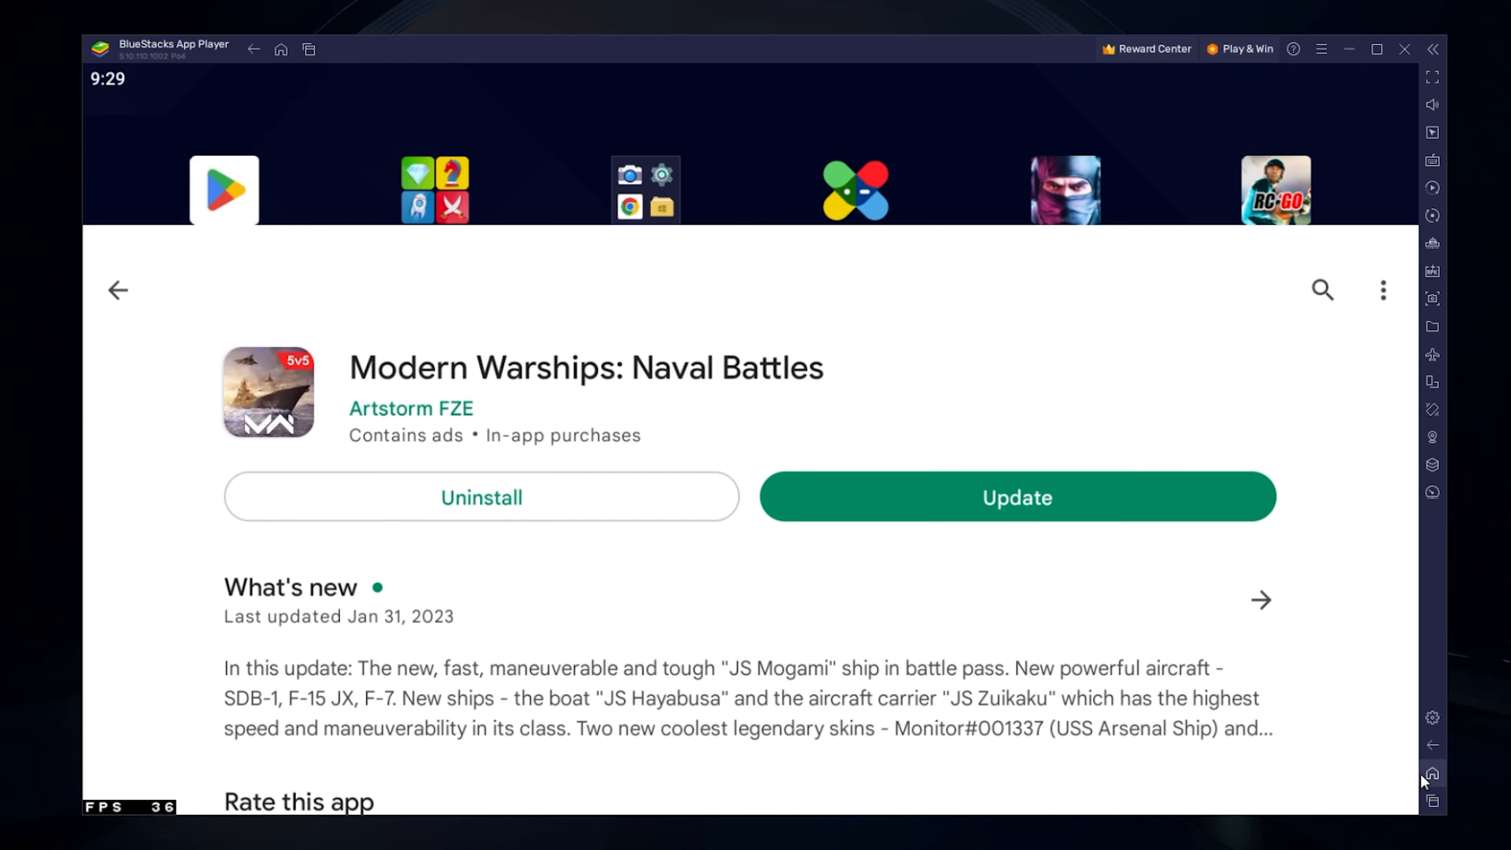
pyautogui.click(1432, 774)
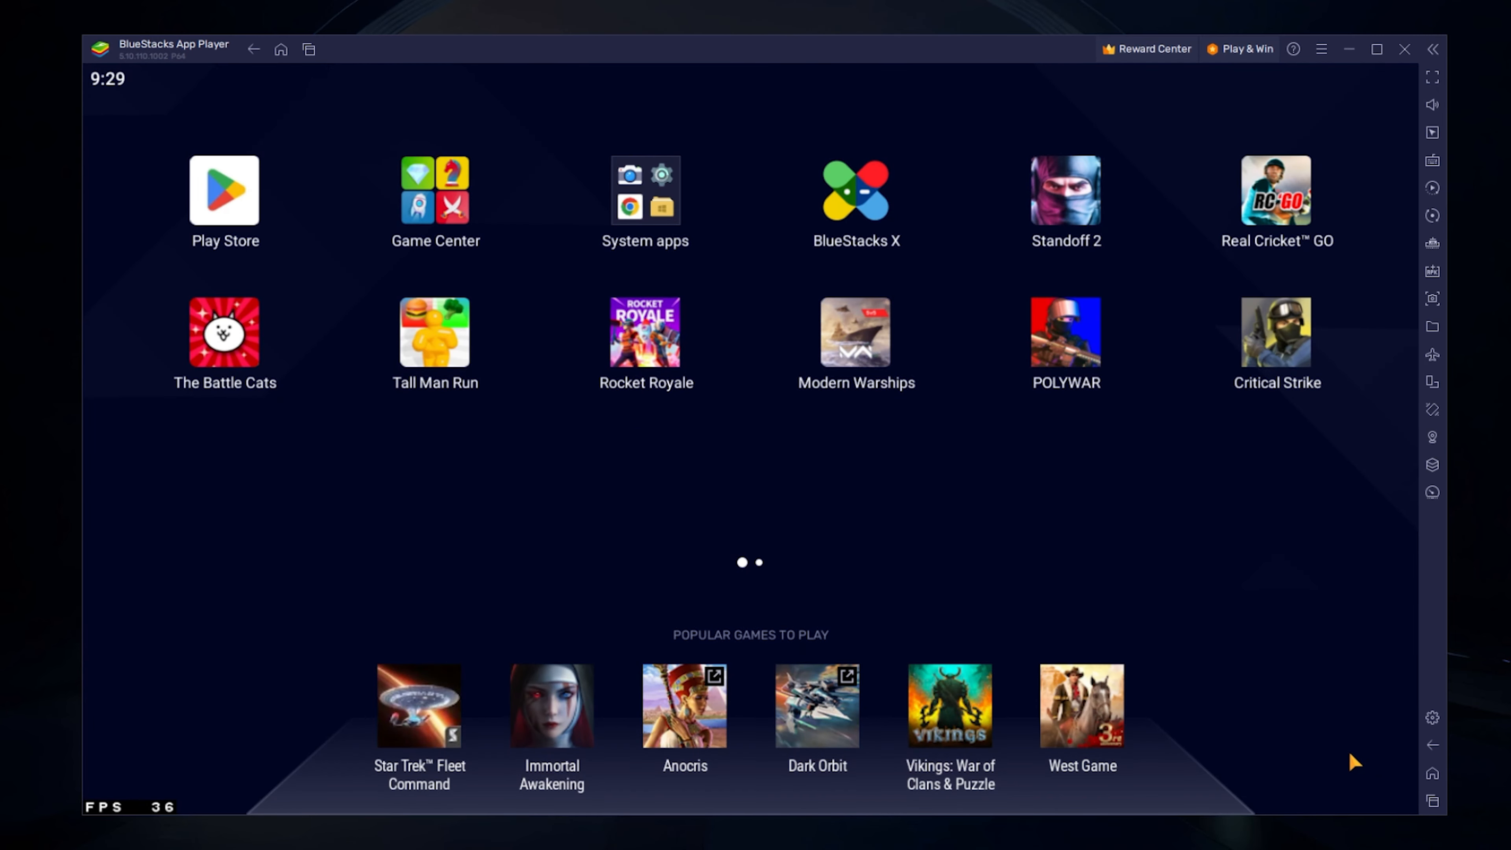
pyautogui.moveTo(1432, 716)
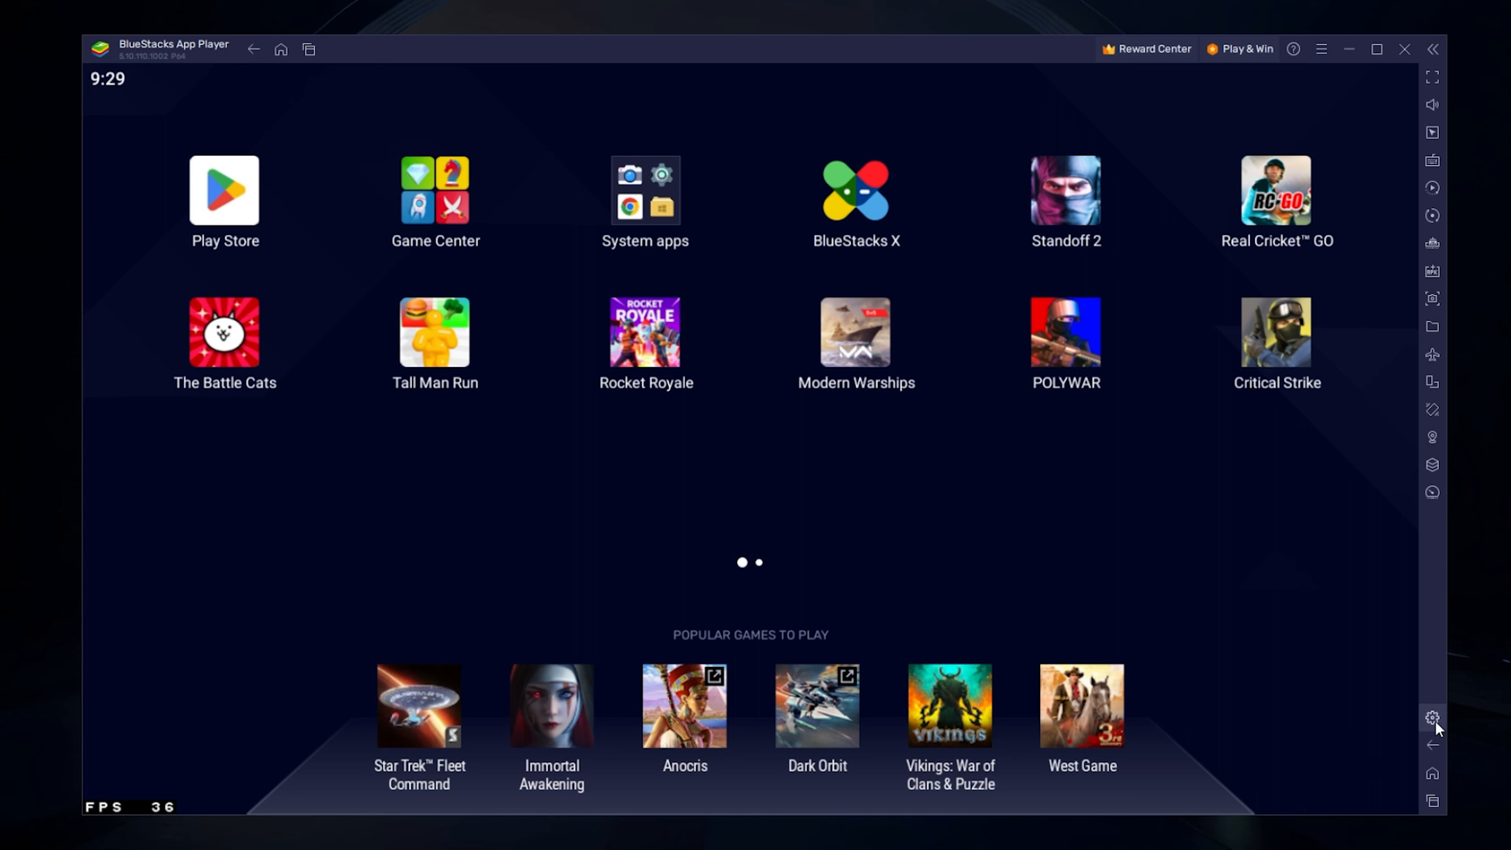
pyautogui.moveTo(1432, 717)
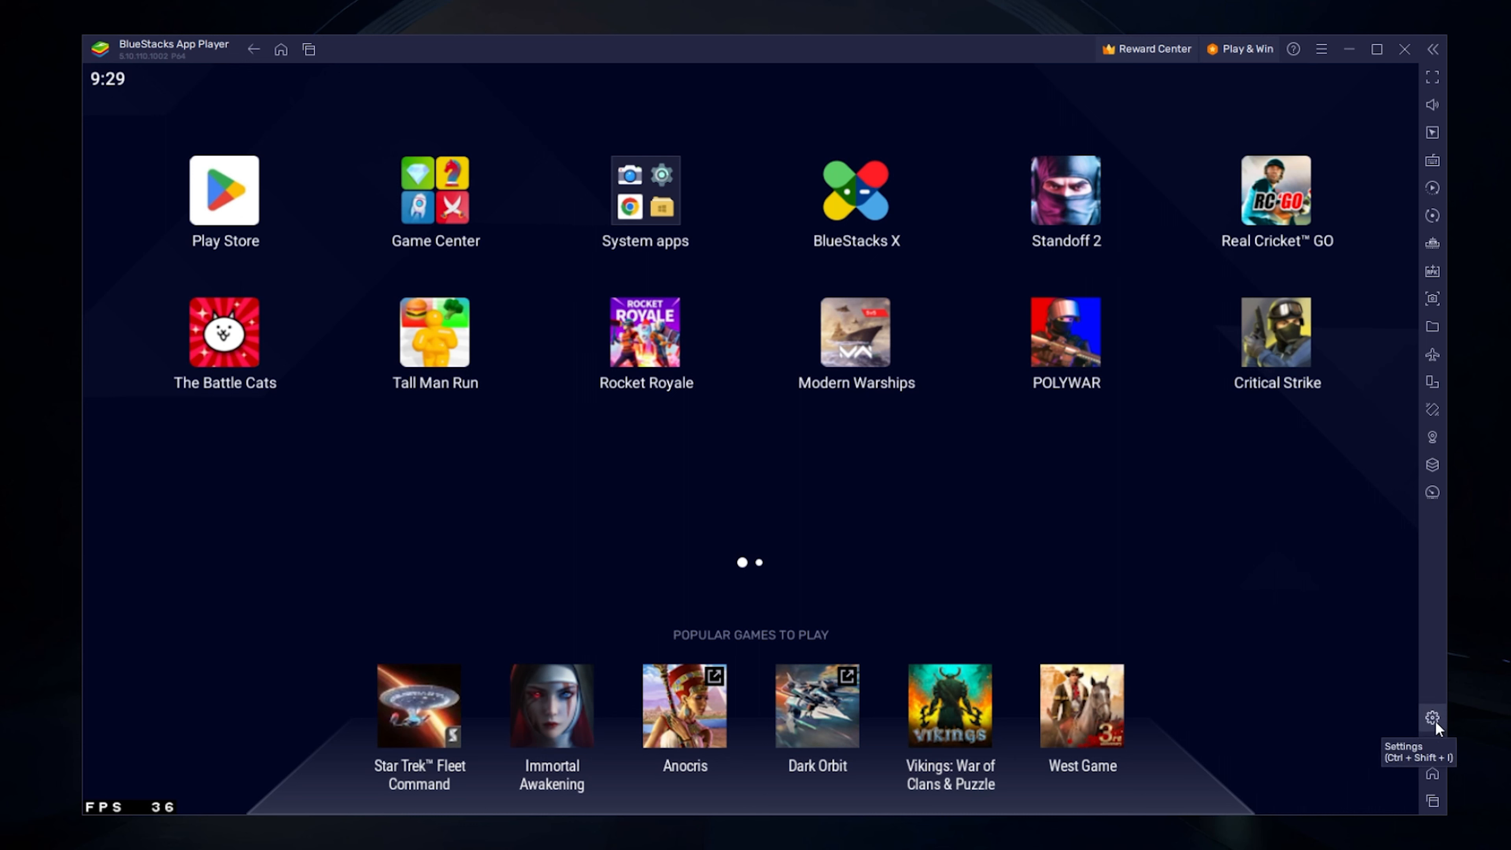
# Set Performance to High CPU (4 cores) and memory, Balanced mode and 144 FPS frame rate.
pyautogui.click(1433, 716)
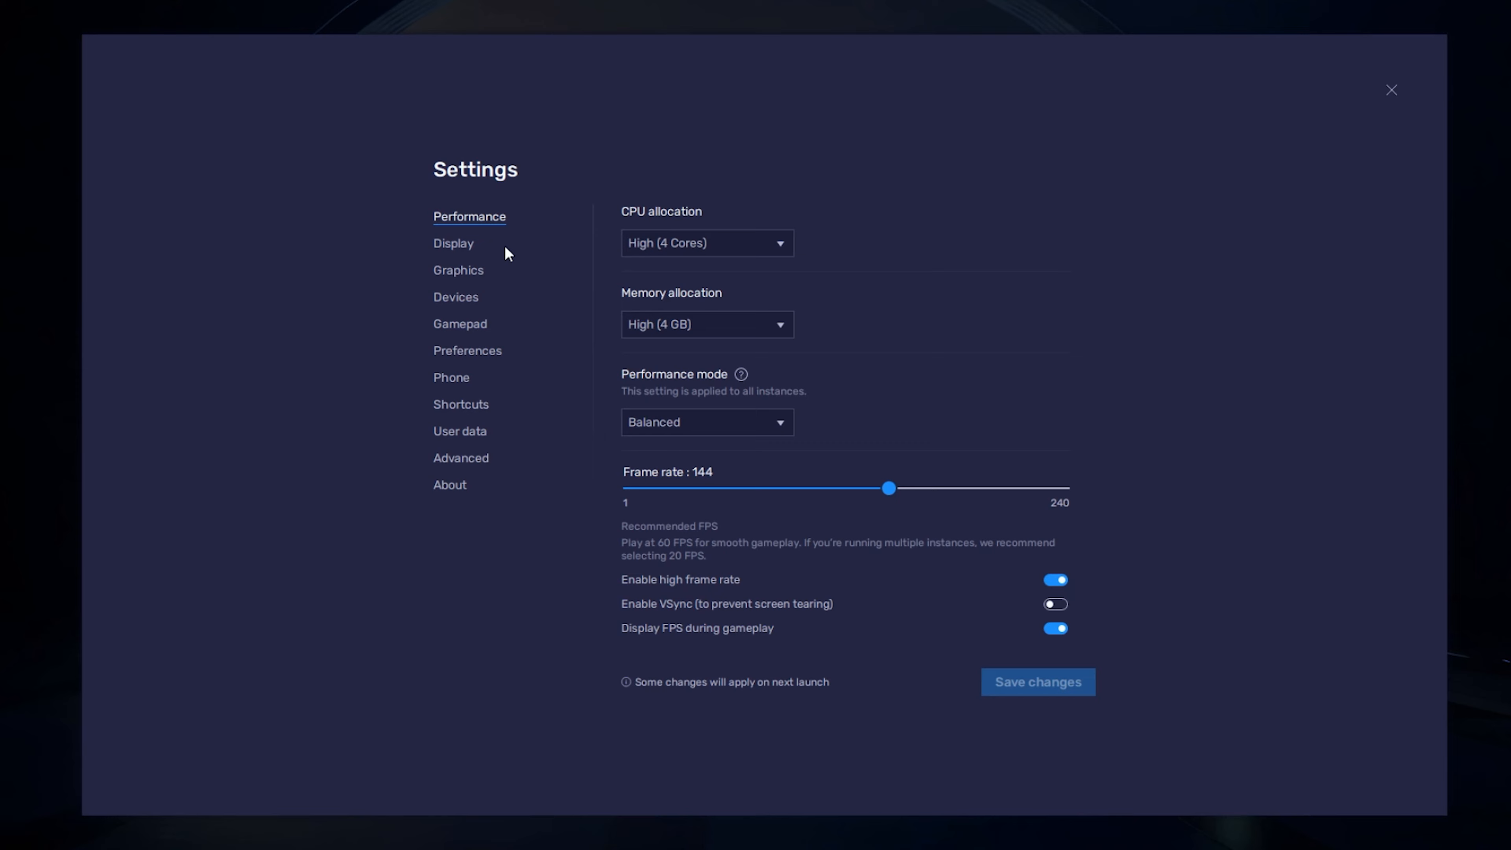
pyautogui.moveTo(473, 226)
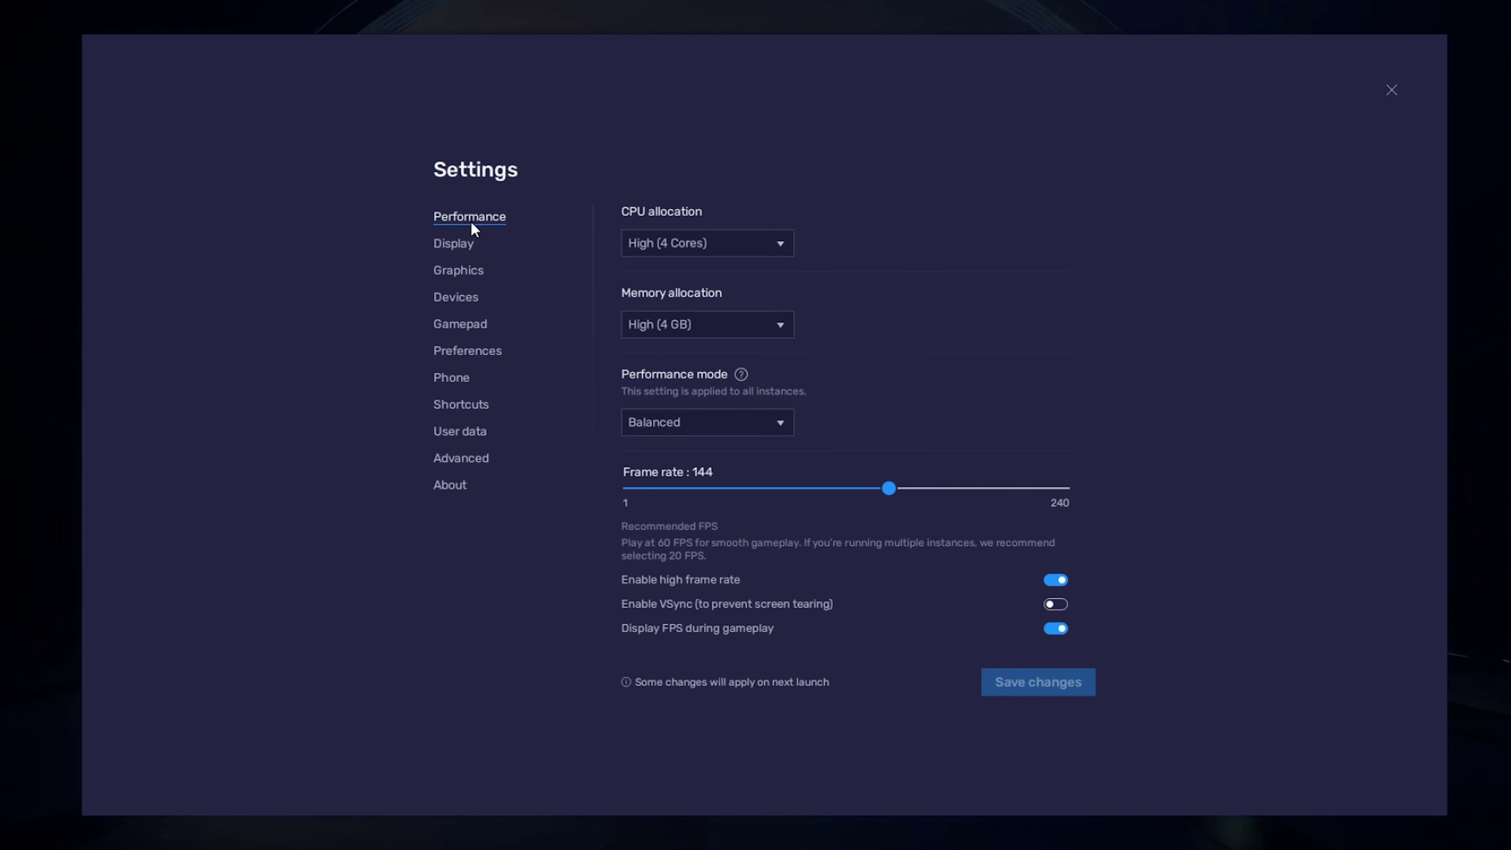
pyautogui.click(707, 243)
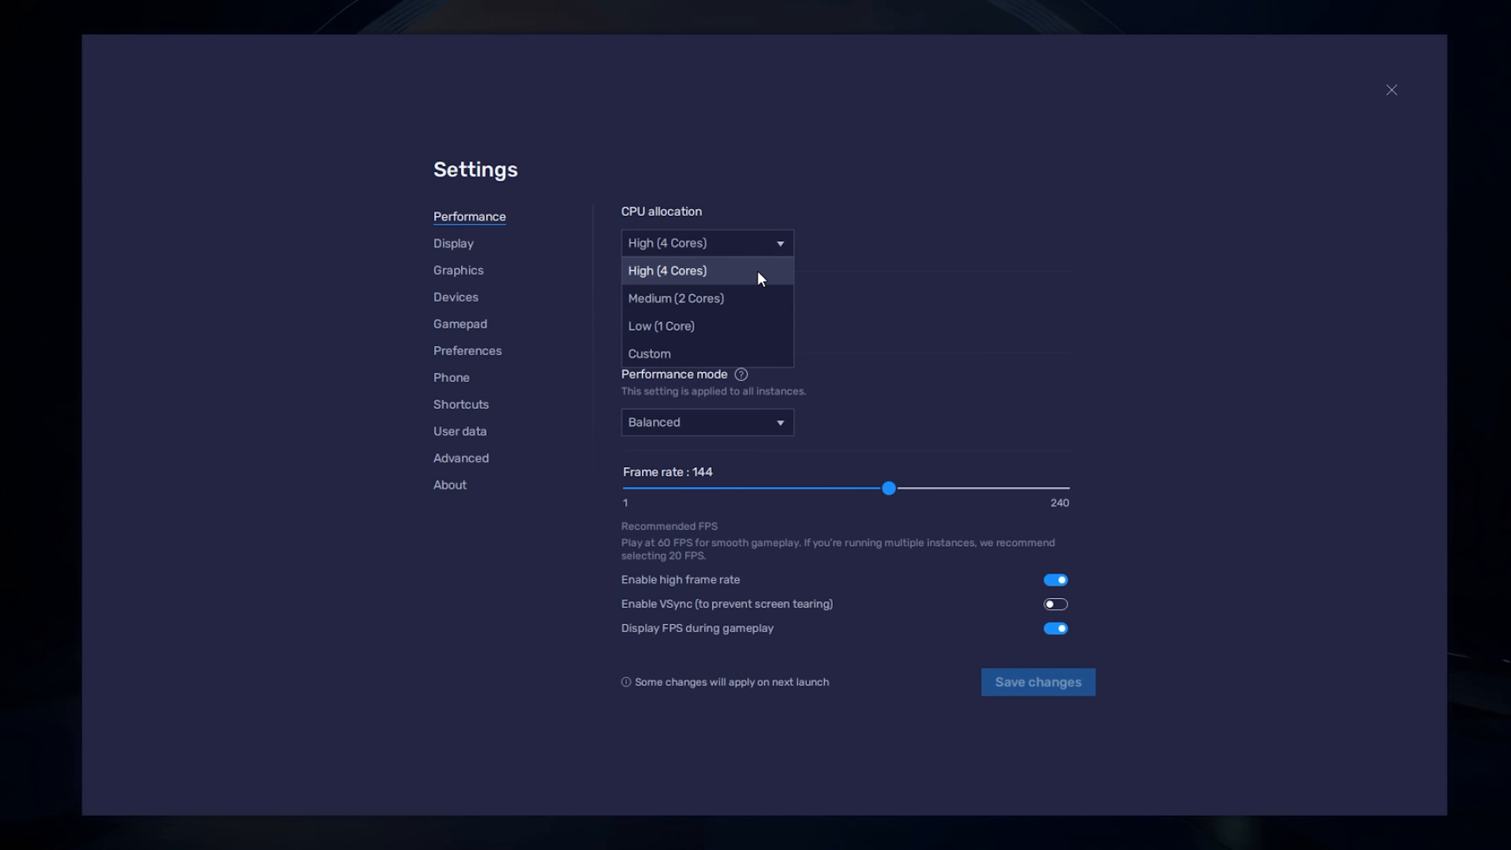
pyautogui.click(665, 270)
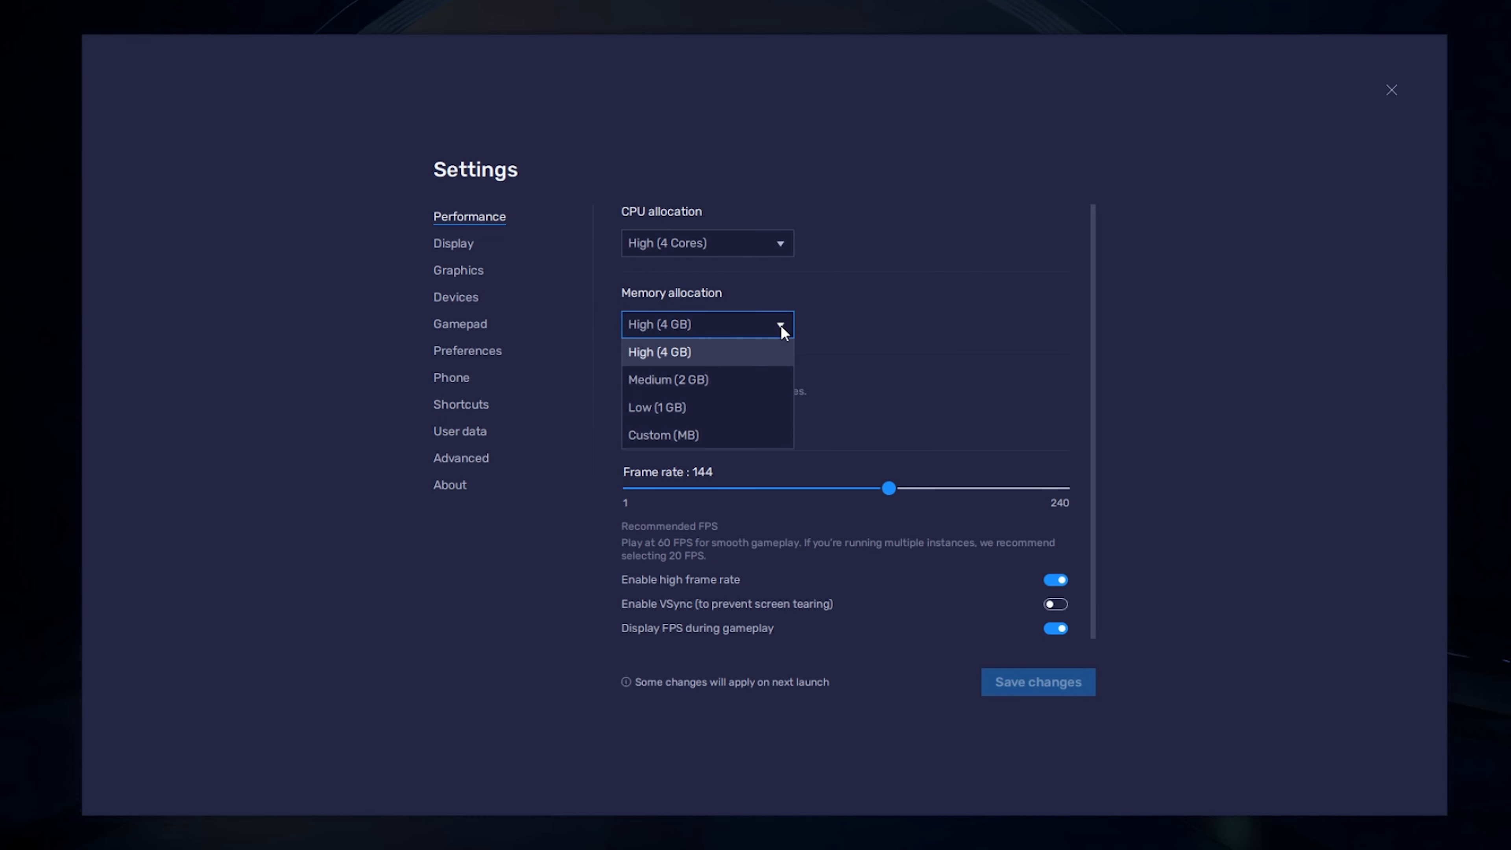
pyautogui.moveTo(755, 353)
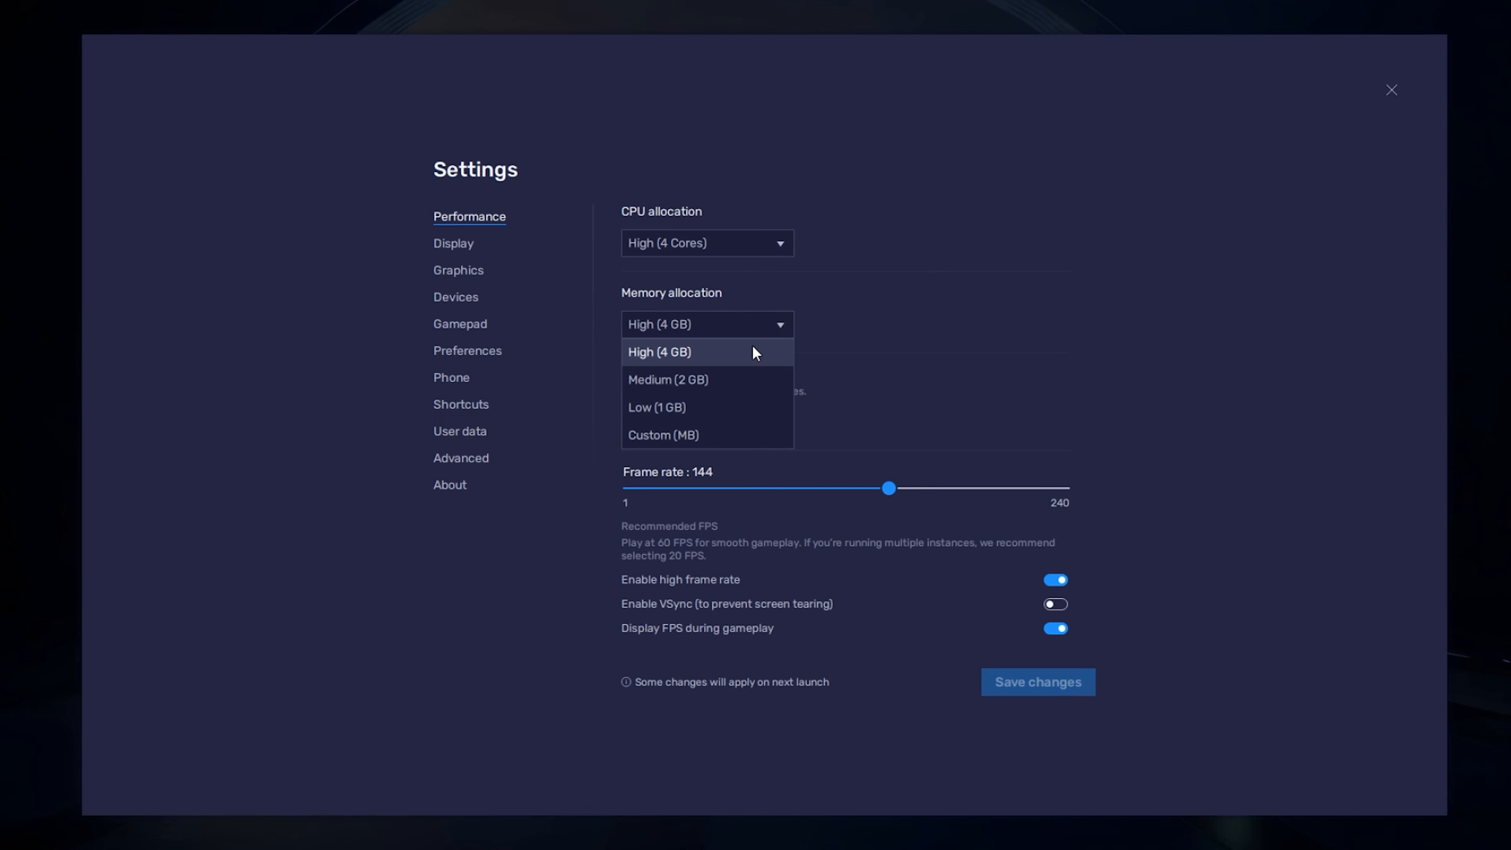
pyautogui.moveTo(754, 407)
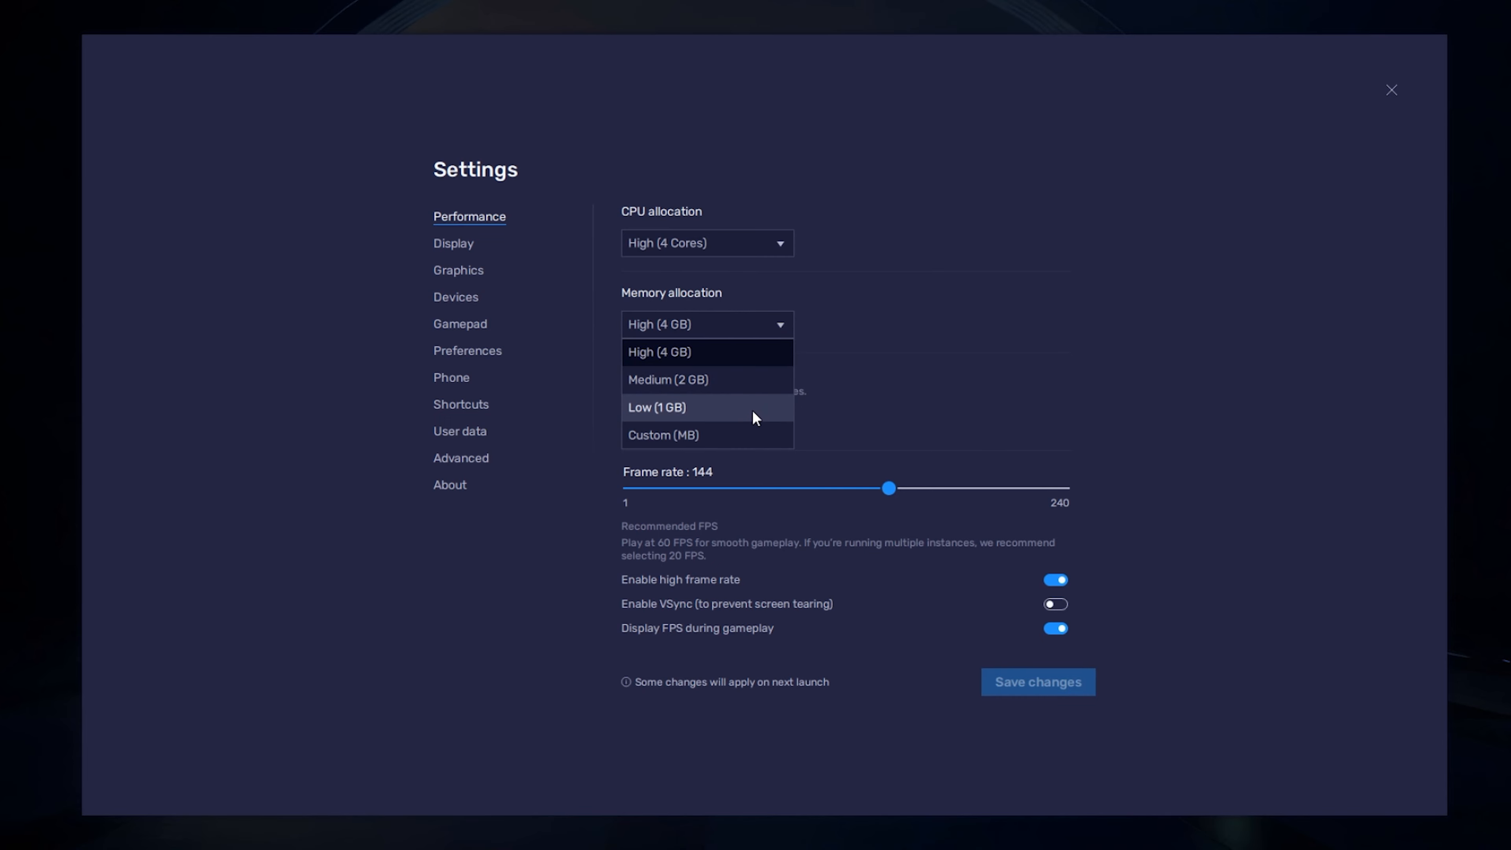
pyautogui.moveTo(706, 379)
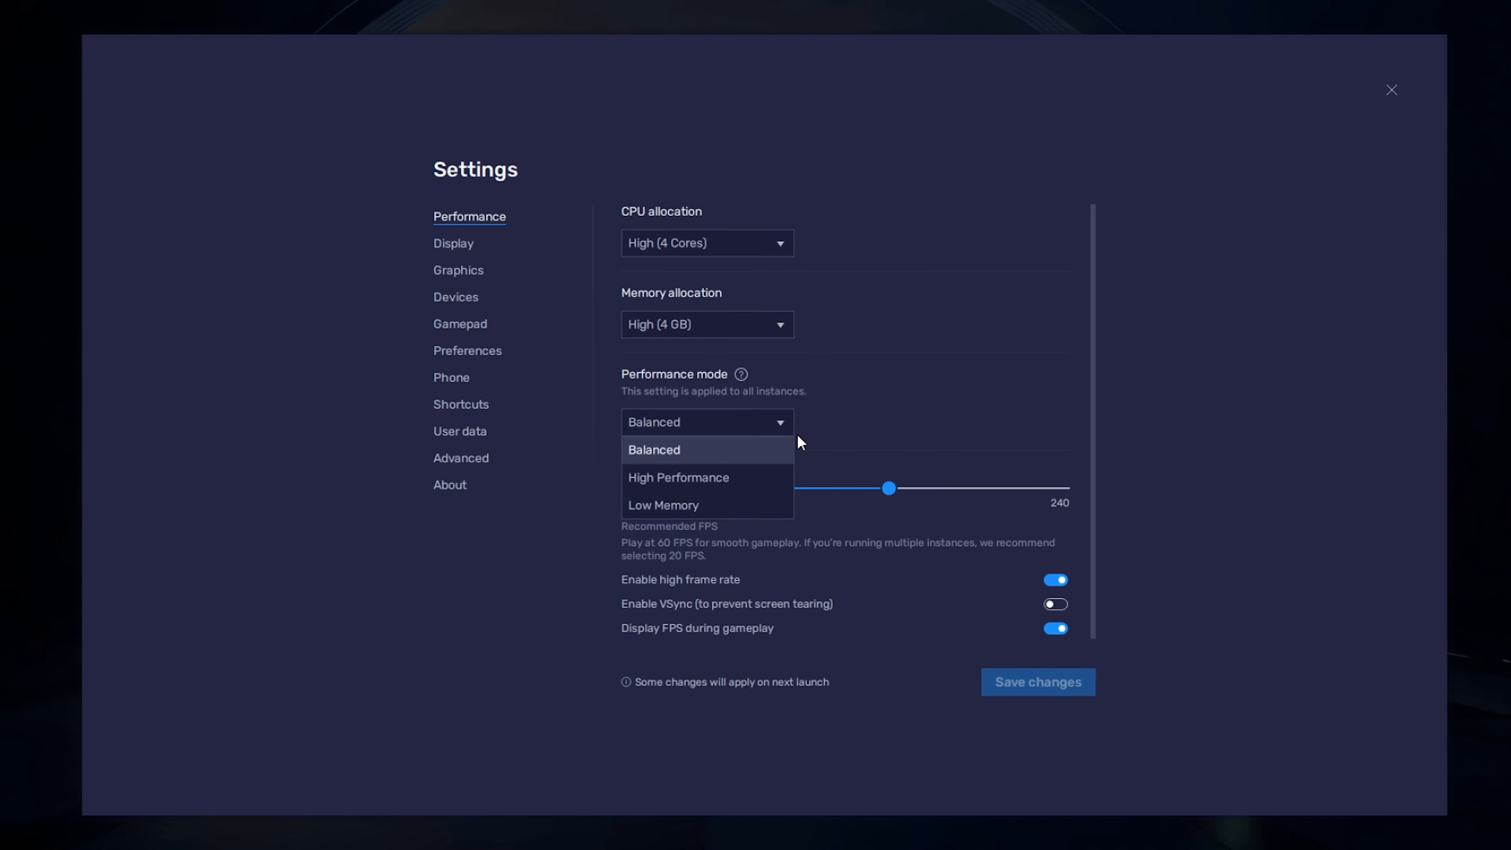
pyautogui.moveTo(781, 455)
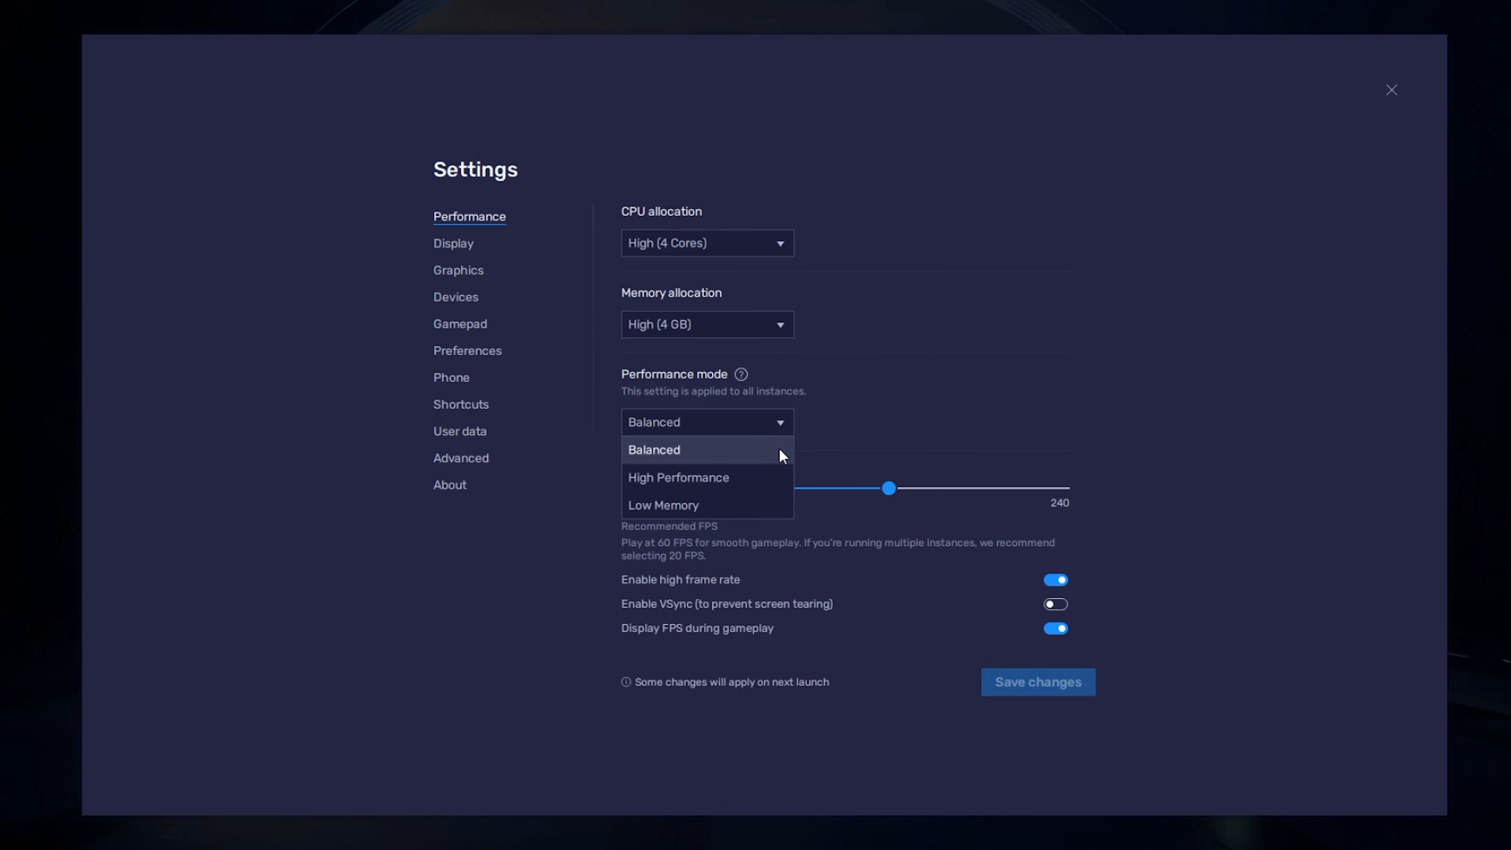
pyautogui.click(653, 449)
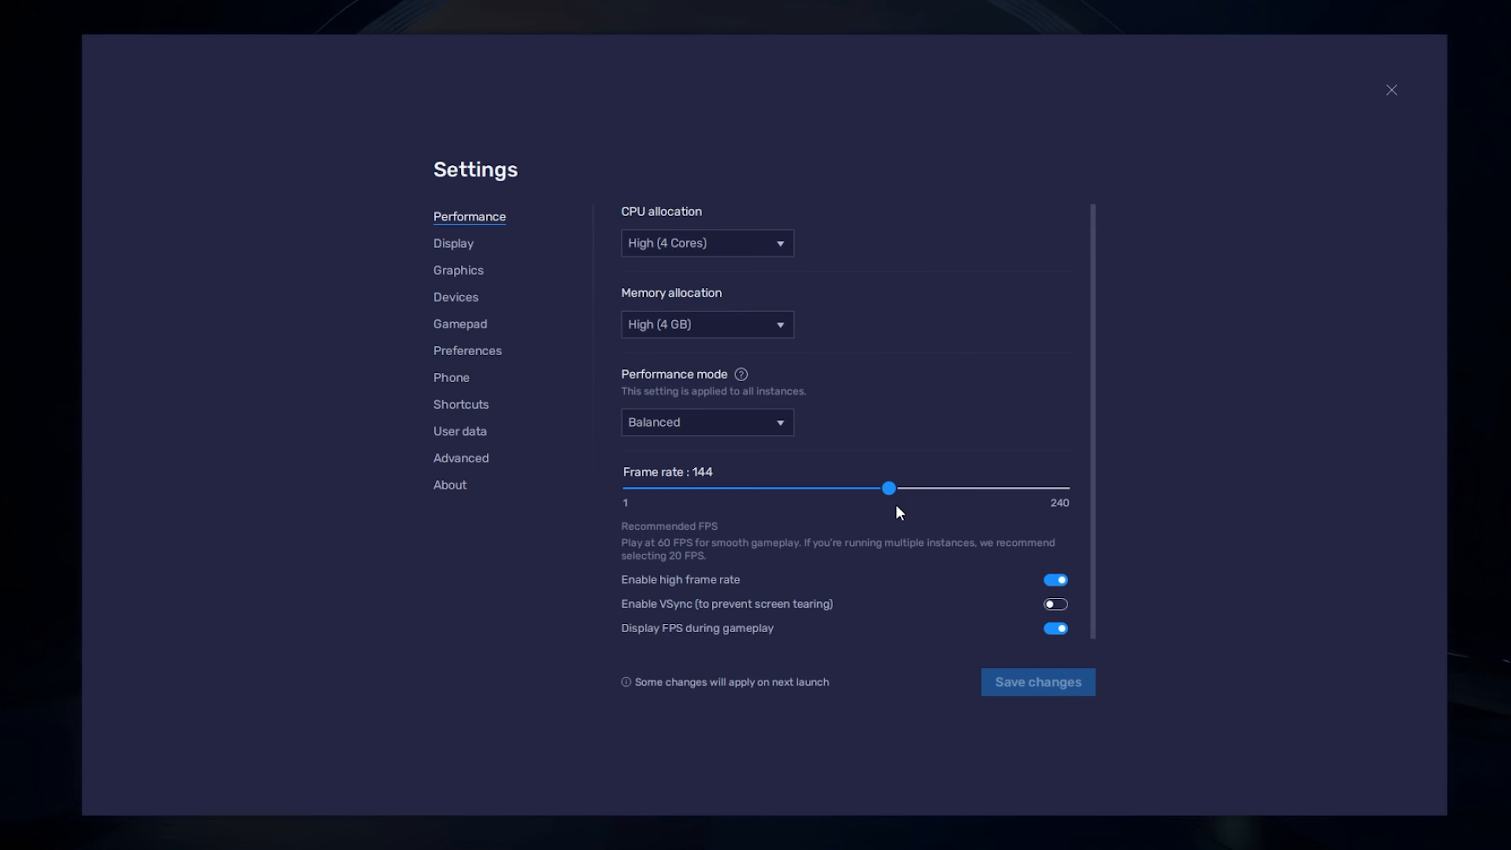
pyautogui.moveTo(885, 595)
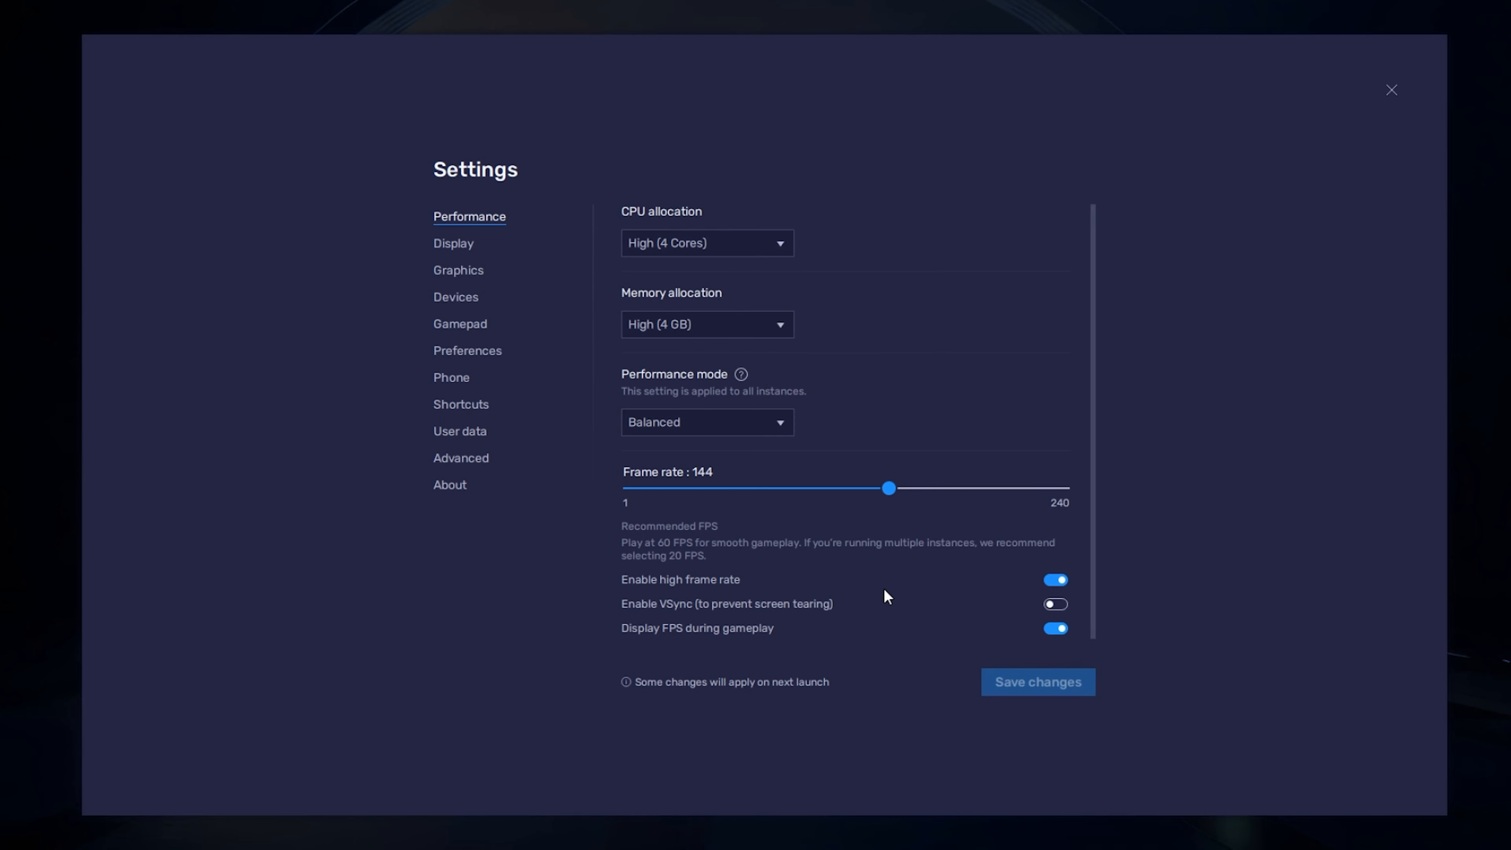
pyautogui.moveTo(445, 608)
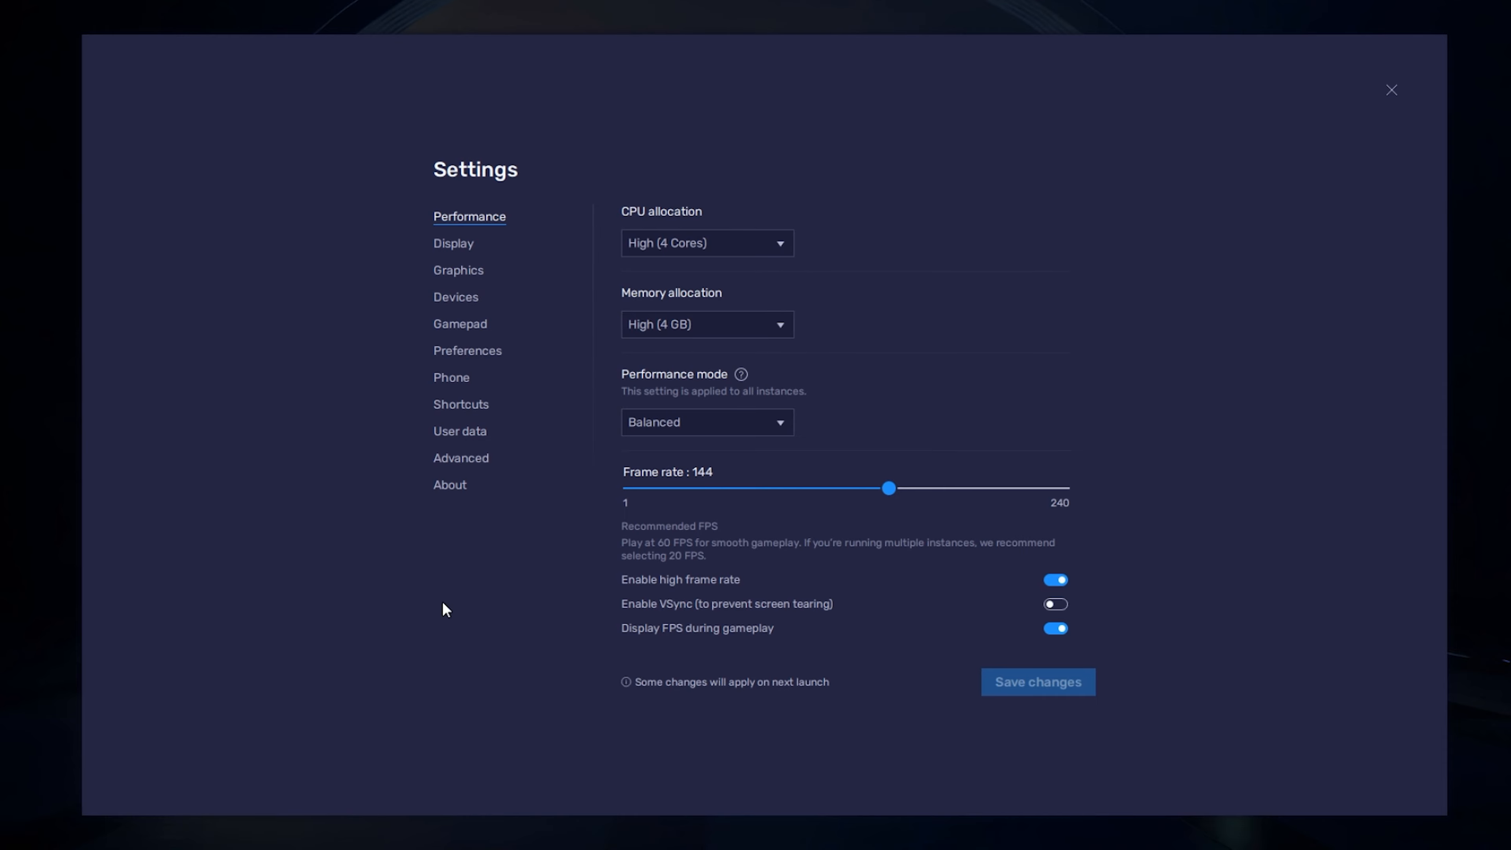
# Reach Advanced display in Windows Display settings from the desktop context menu.
pyautogui.rightClick(443, 608)
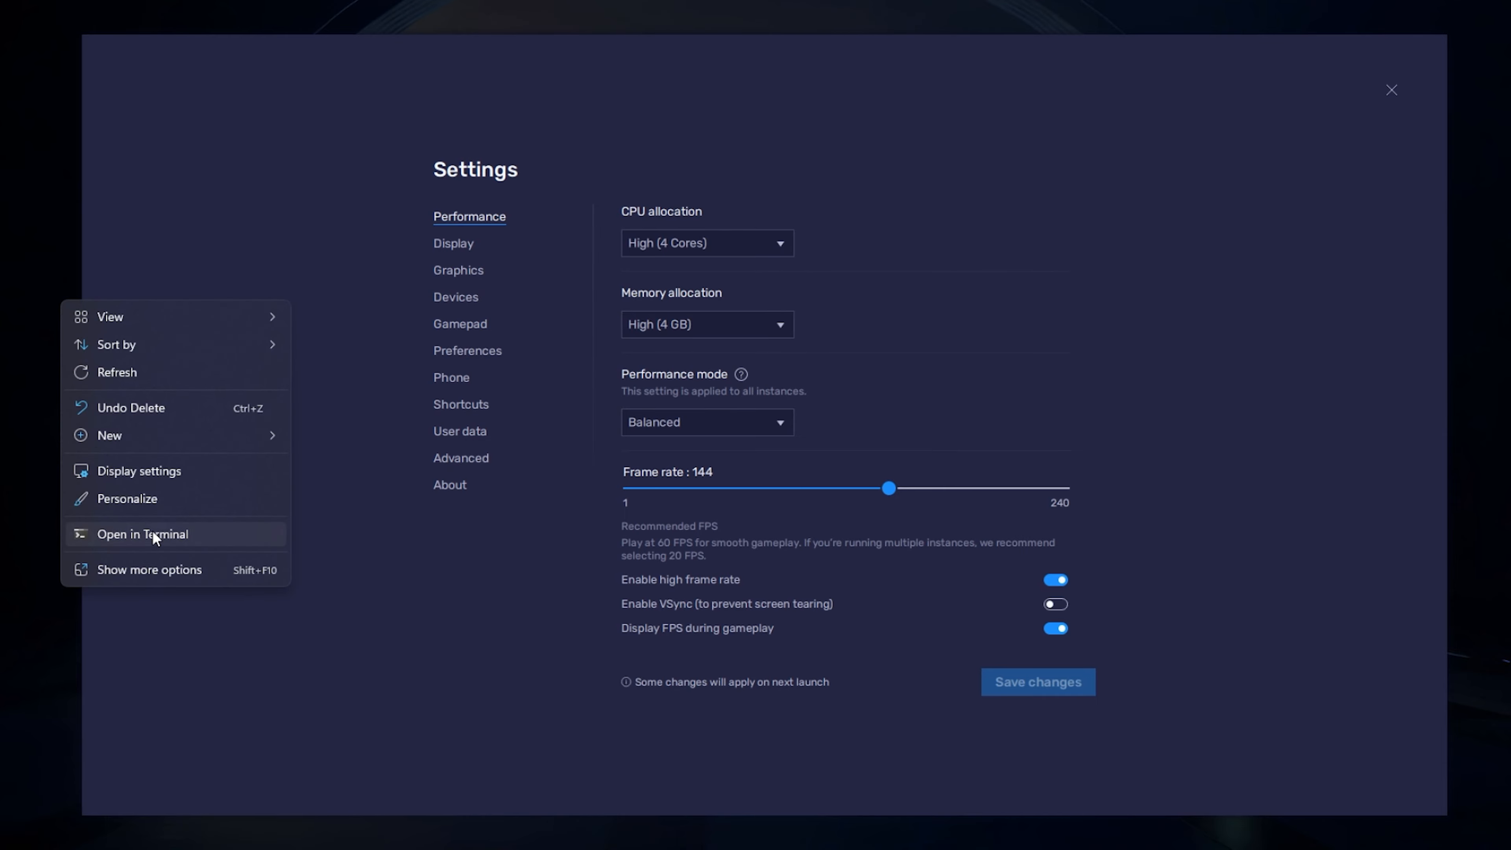
pyautogui.click(138, 470)
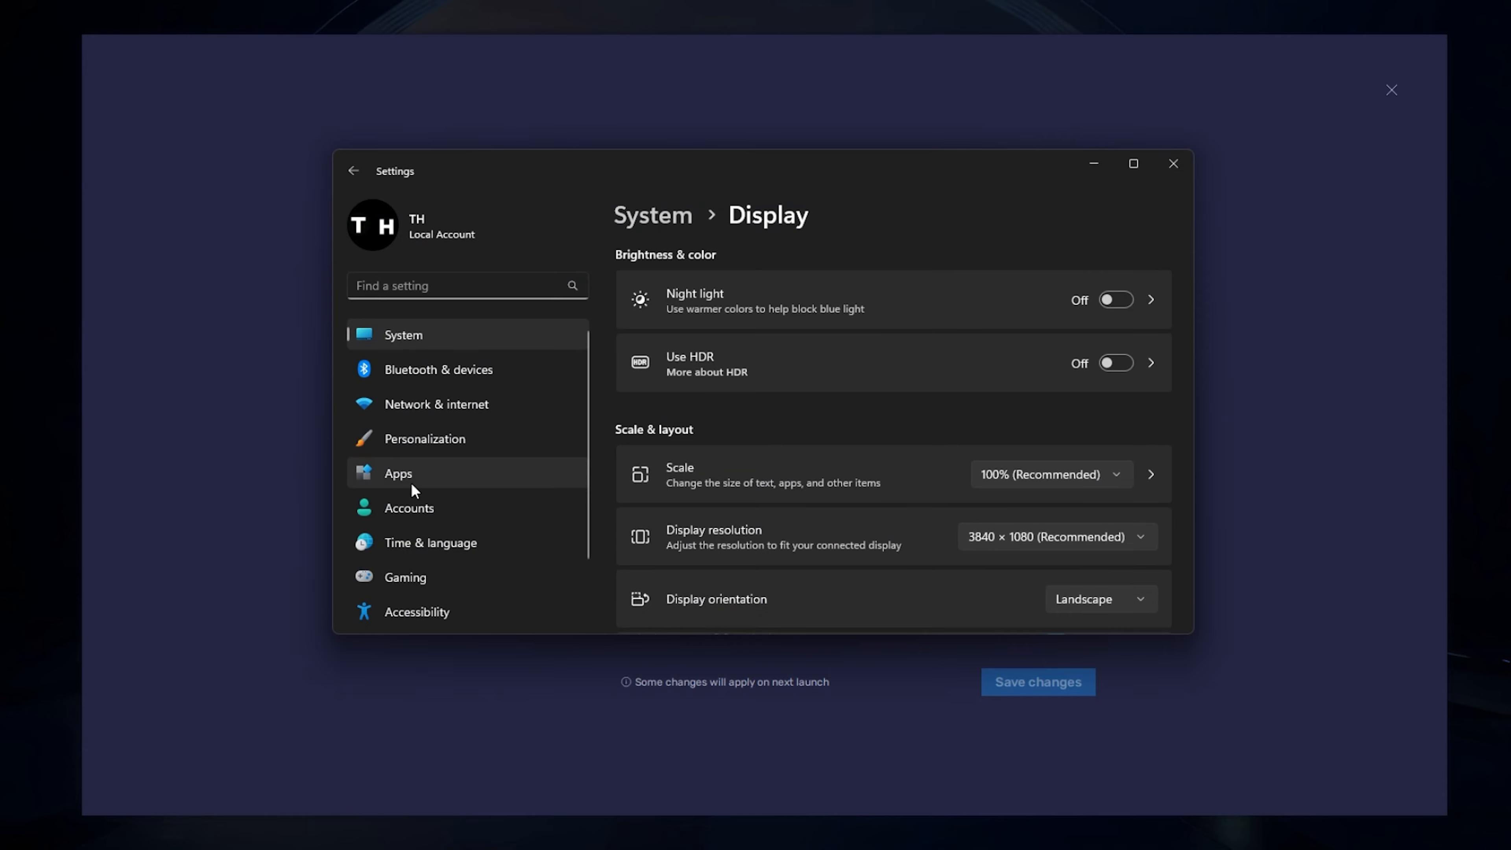
pyautogui.scroll(-3)
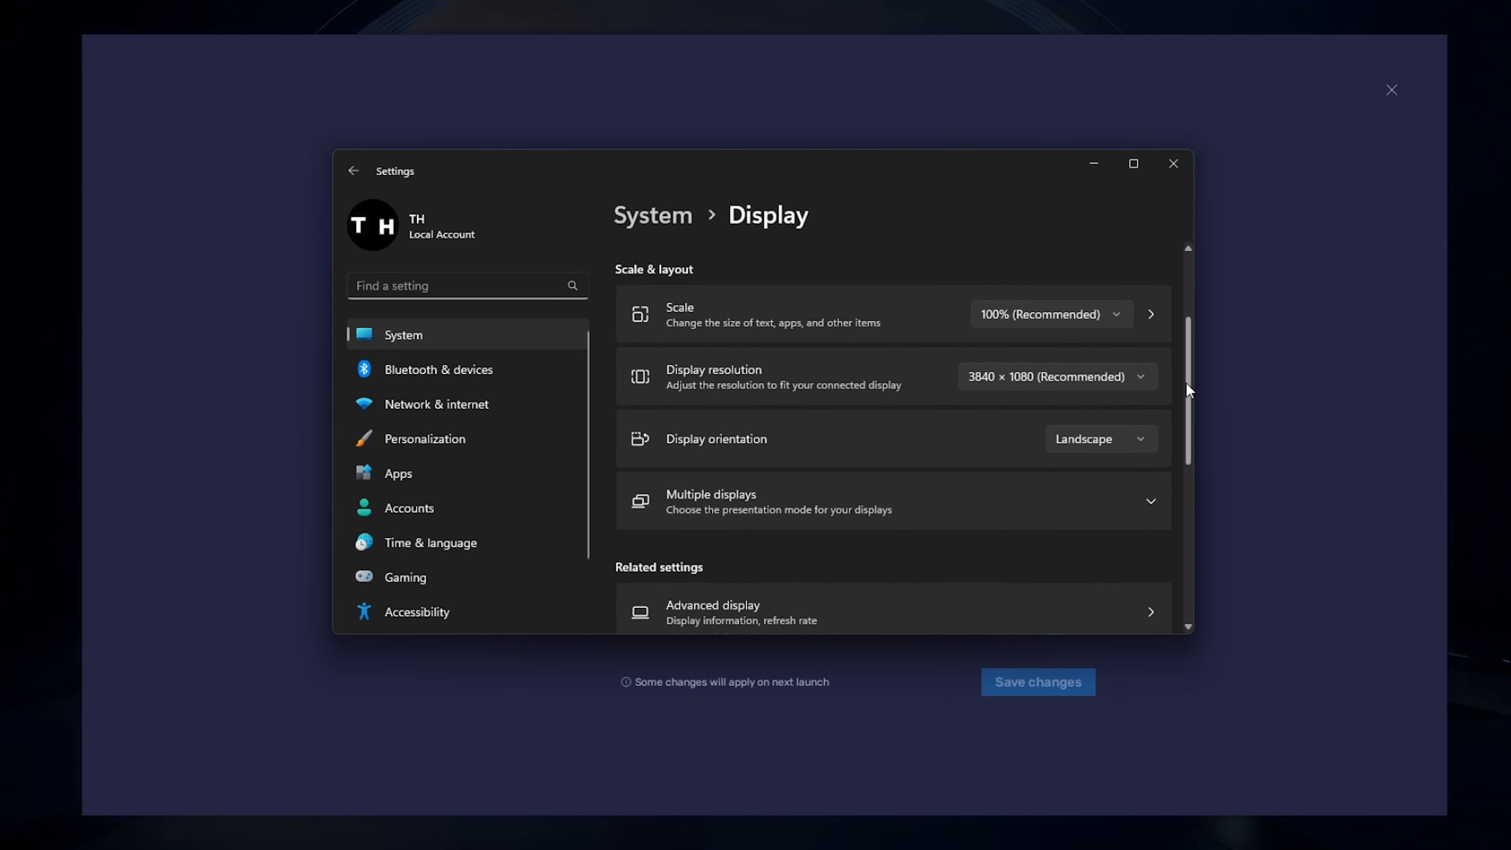
pyautogui.scroll(-3)
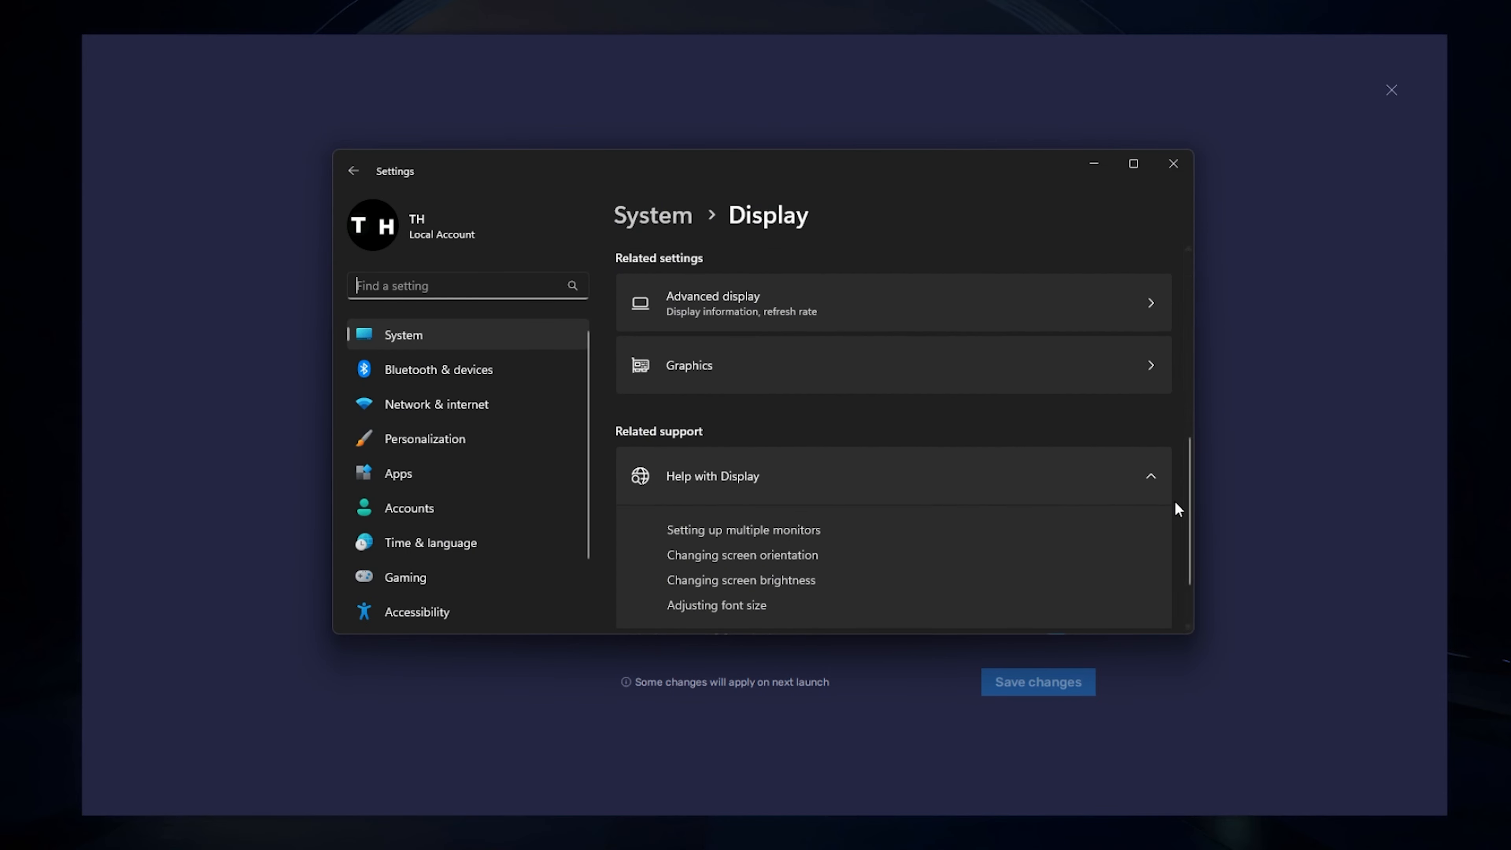
pyautogui.moveTo(1076, 314)
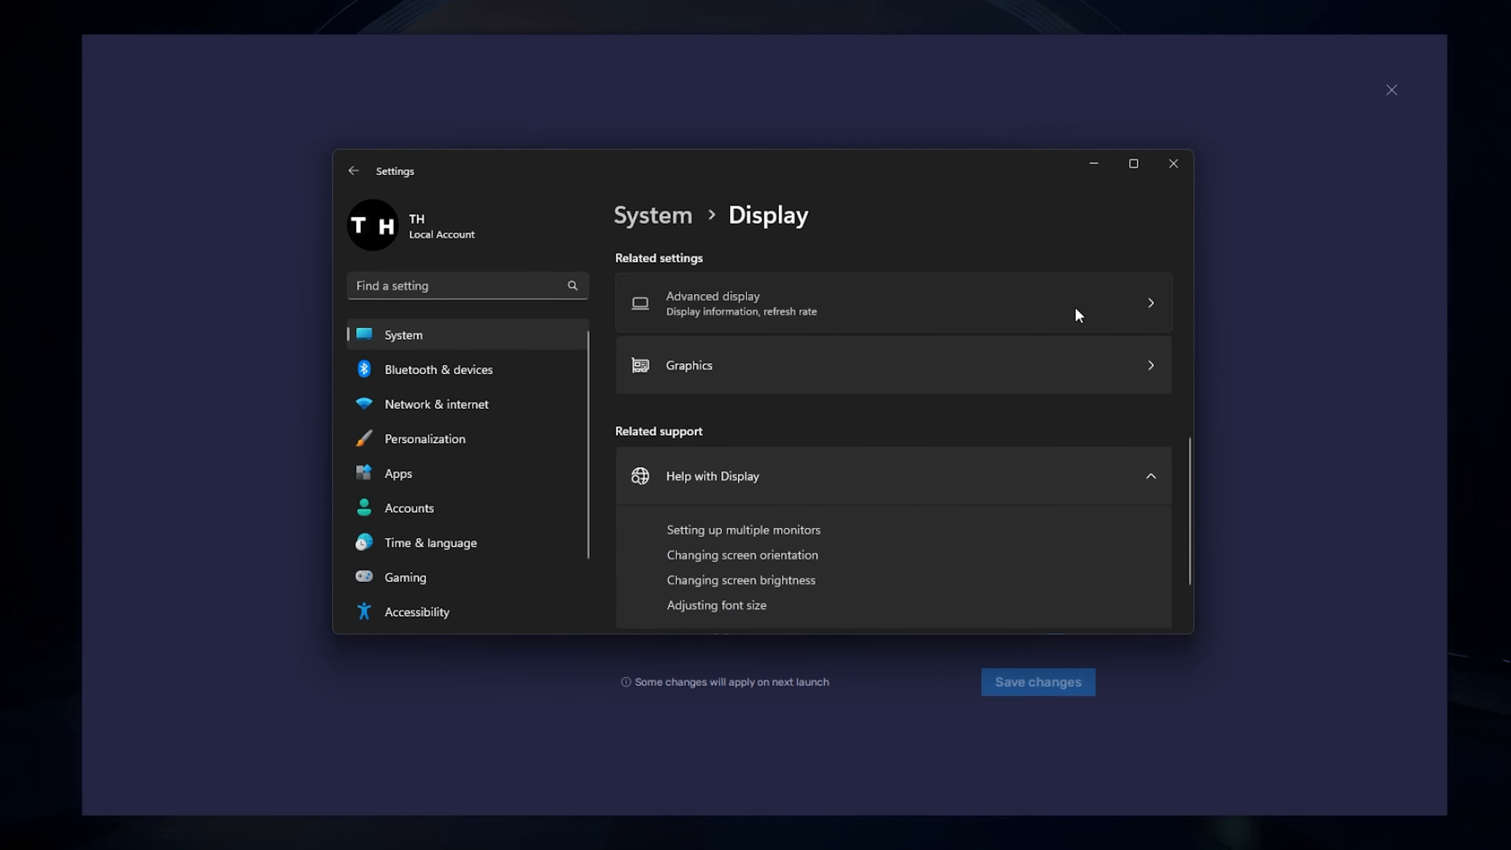
pyautogui.click(886, 302)
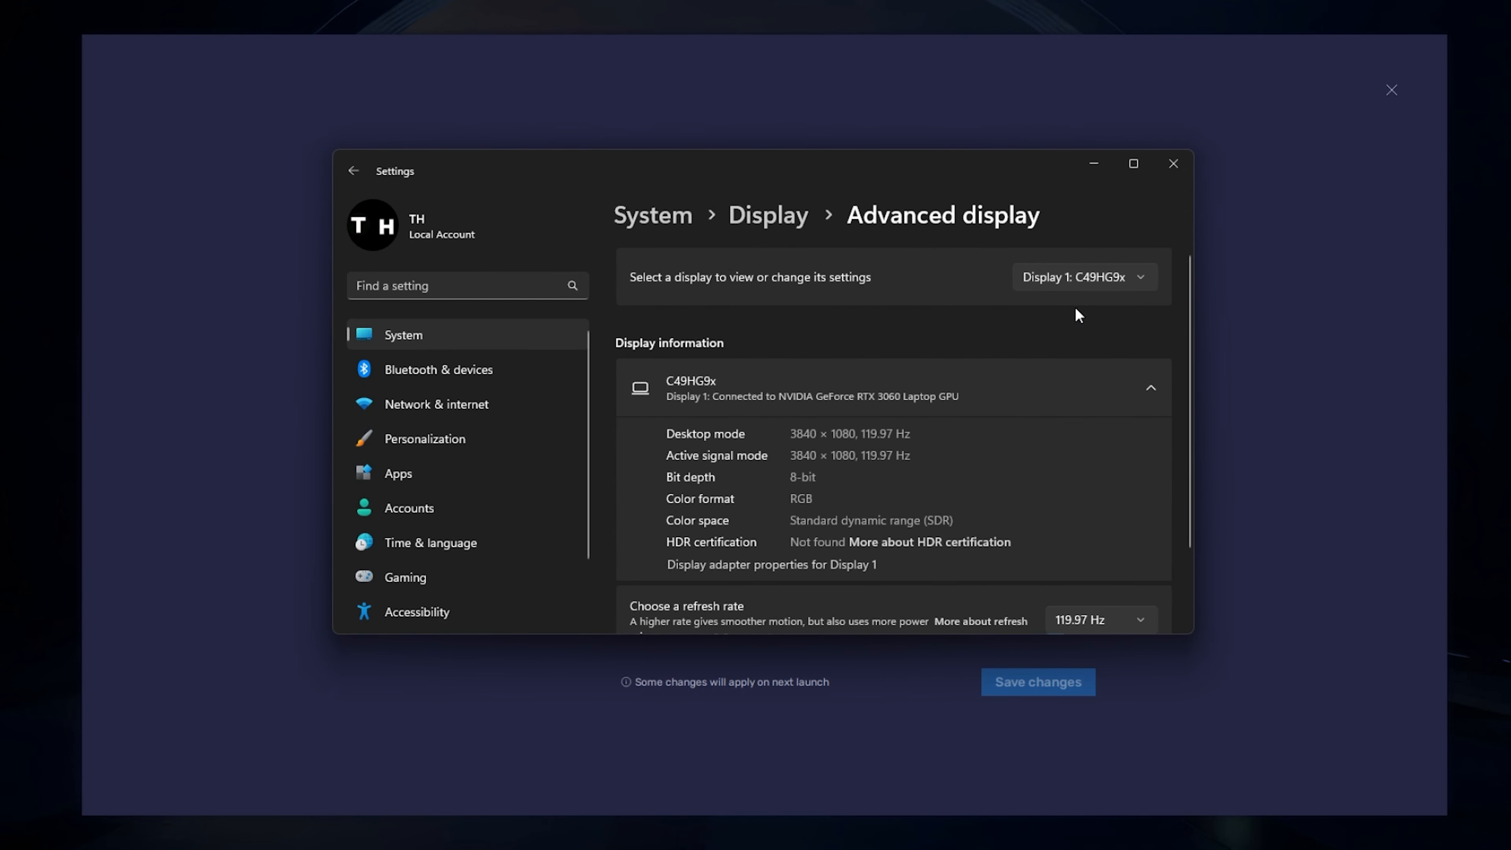
# Select the 119.97 Hz refresh rate for the monitor.
pyautogui.scroll(-3)
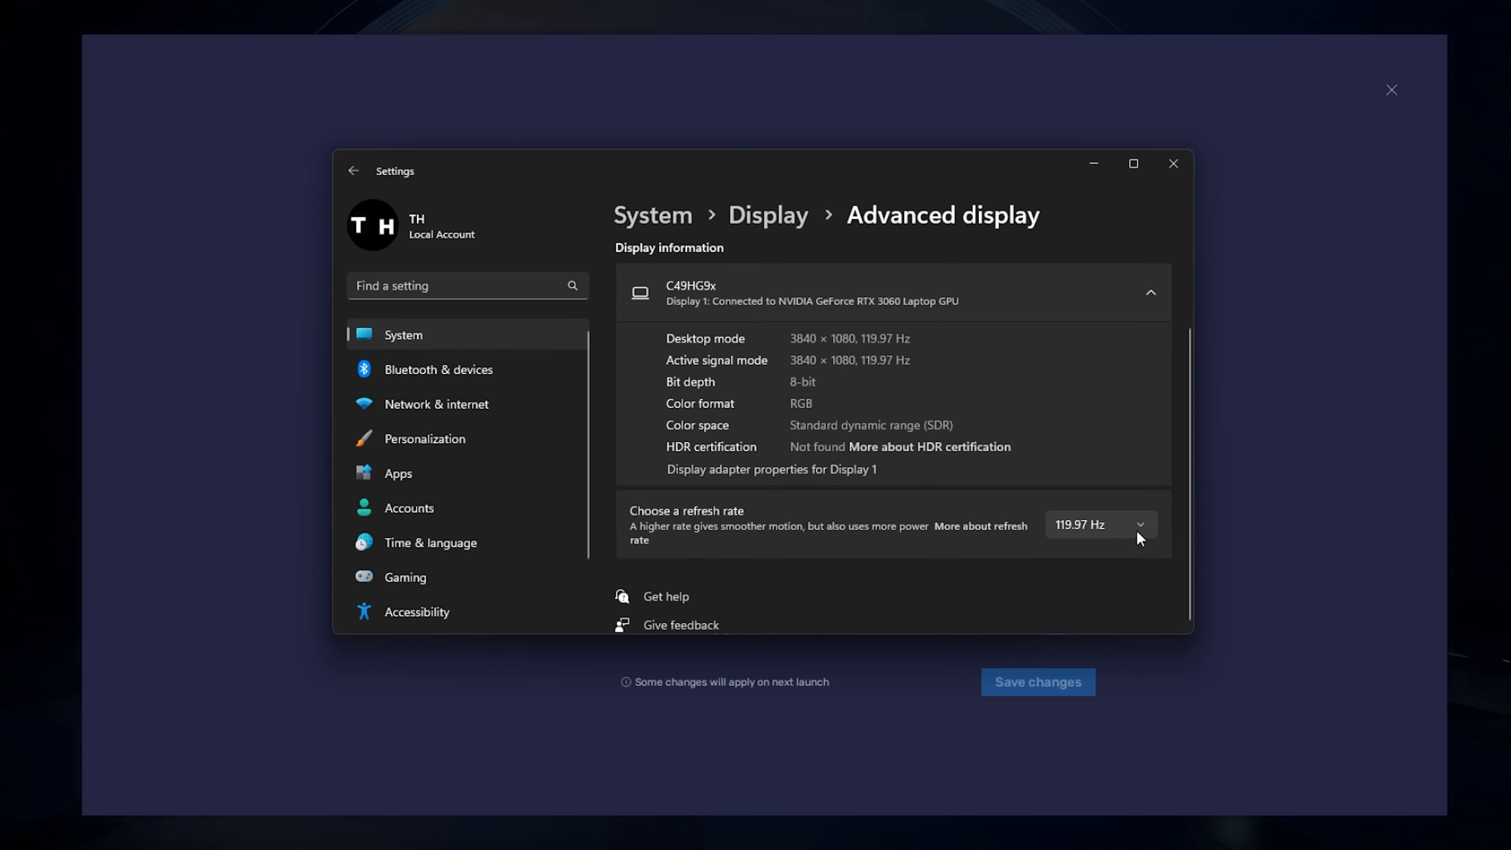
pyautogui.click(1097, 524)
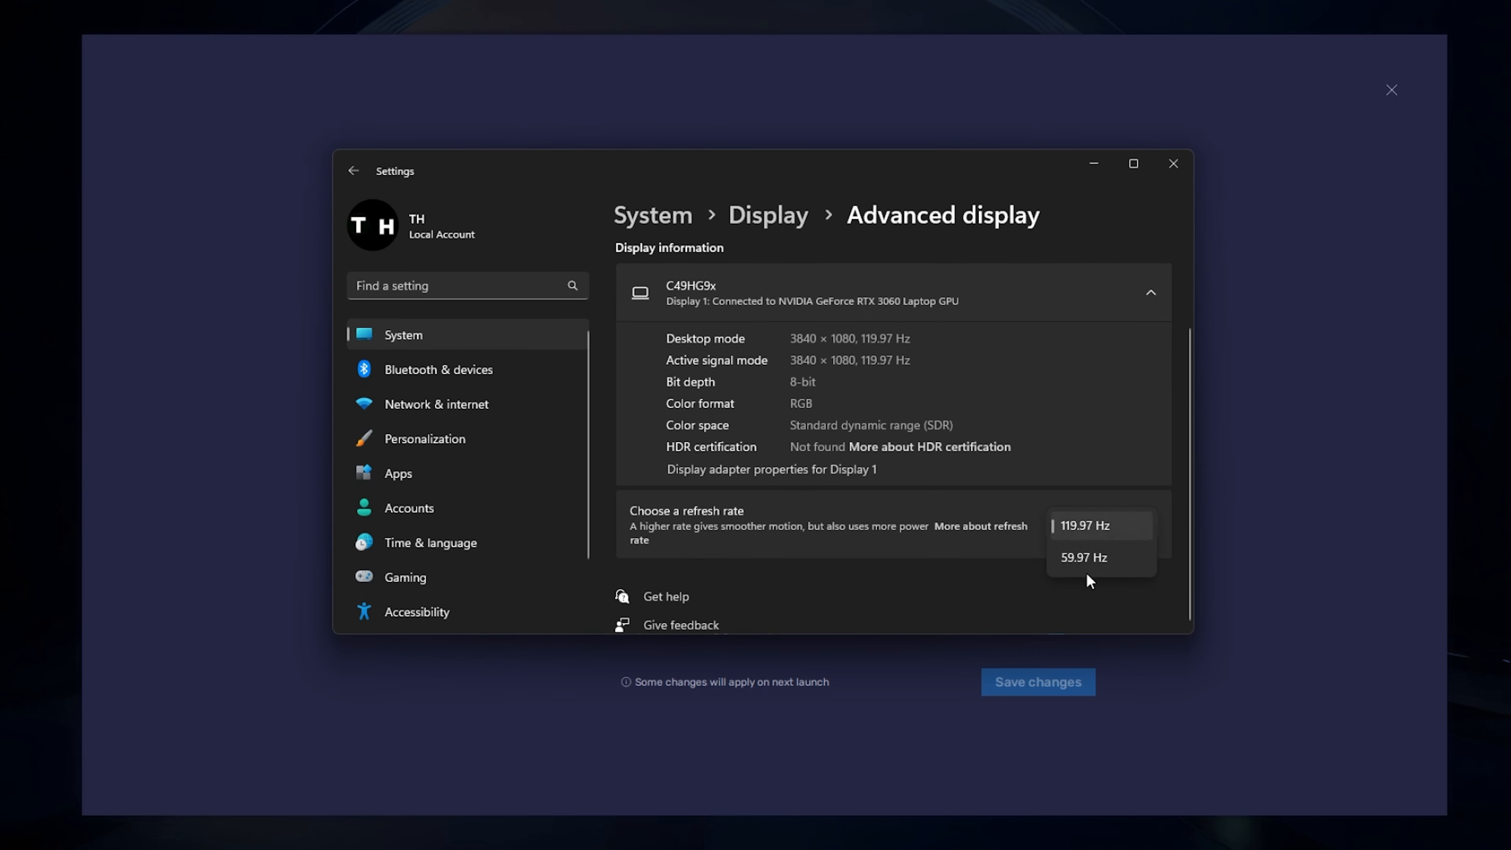
pyautogui.click(1099, 525)
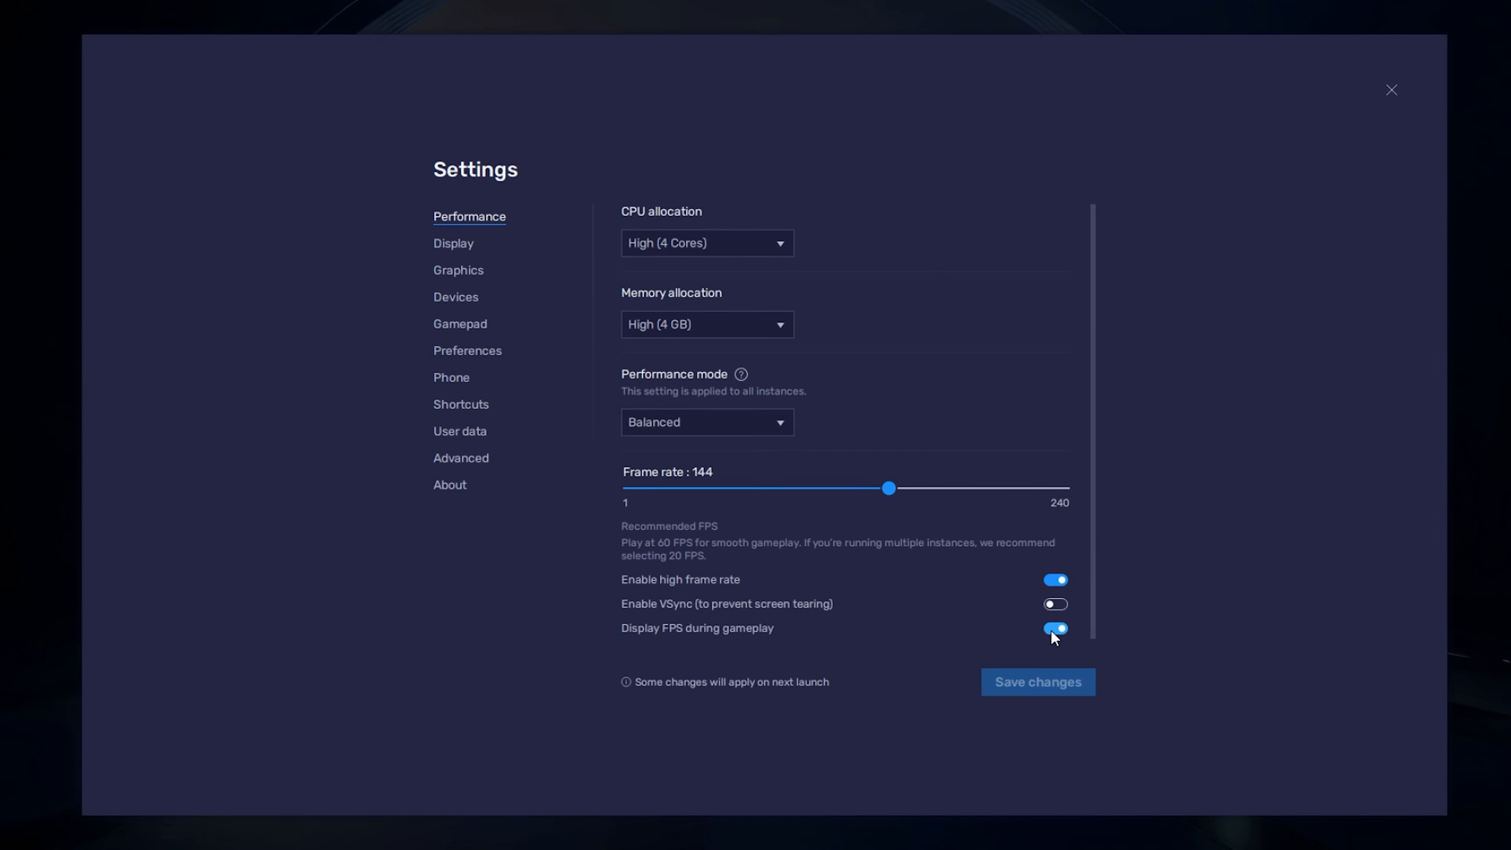
# Choose the 1600 x 900 landscape resolution at 240 DPI in the Display settings.
pyautogui.click(453, 243)
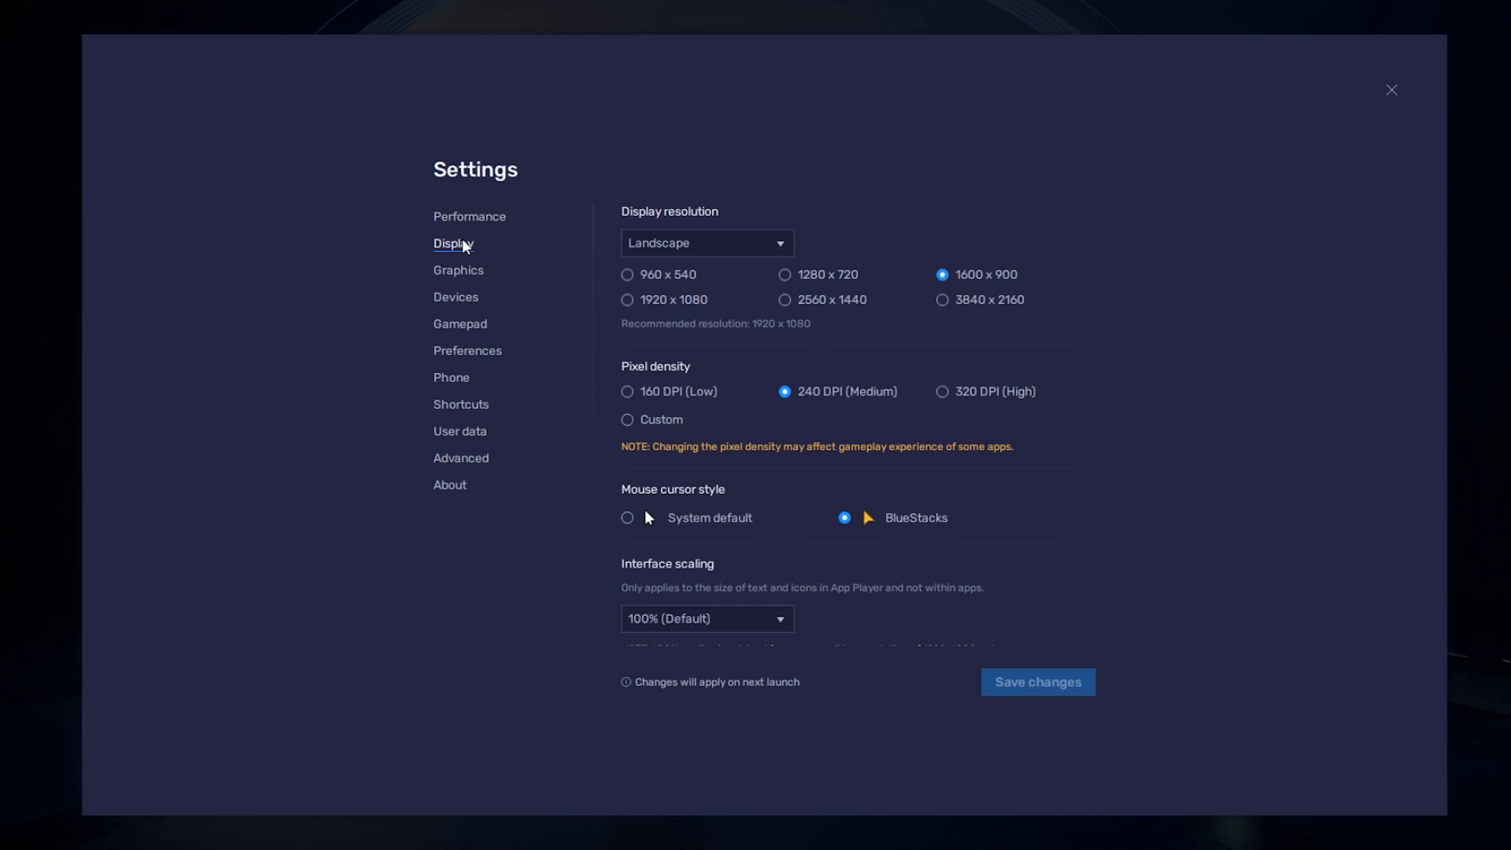
pyautogui.click(707, 241)
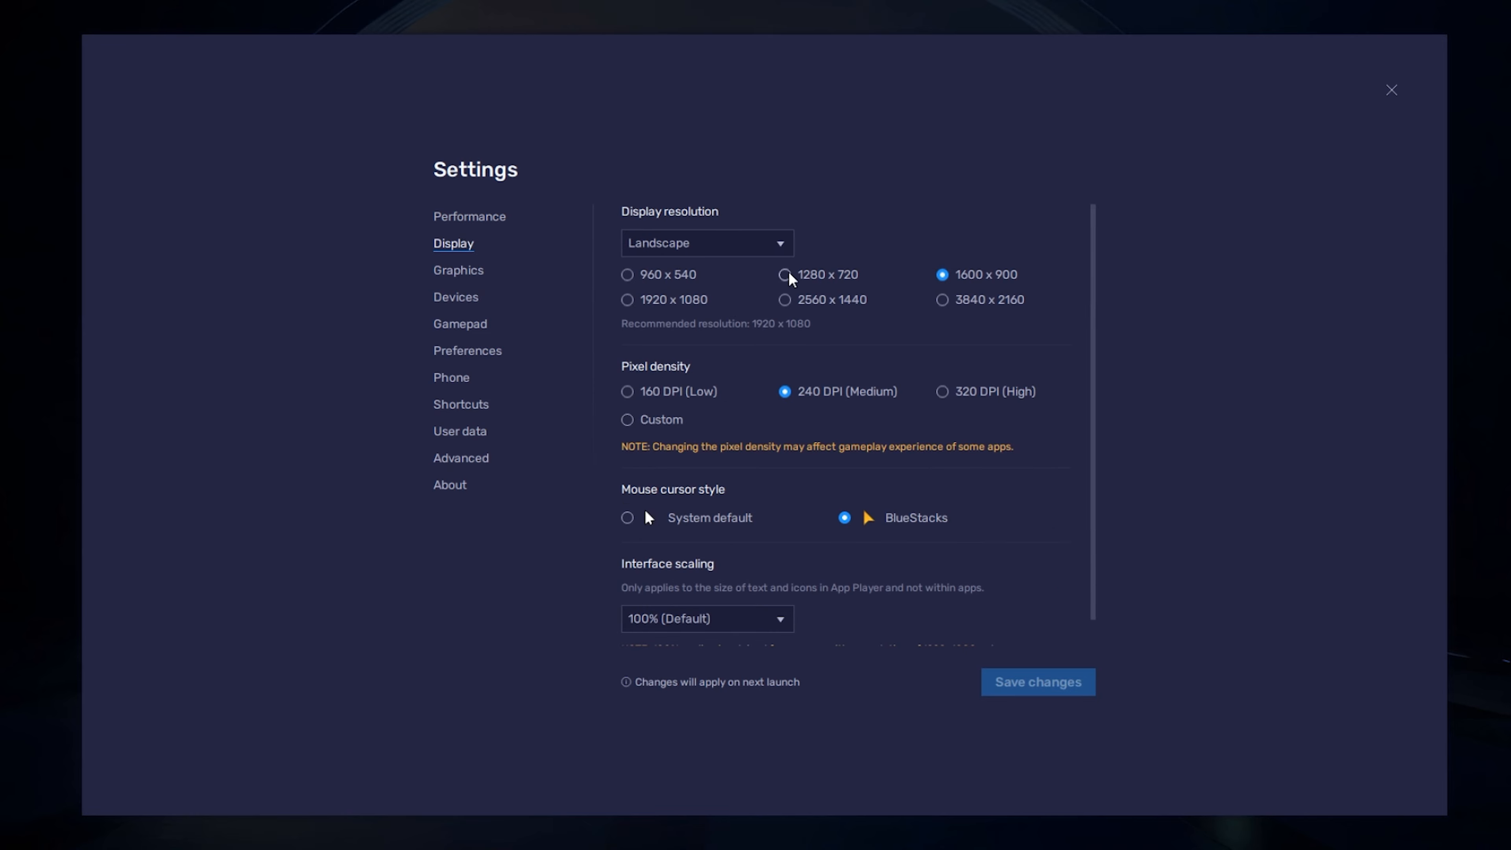
pyautogui.moveTo(944, 282)
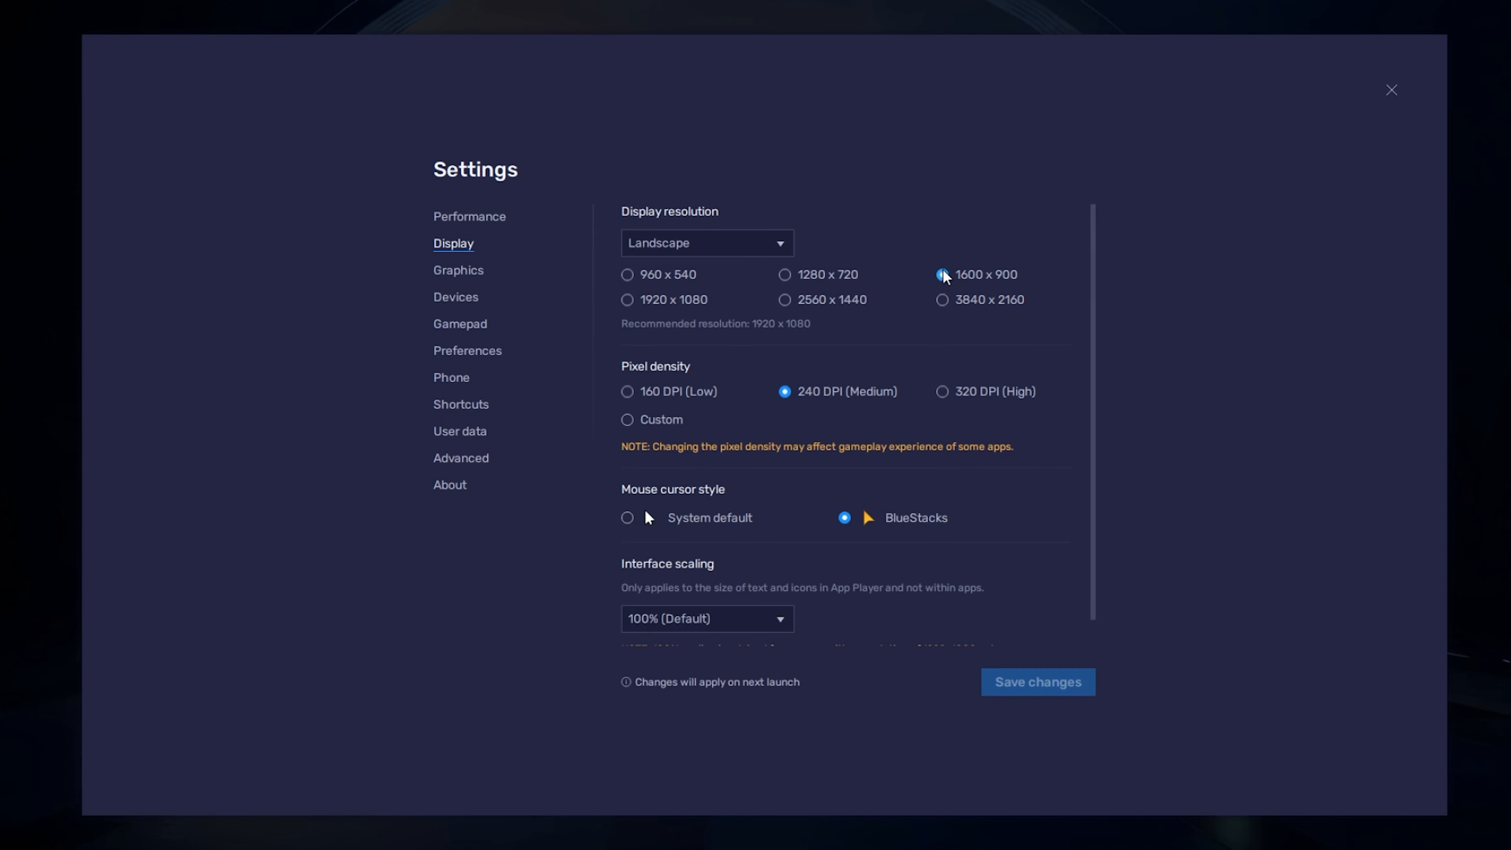
pyautogui.click(1390, 90)
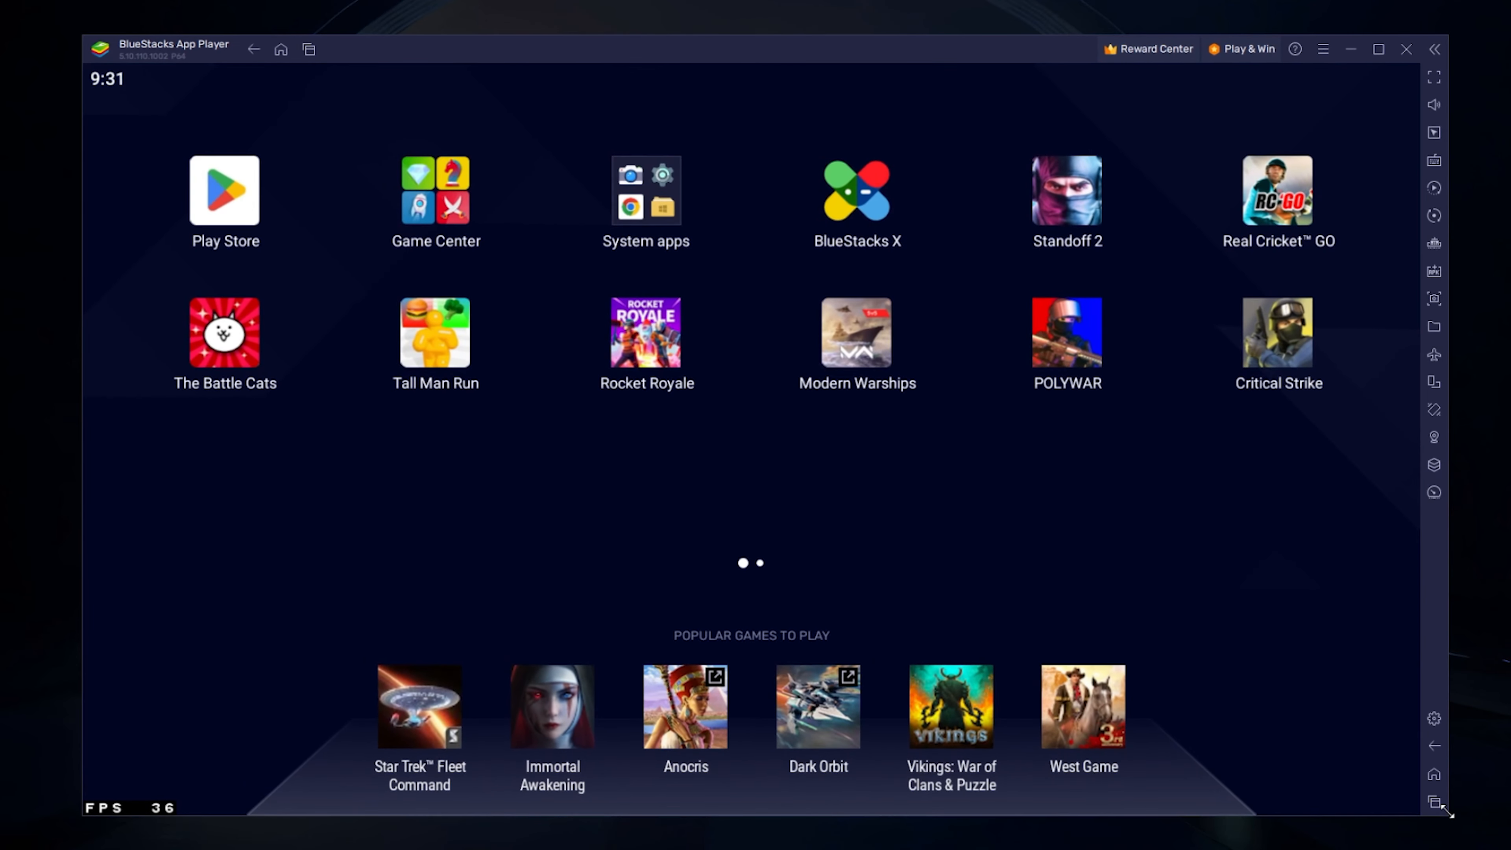
pyautogui.moveTo(794, 484)
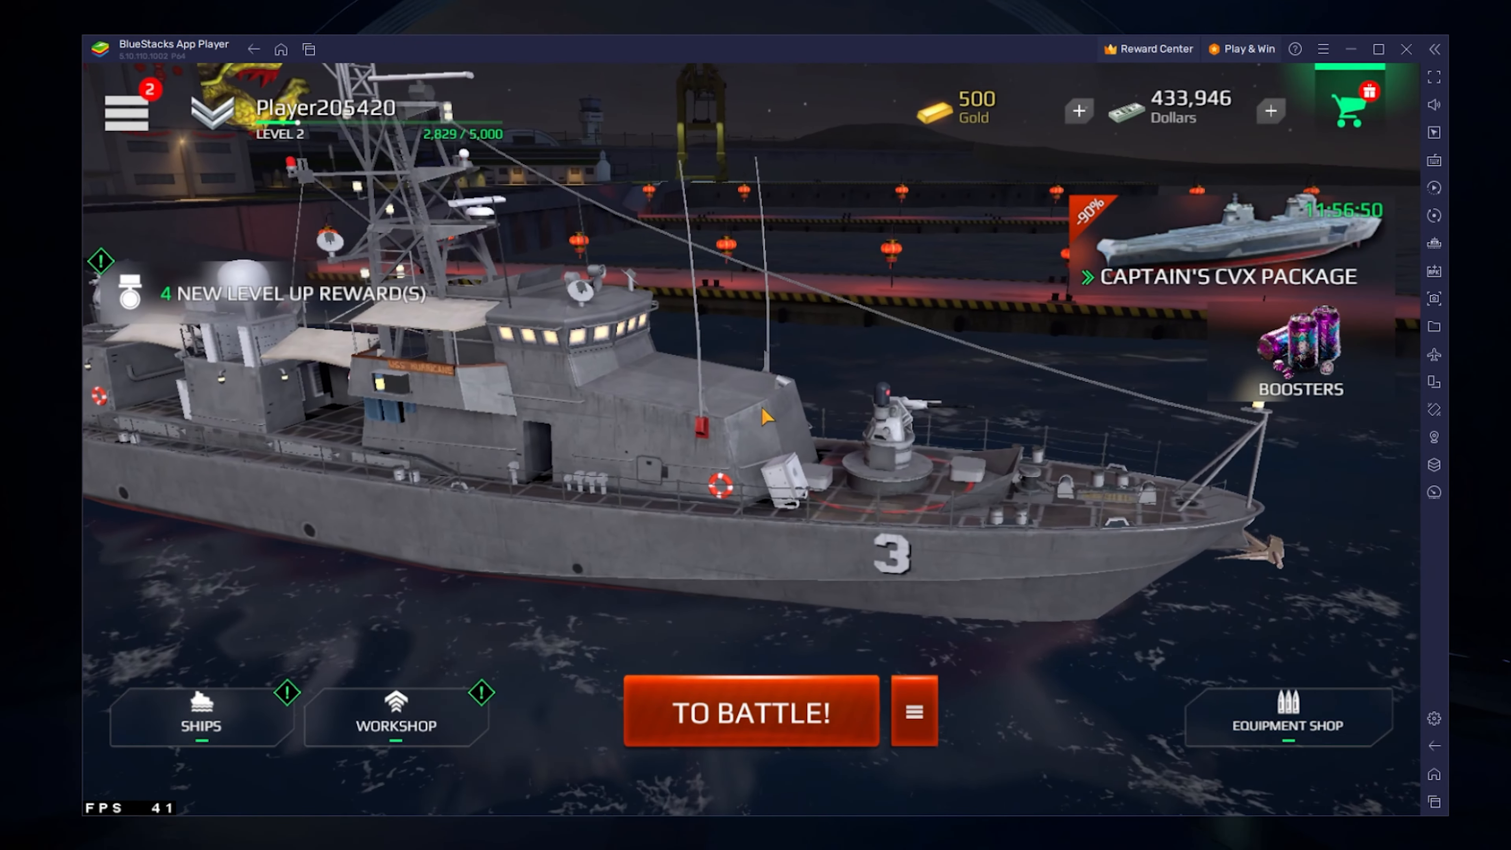
# Bring up the Game controls panel from the right sidebar while Modern Warships runs.
pyautogui.click(1434, 161)
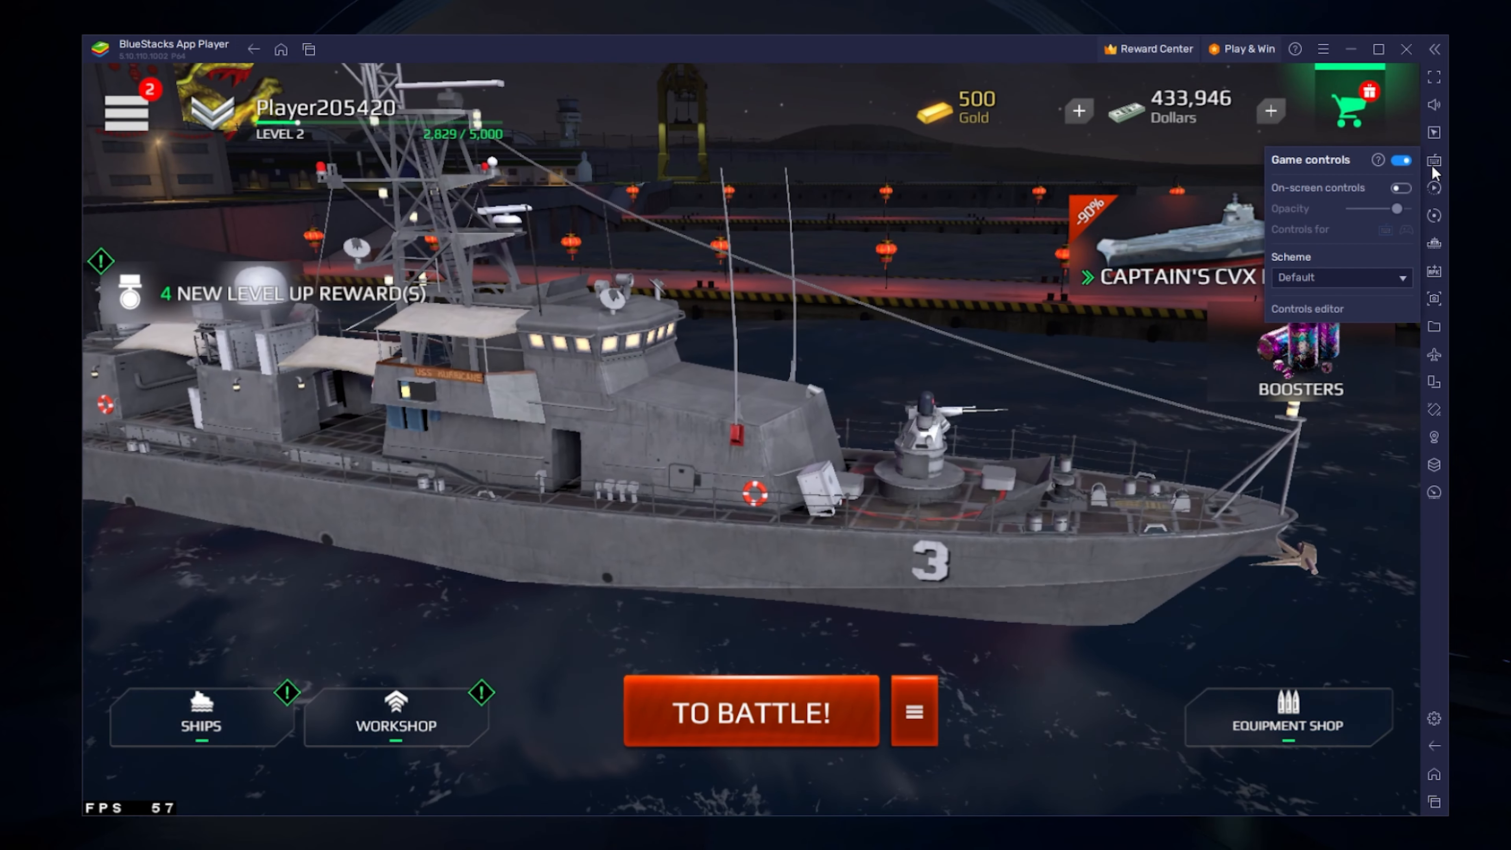
# Close the Game controls panel, keeping controls enabled and on-screen controls off.
pyautogui.click(1400, 188)
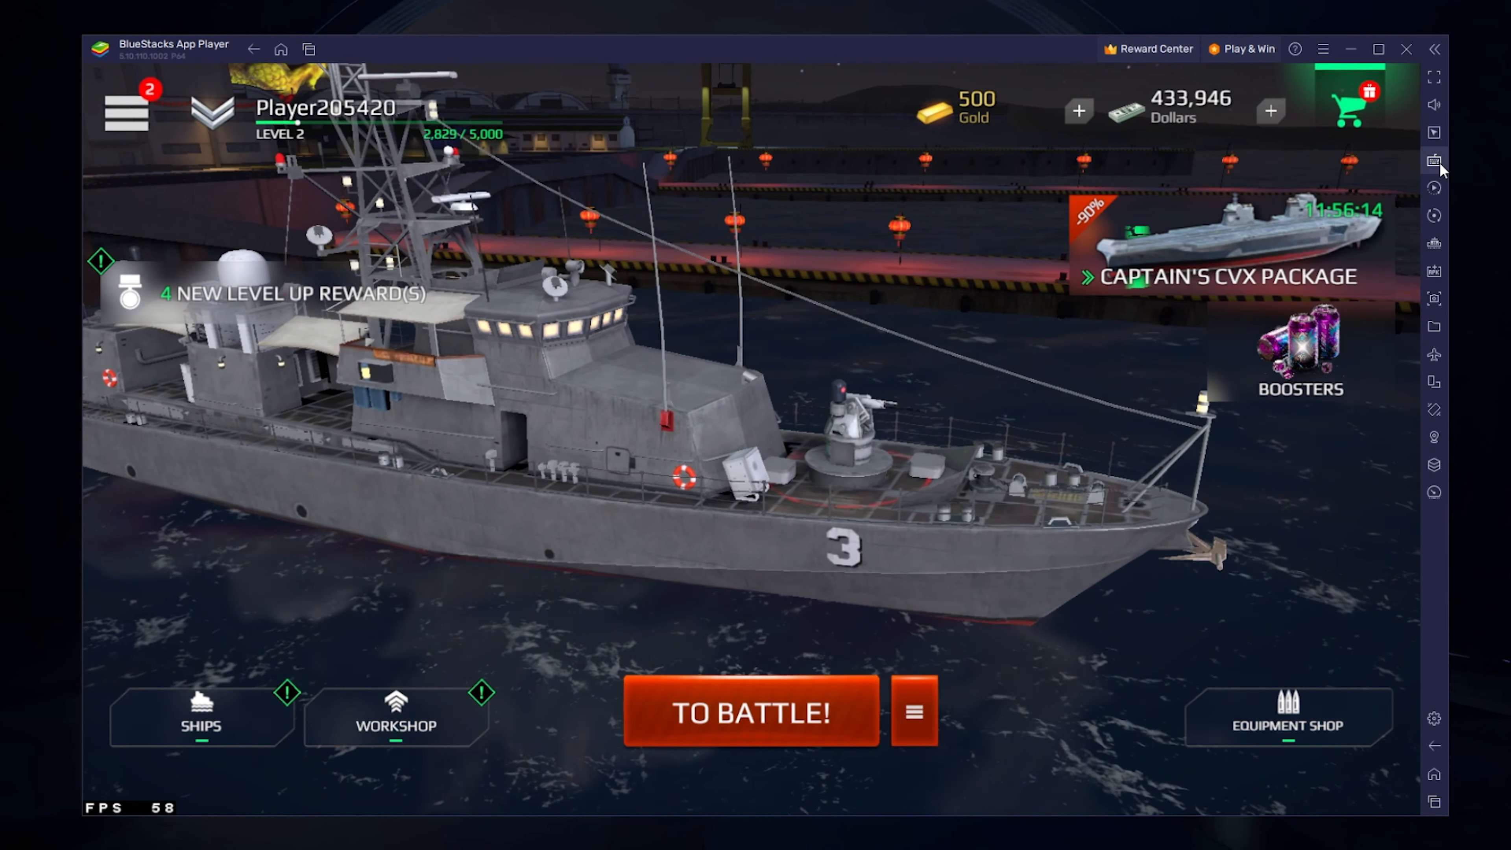
# In the game's graphics settings, try Ultra quality then revert to Medium with a 60 FPS target.
pyautogui.click(124, 113)
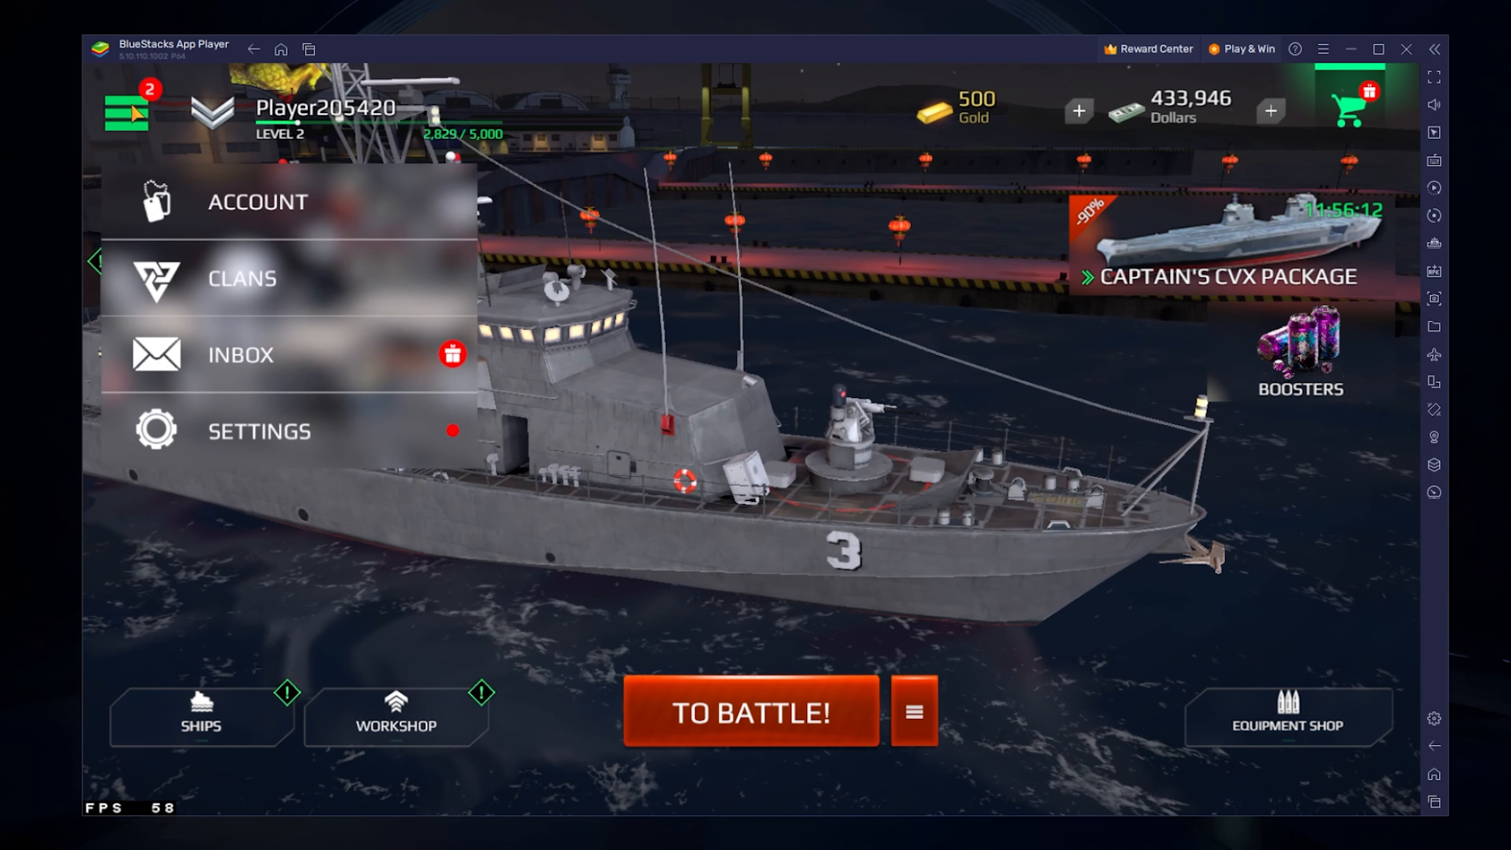
pyautogui.click(258, 431)
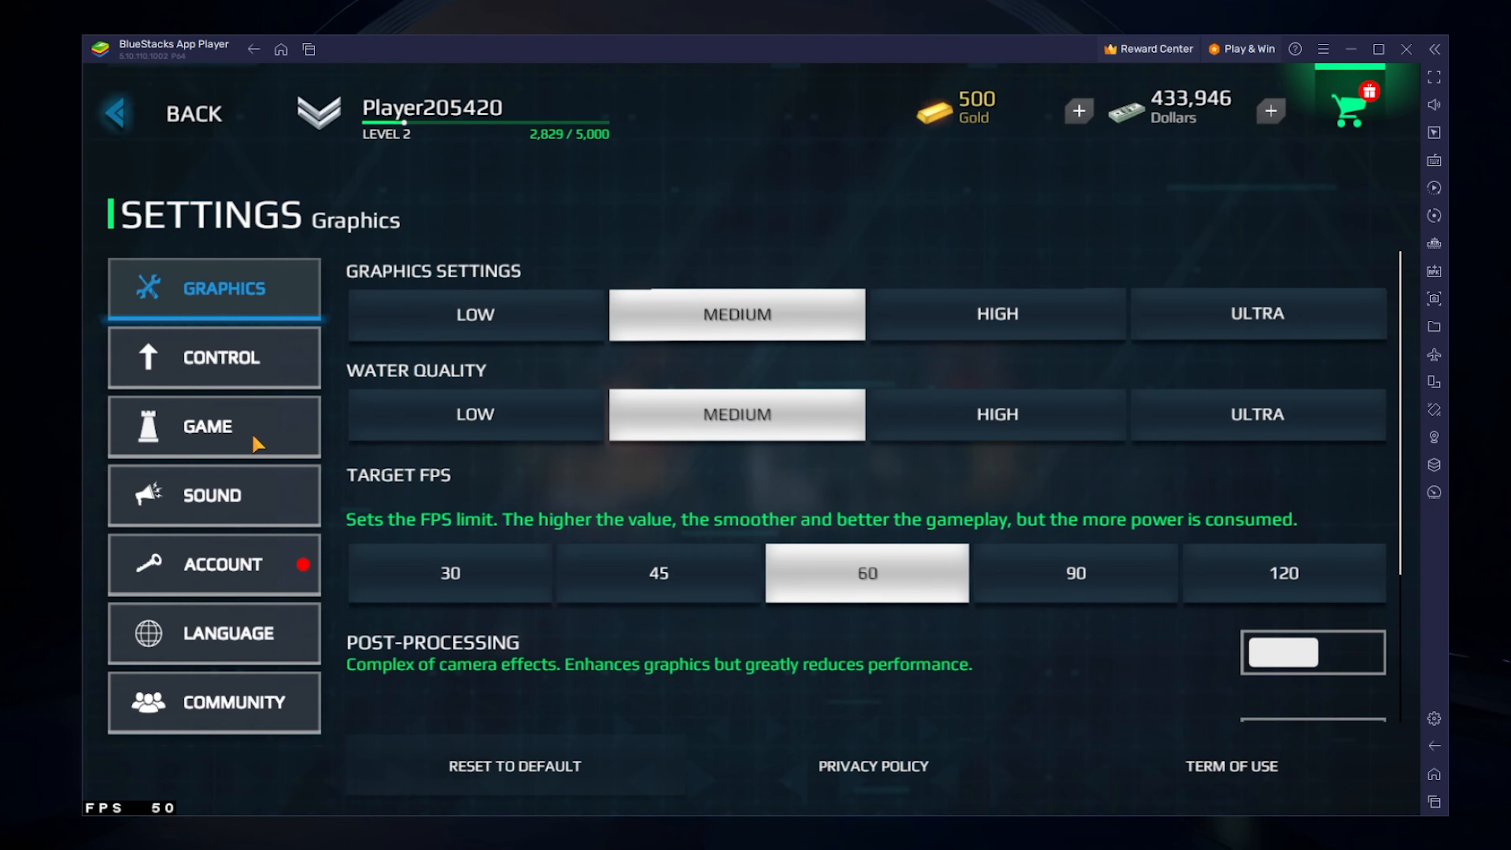
pyautogui.moveTo(705, 213)
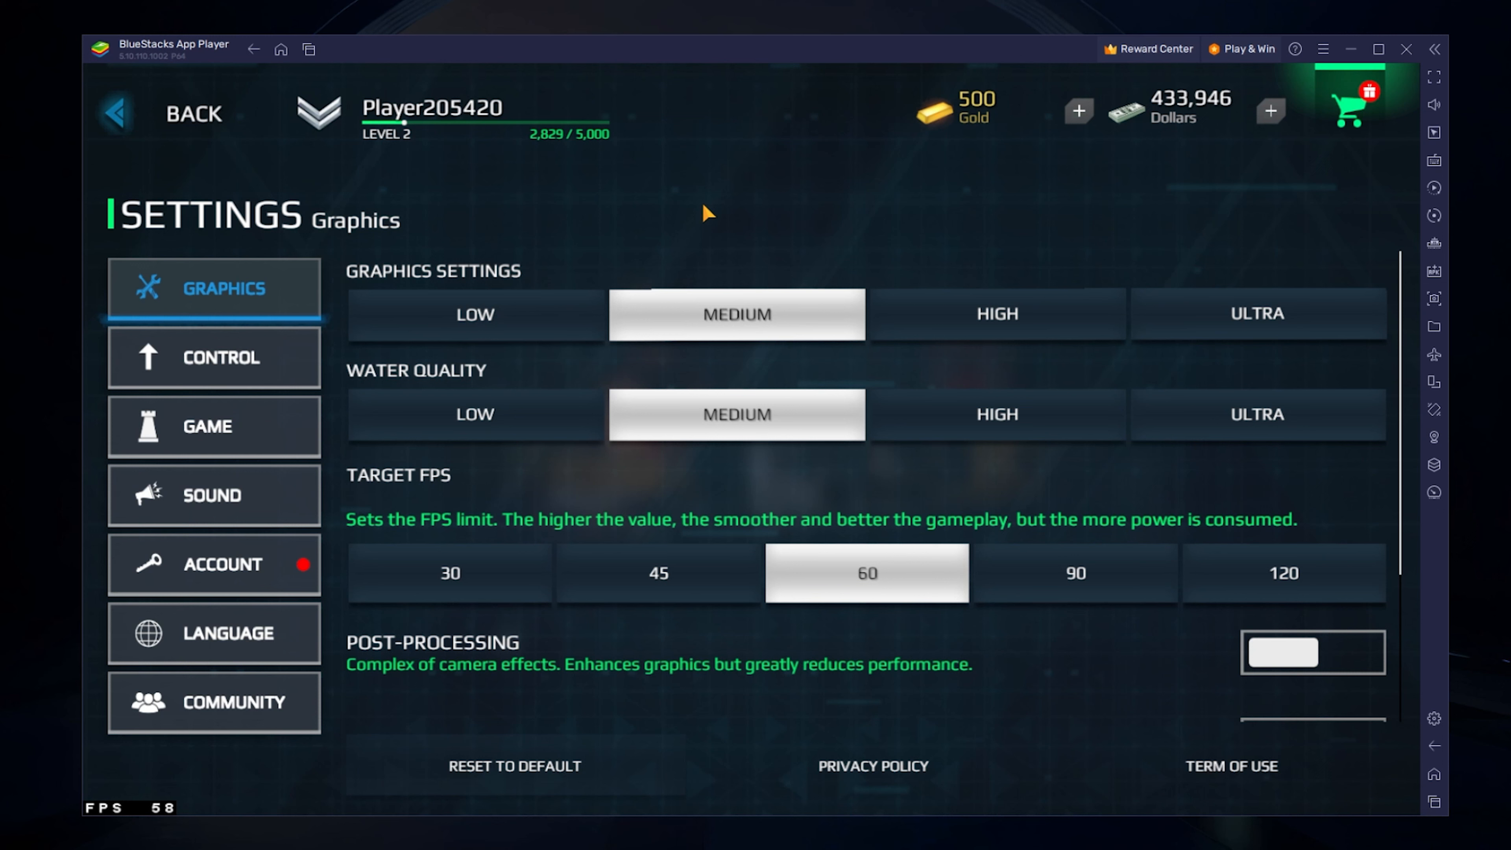
pyautogui.moveTo(229, 299)
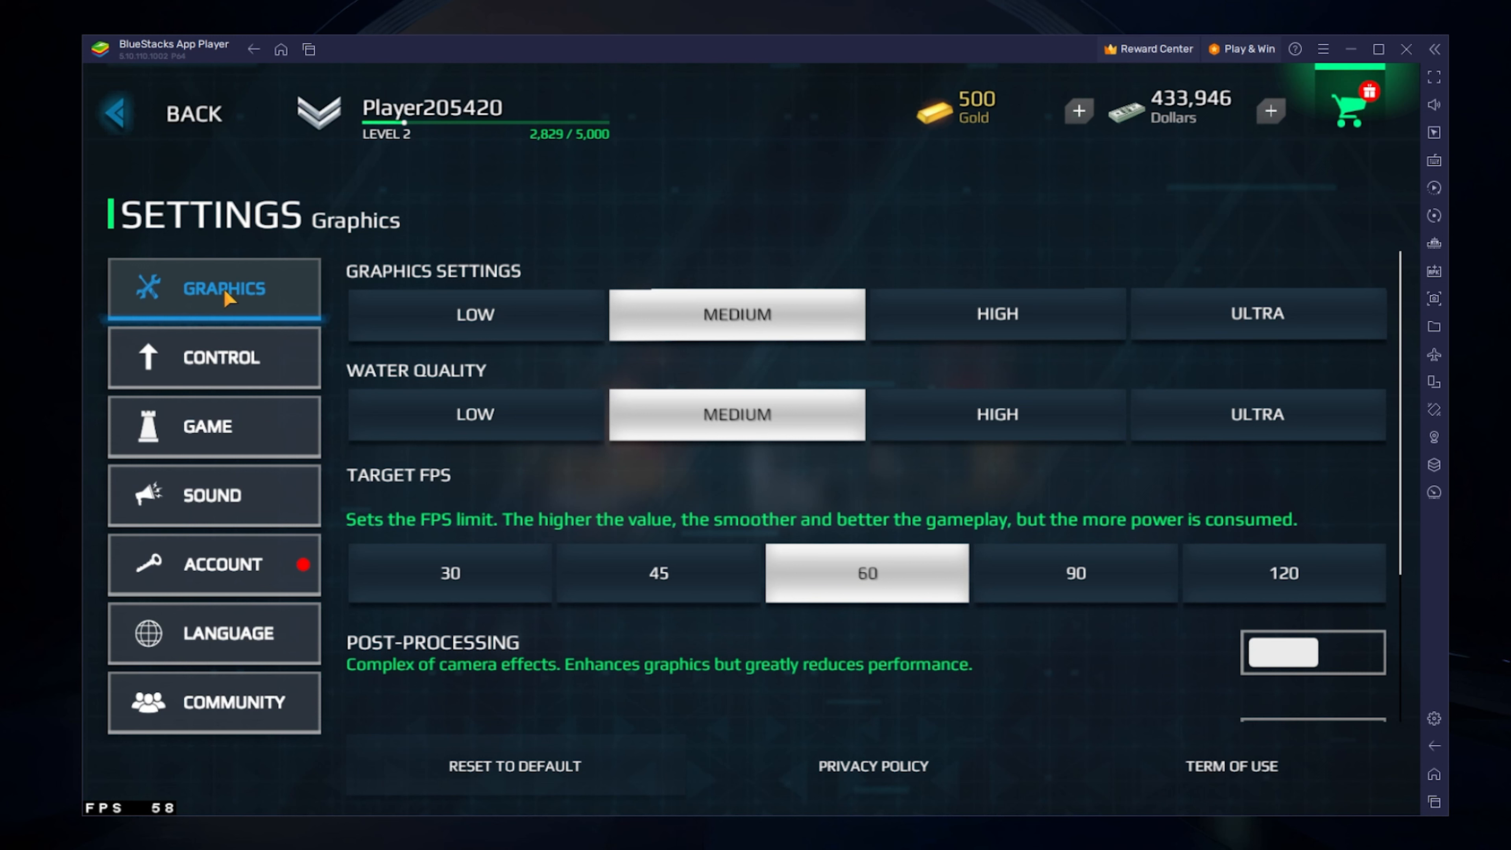
pyautogui.moveTo(692, 338)
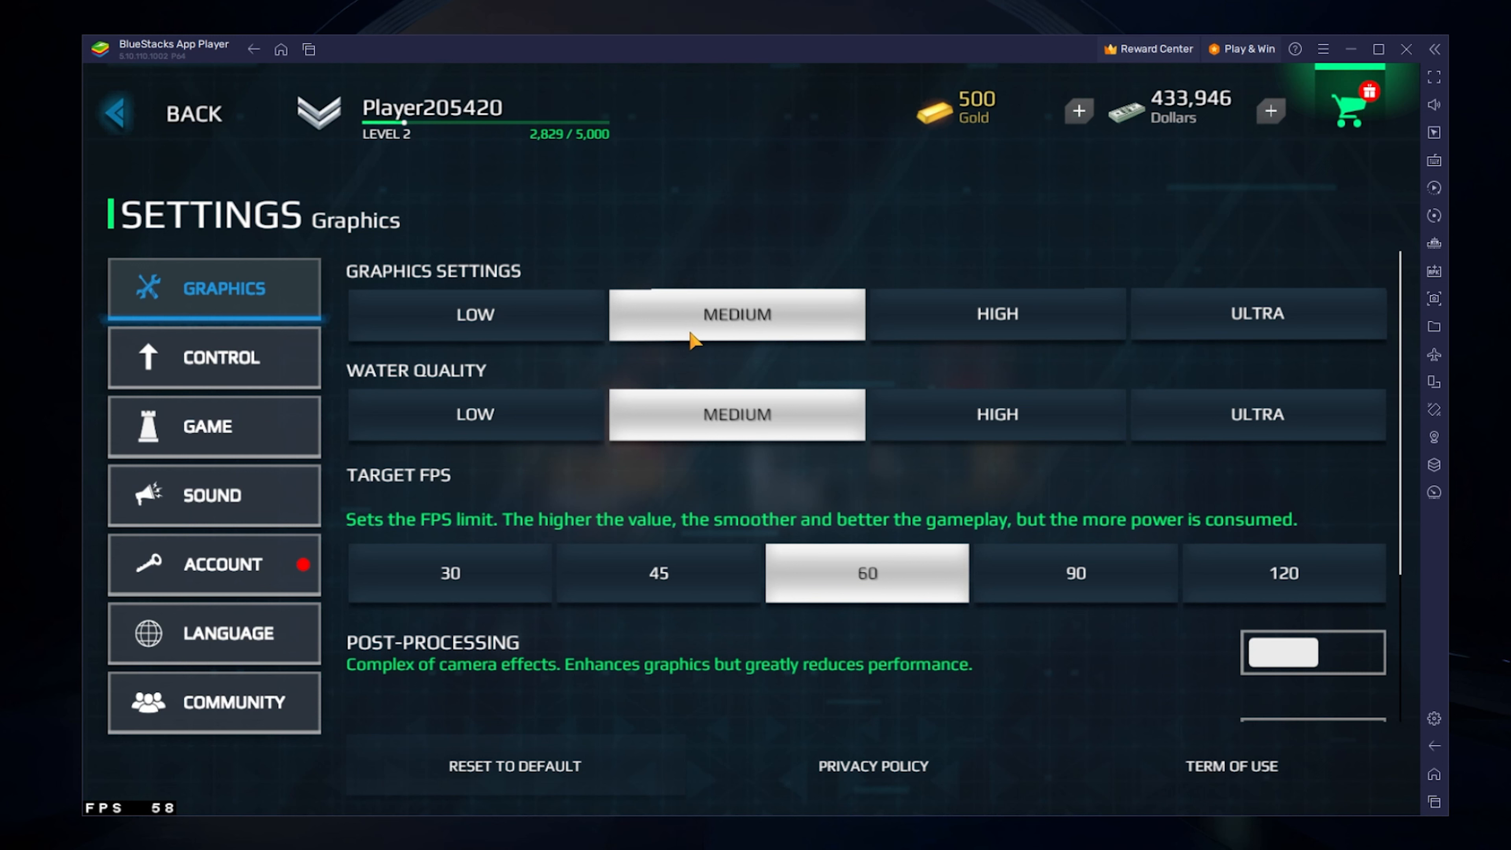
pyautogui.moveTo(747, 335)
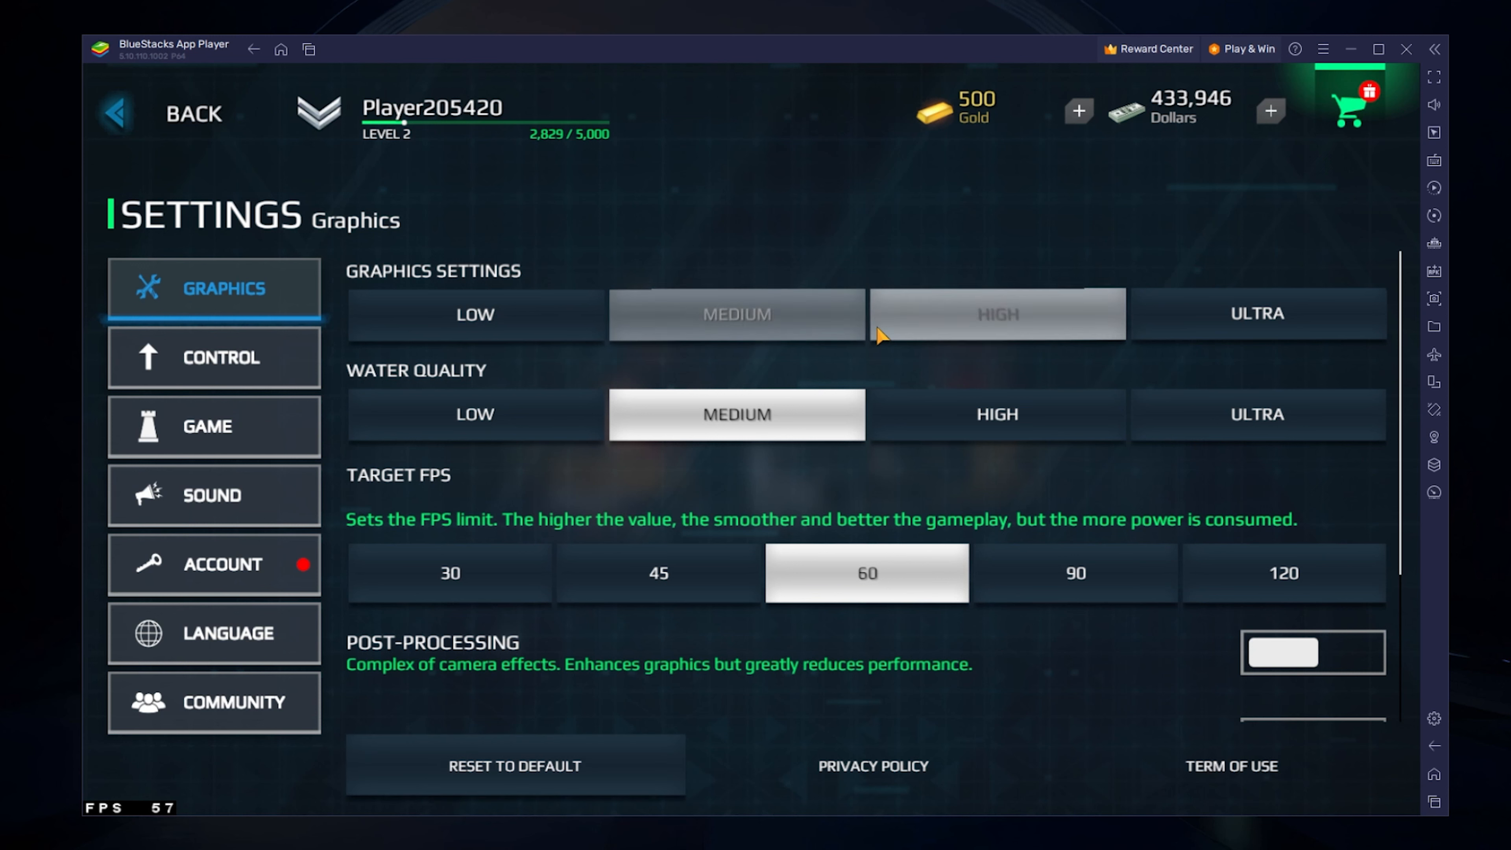
pyautogui.click(1256, 313)
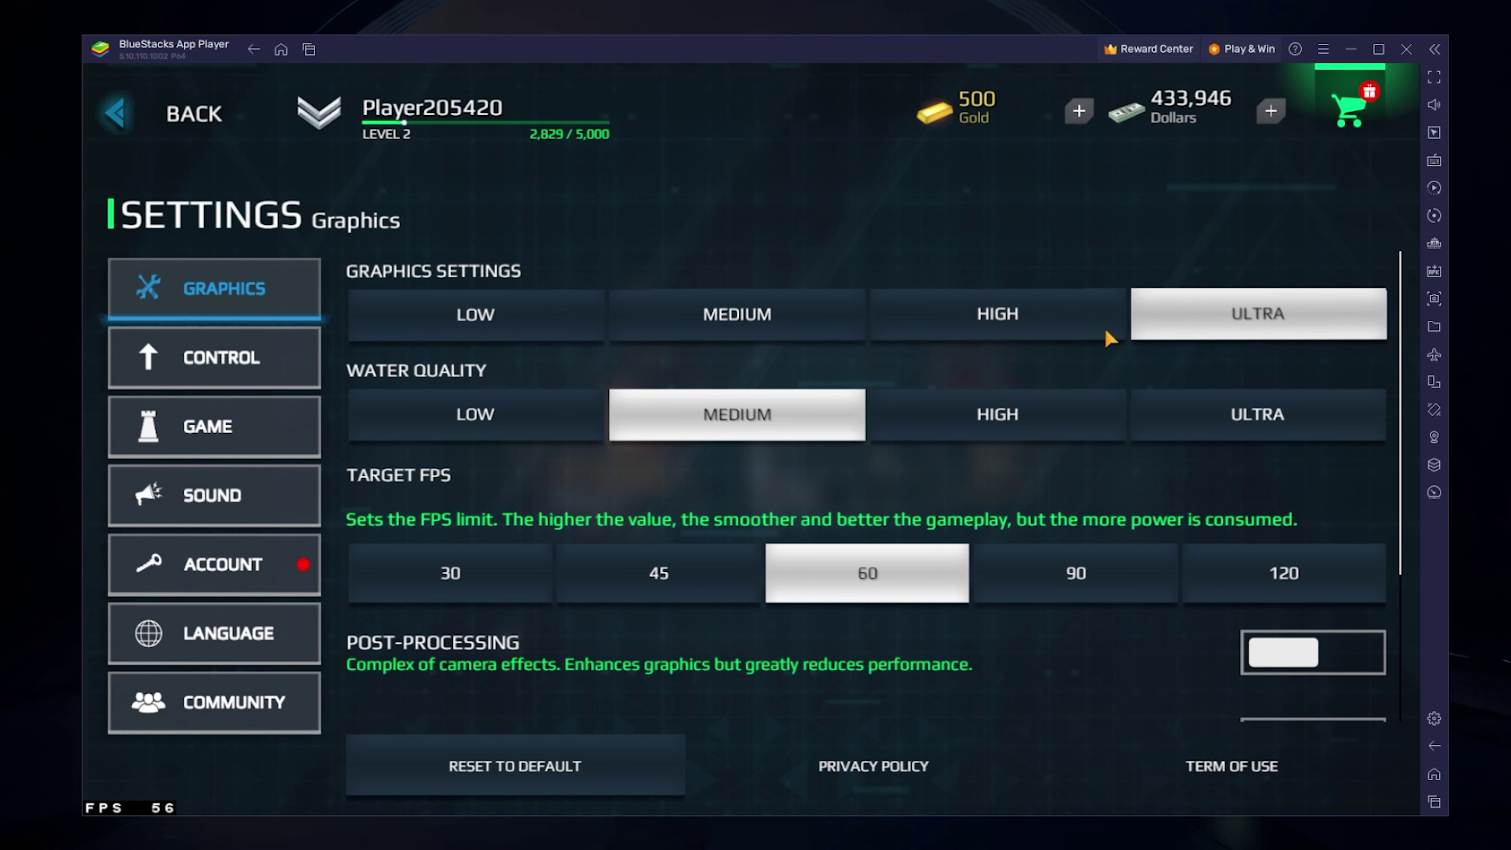
pyautogui.click(736, 313)
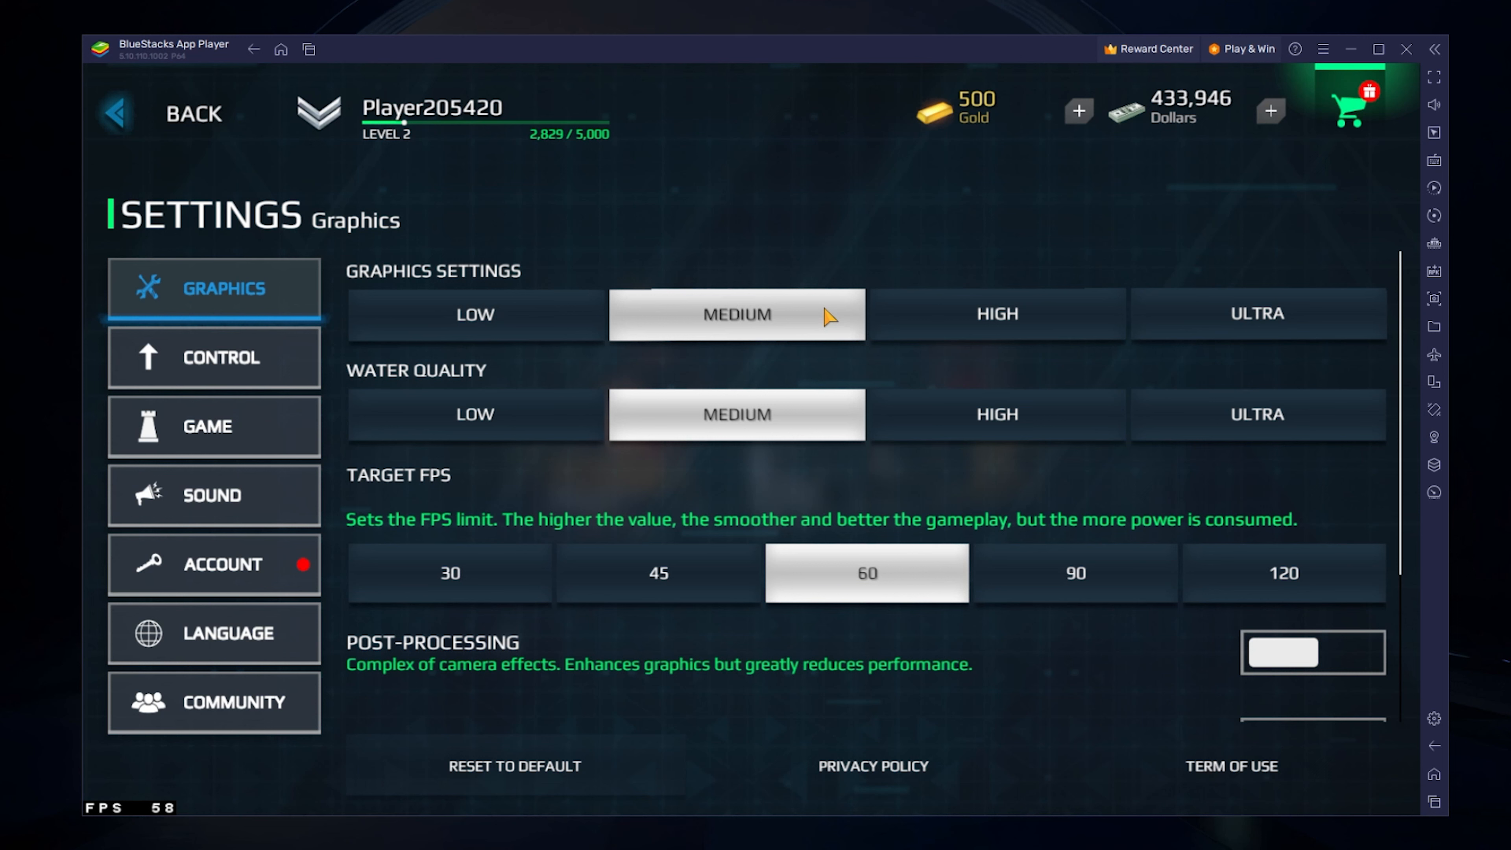
pyautogui.moveTo(1322, 434)
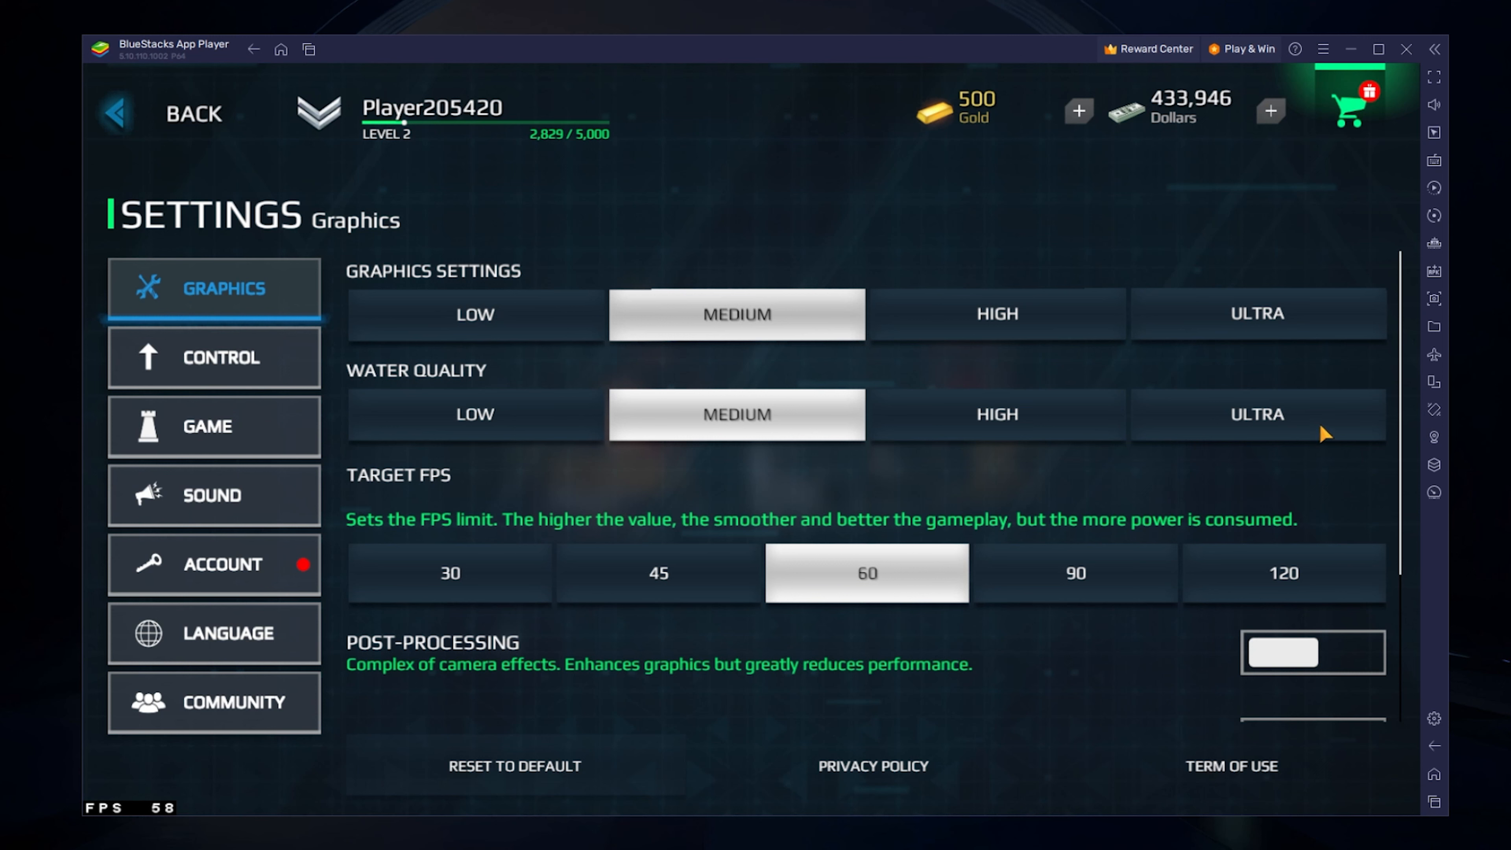
pyautogui.scroll(-3)
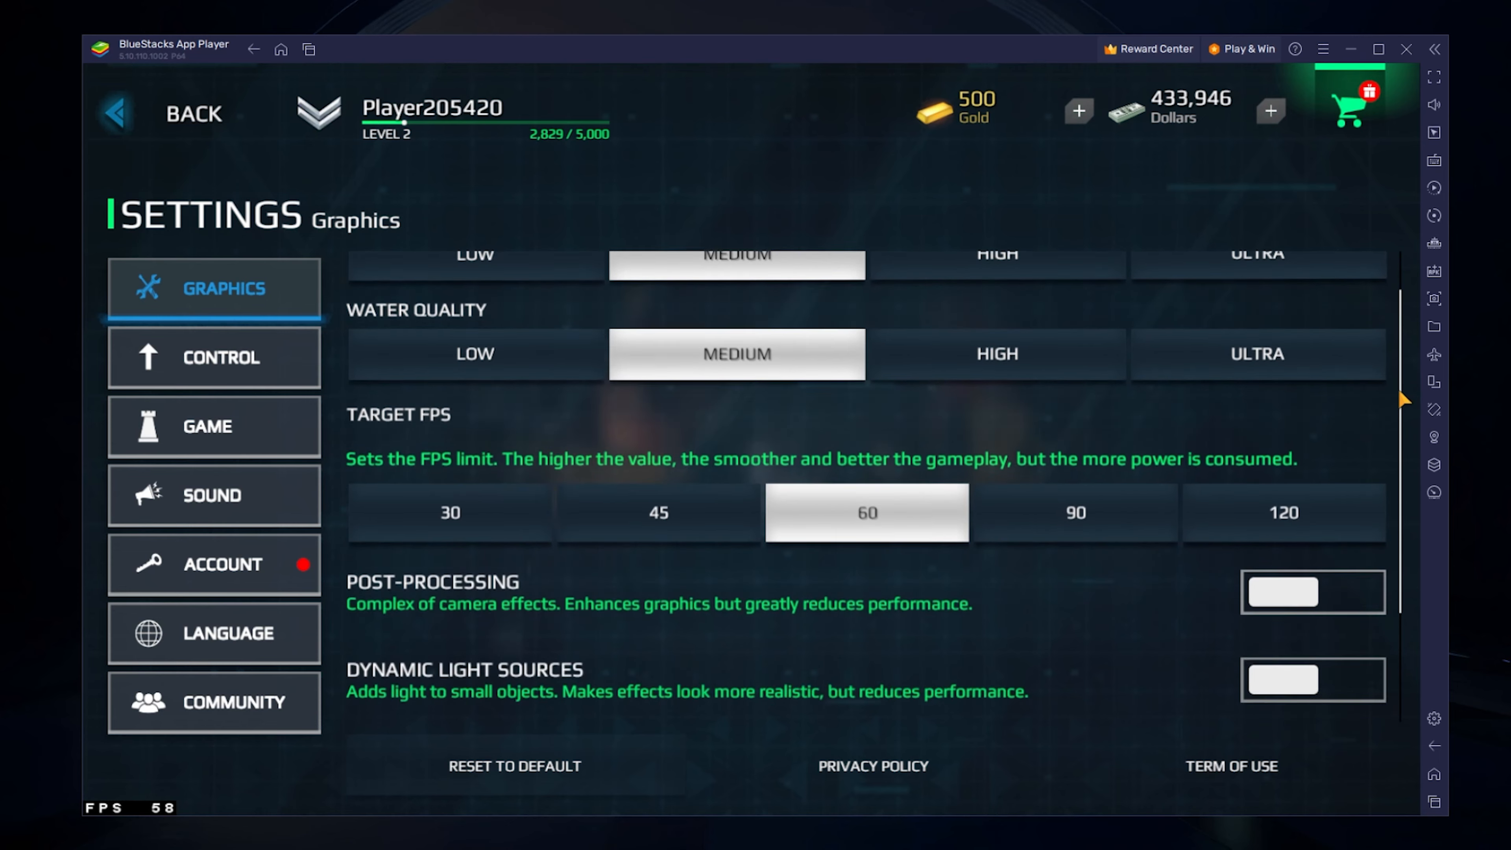
pyautogui.scroll(3)
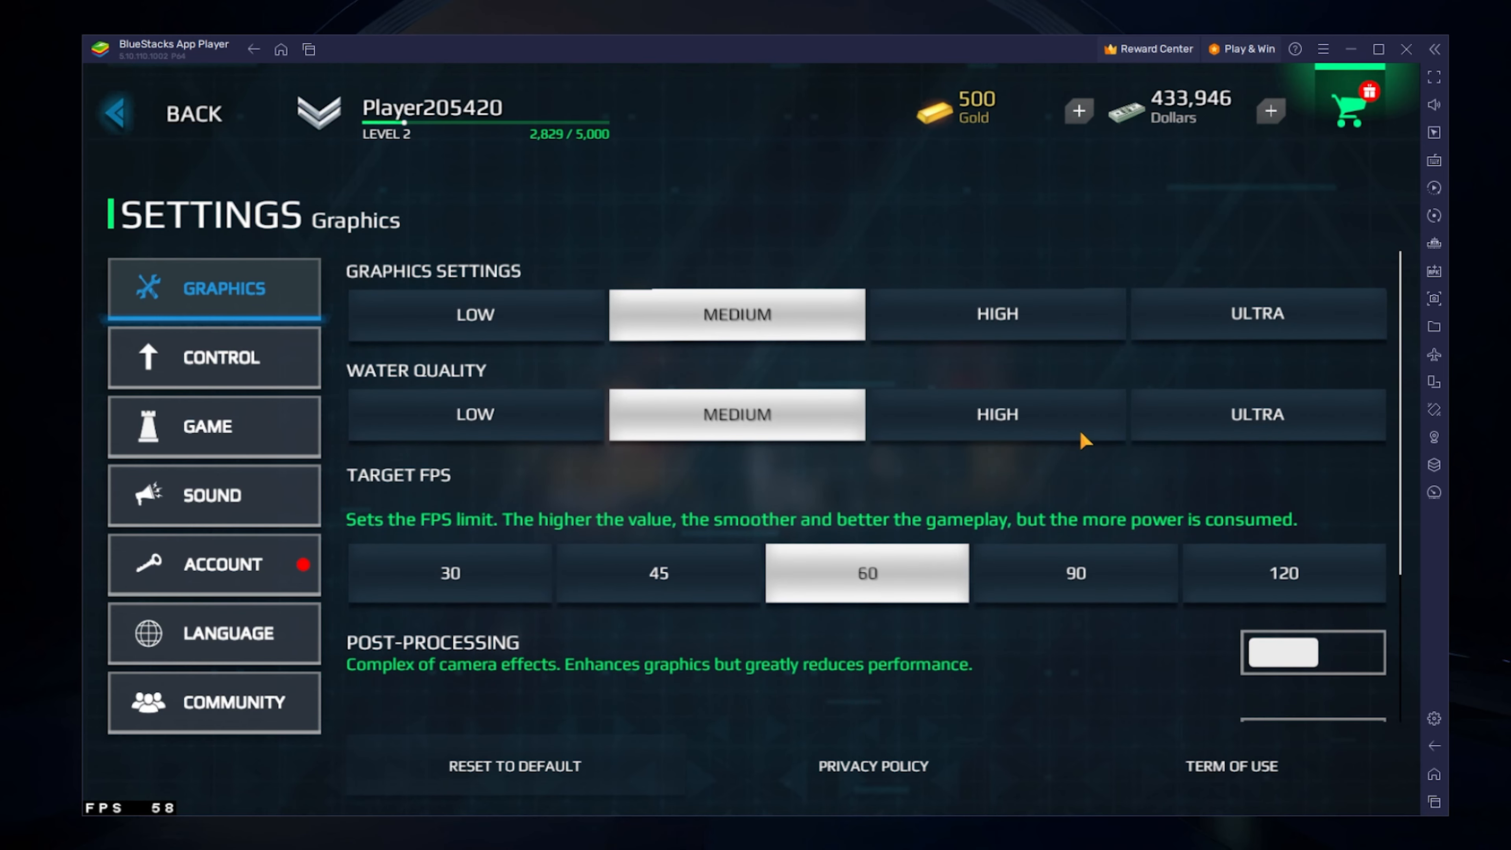
pyautogui.moveTo(852, 564)
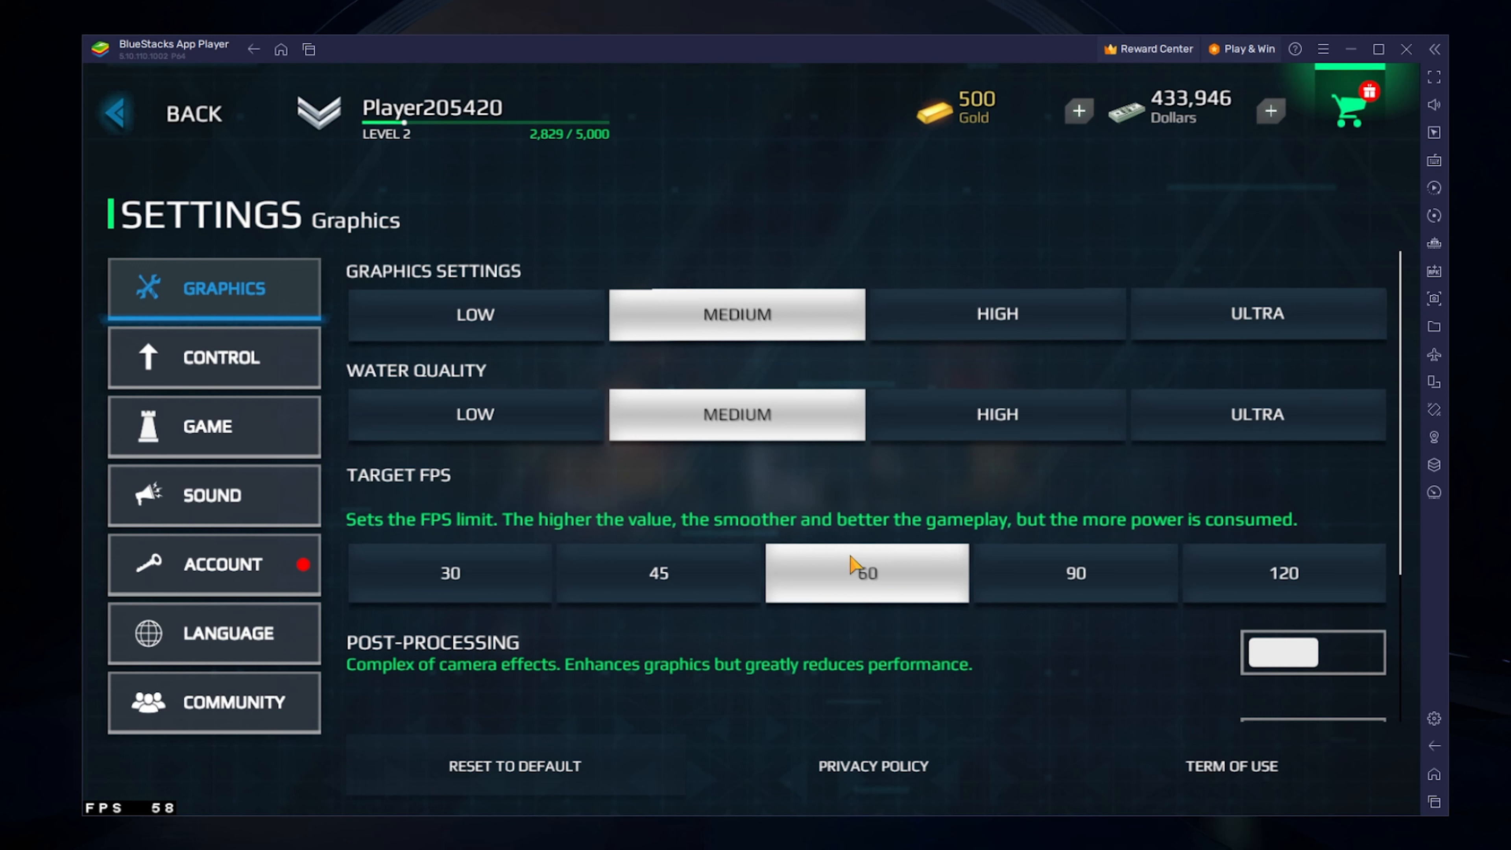
pyautogui.moveTo(846, 592)
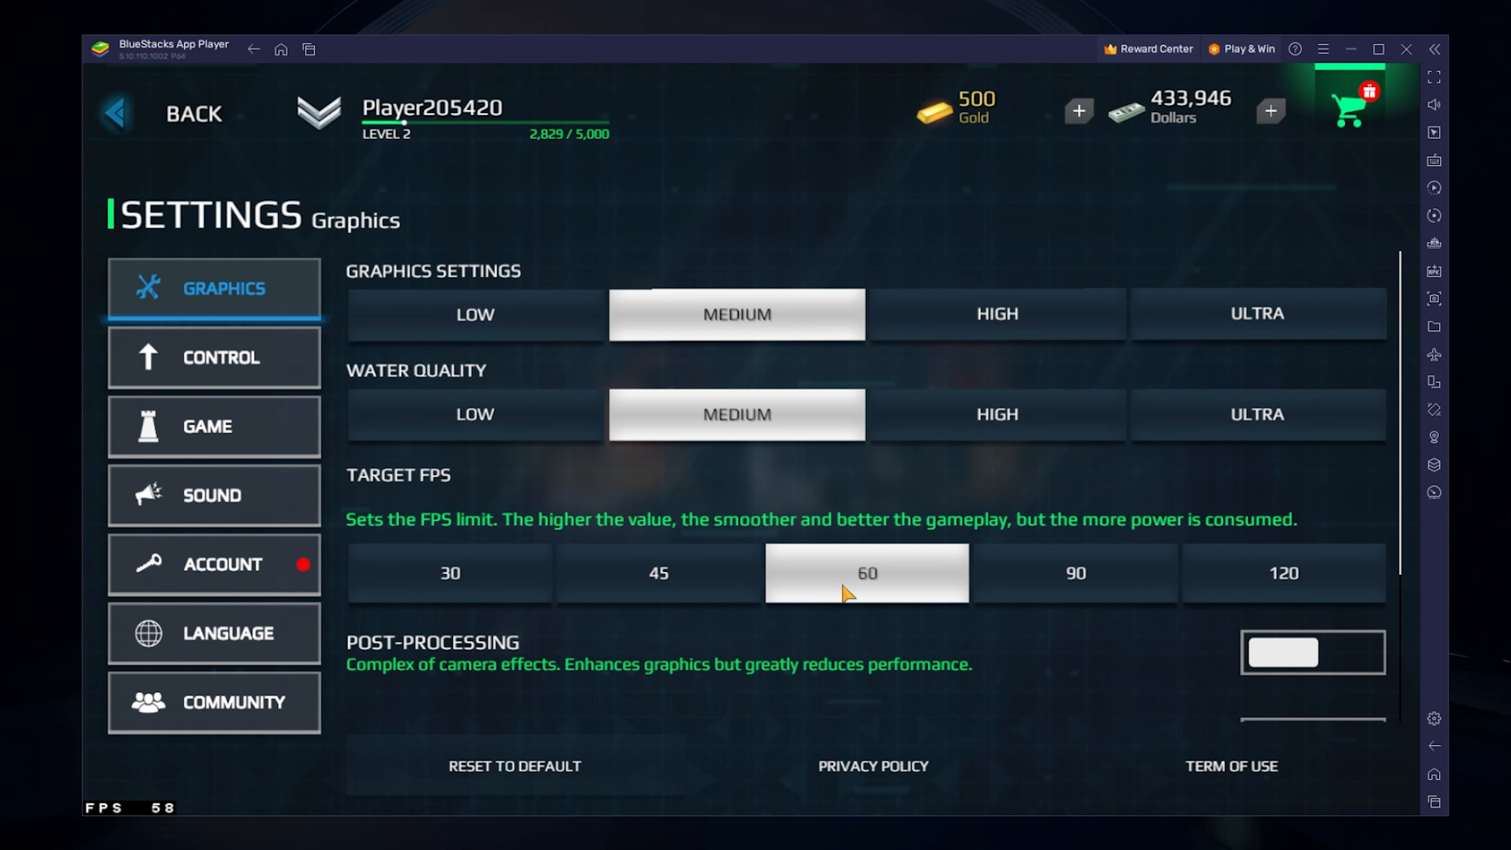
pyautogui.moveTo(1293, 600)
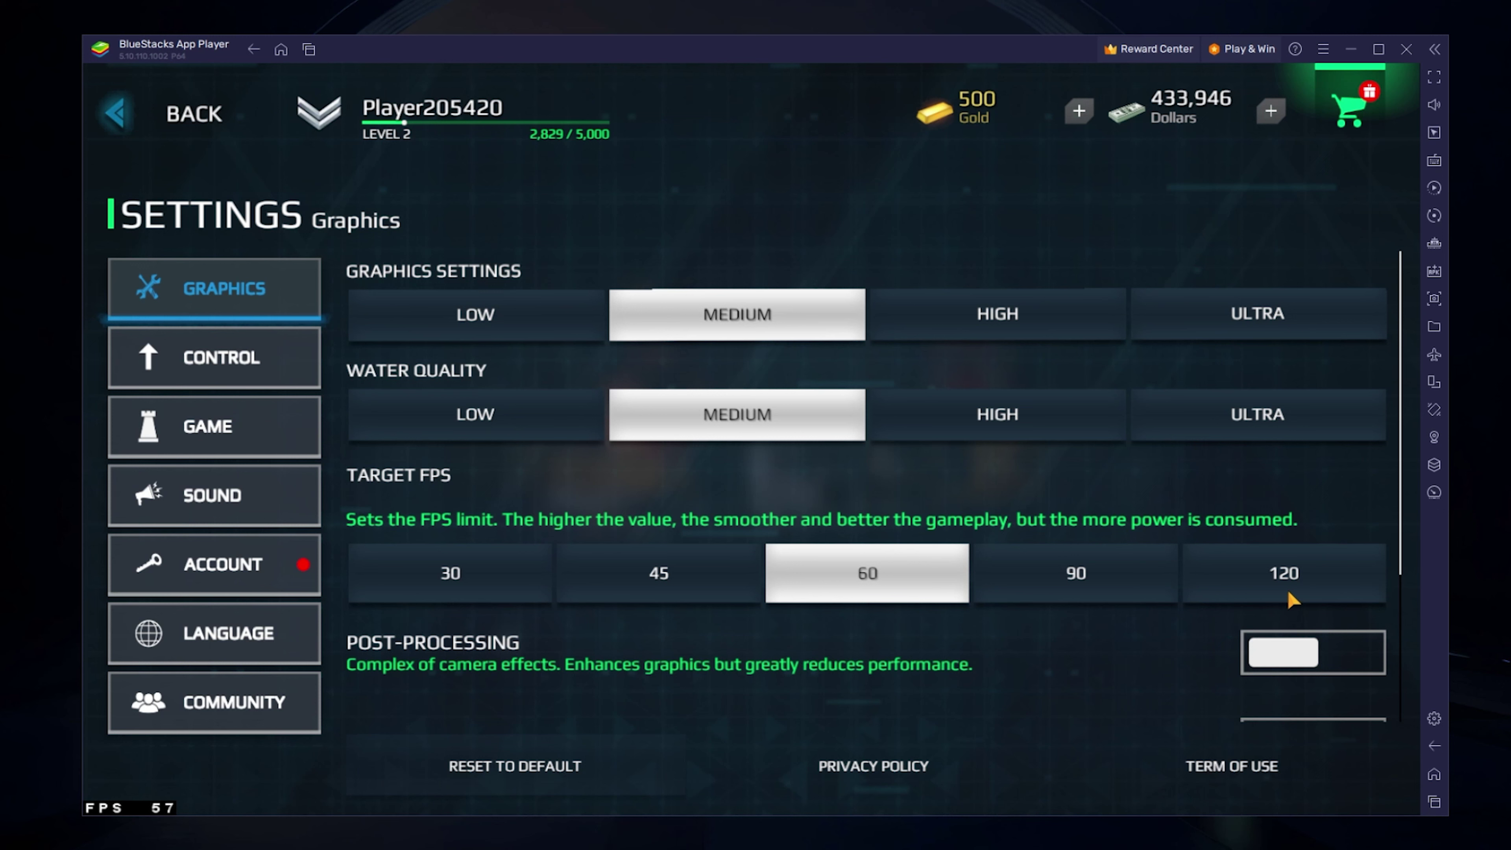
pyautogui.scroll(-3)
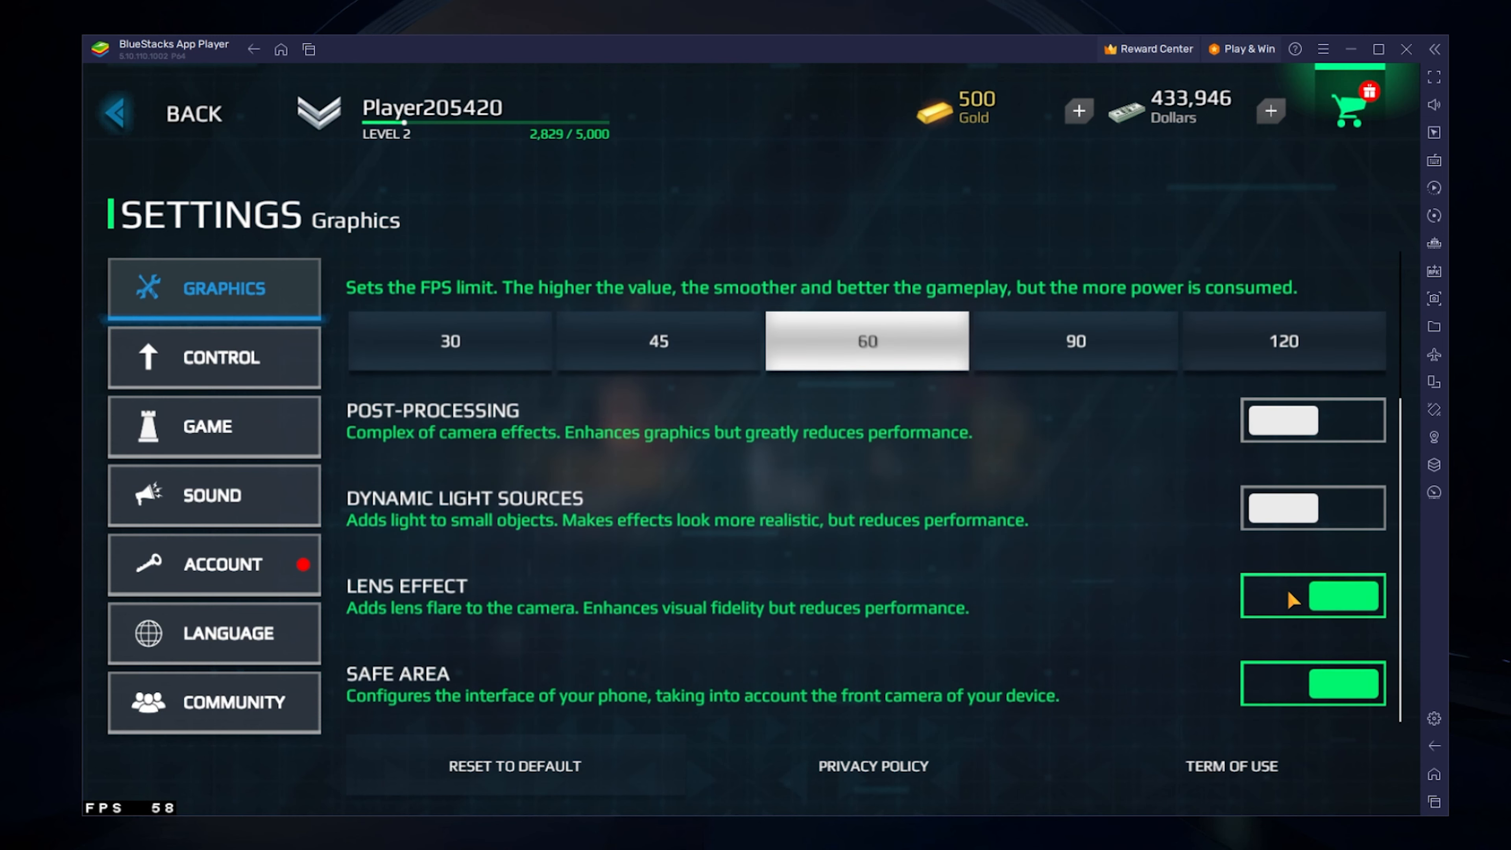
pyautogui.moveTo(1271, 424)
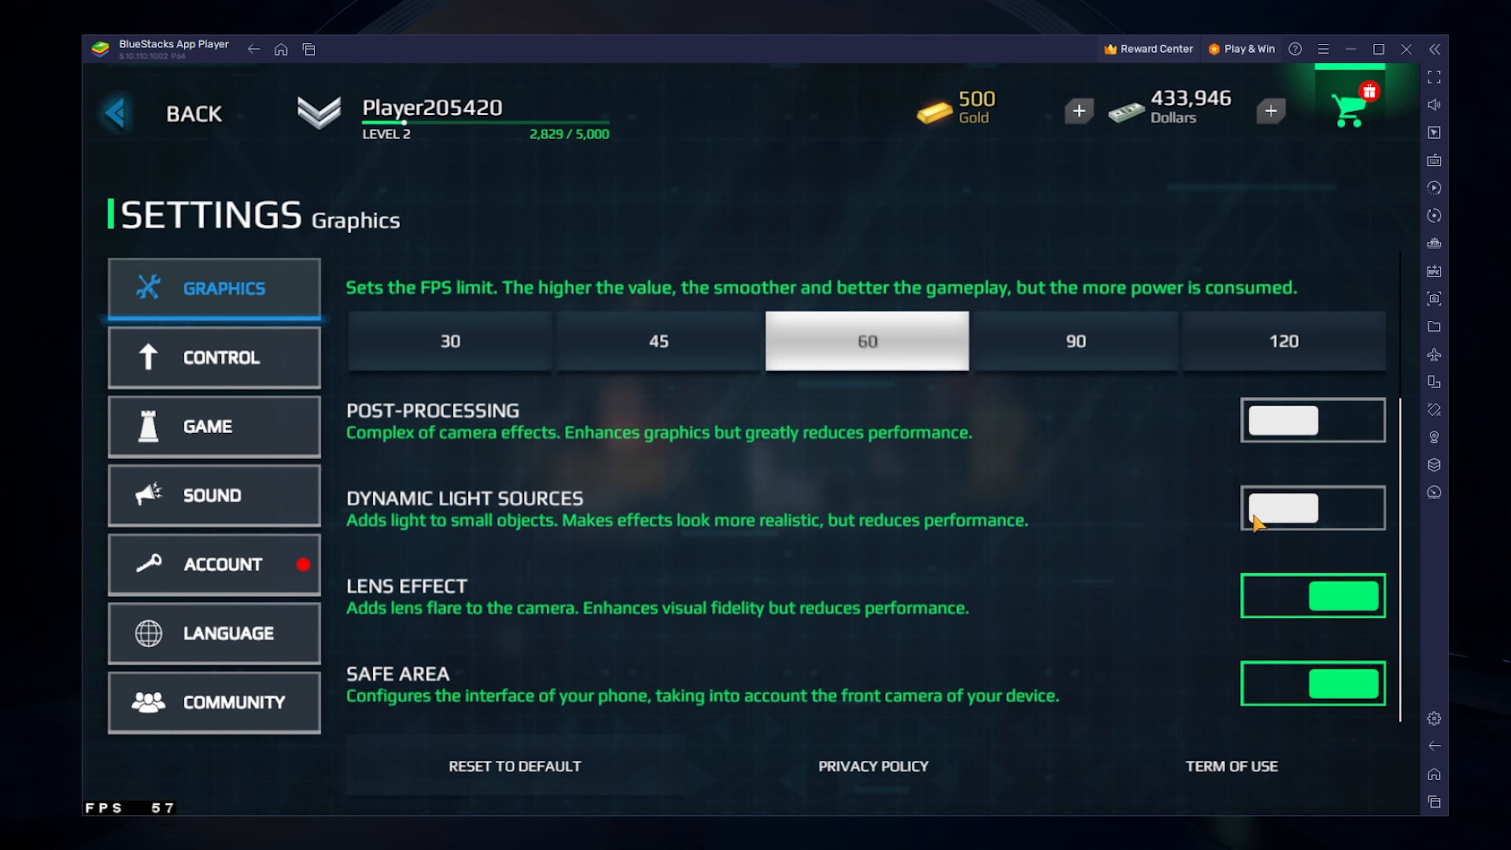
pyautogui.moveTo(1320, 598)
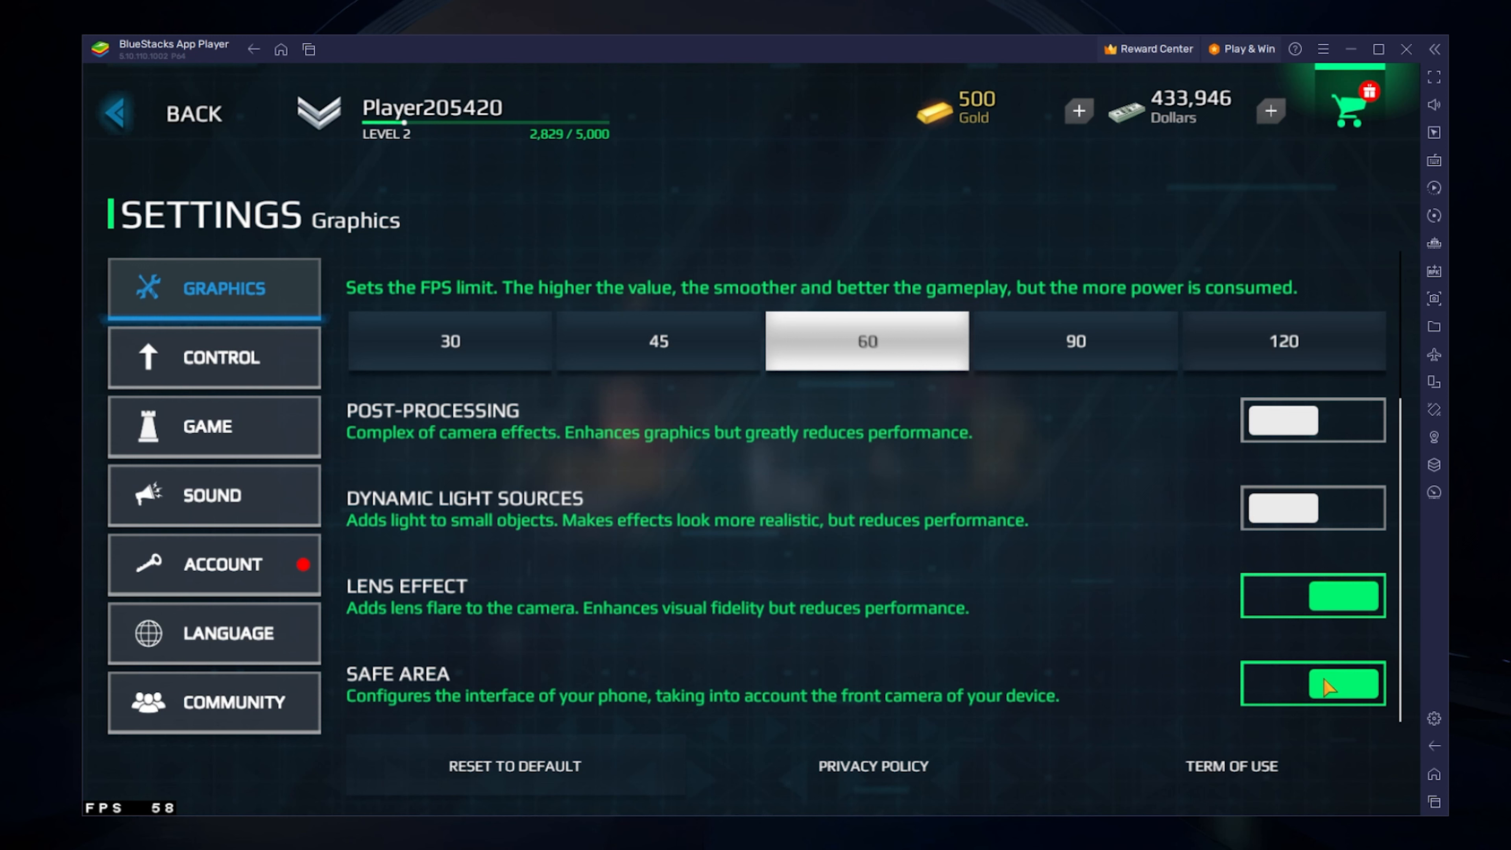
pyautogui.click(1332, 683)
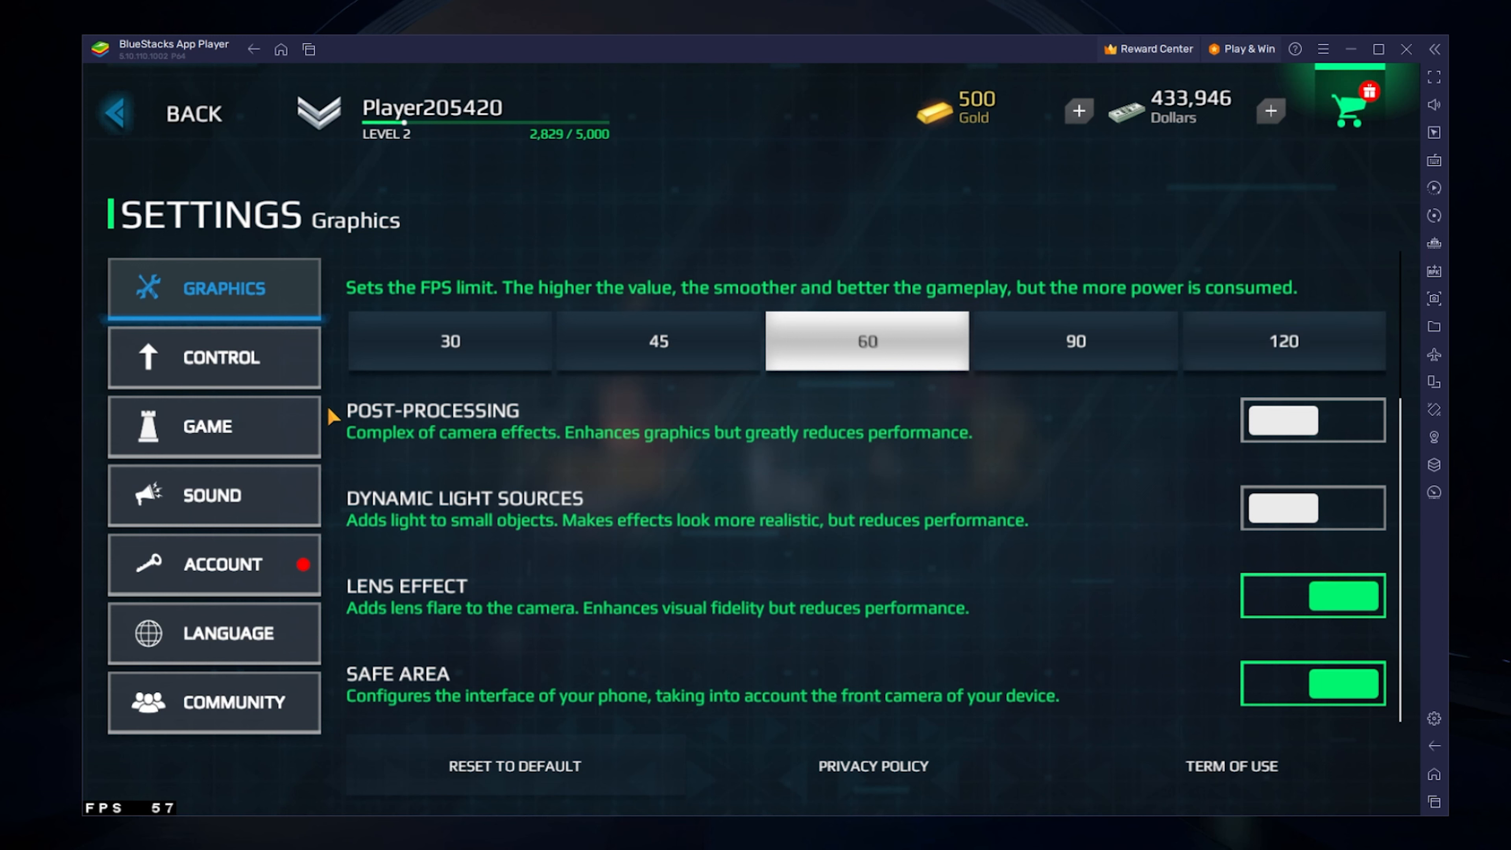
pyautogui.click(214, 357)
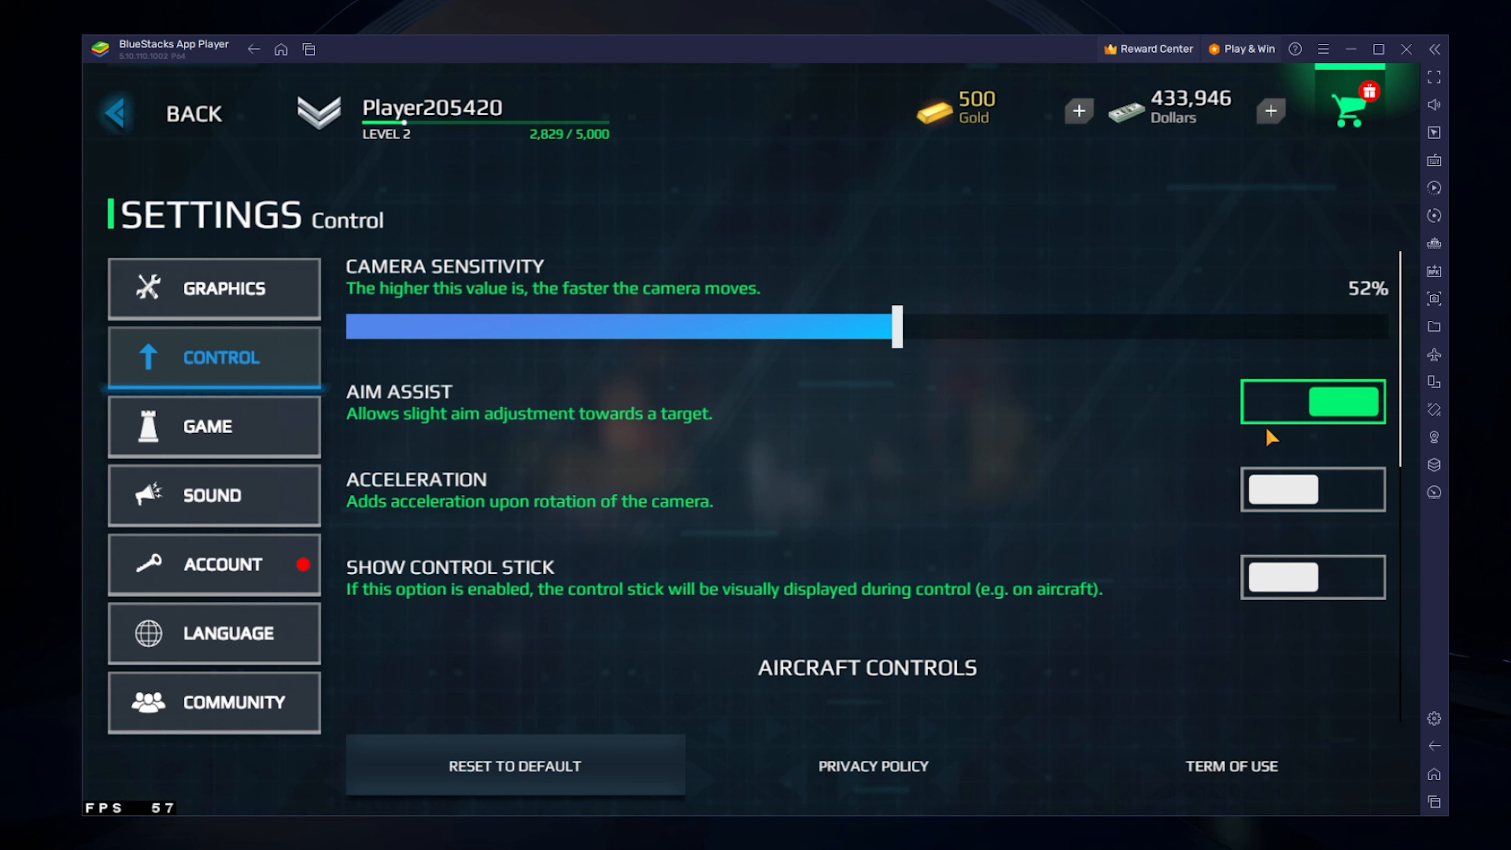
# Toggle Aim Assist off and back on, then review the Aircraft Controls options.
pyautogui.click(1311, 400)
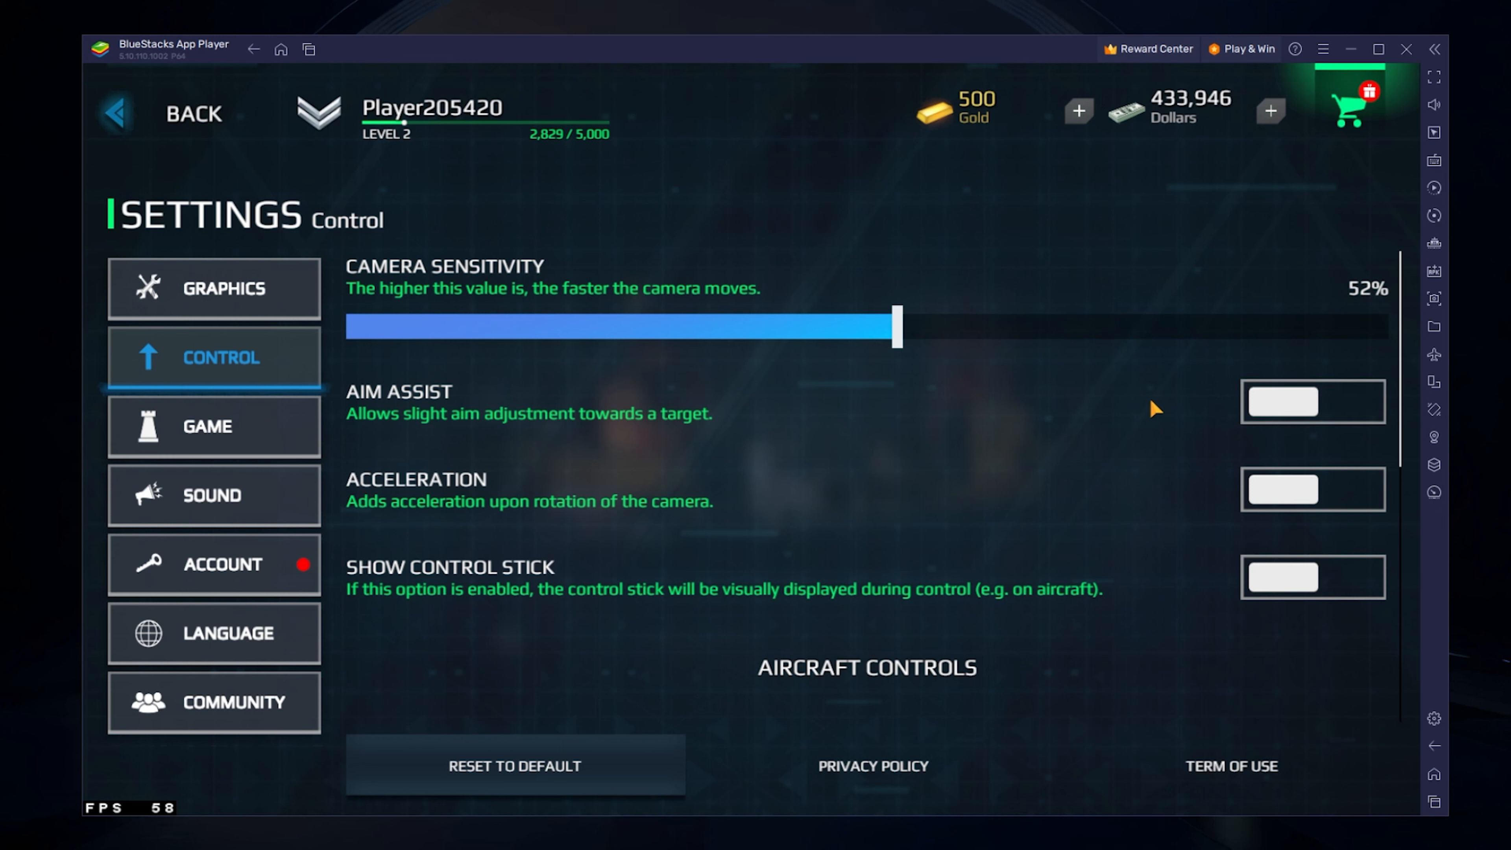
pyautogui.click(1312, 400)
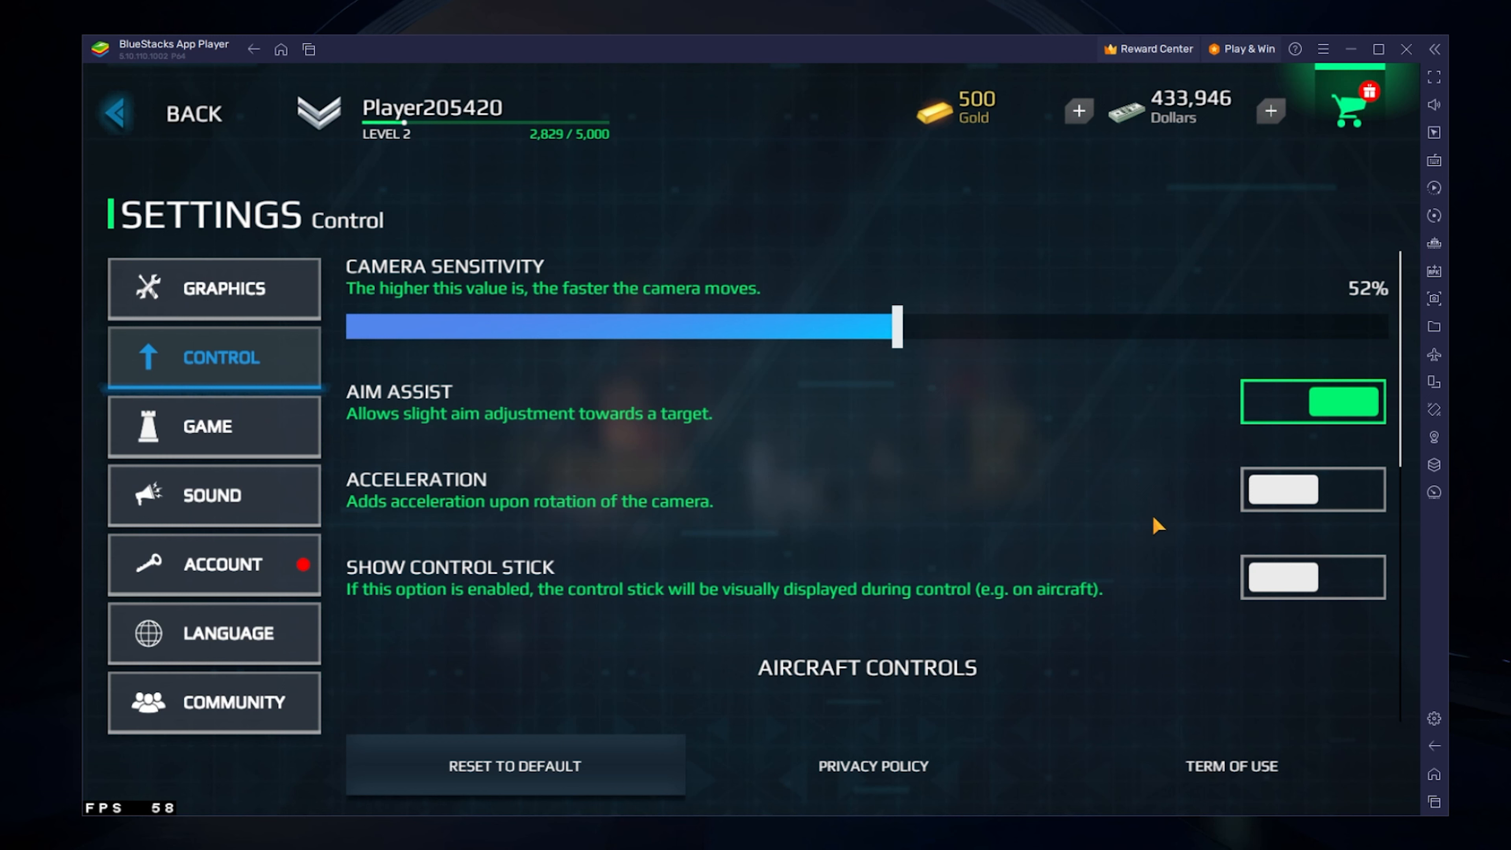
pyautogui.moveTo(704, 517)
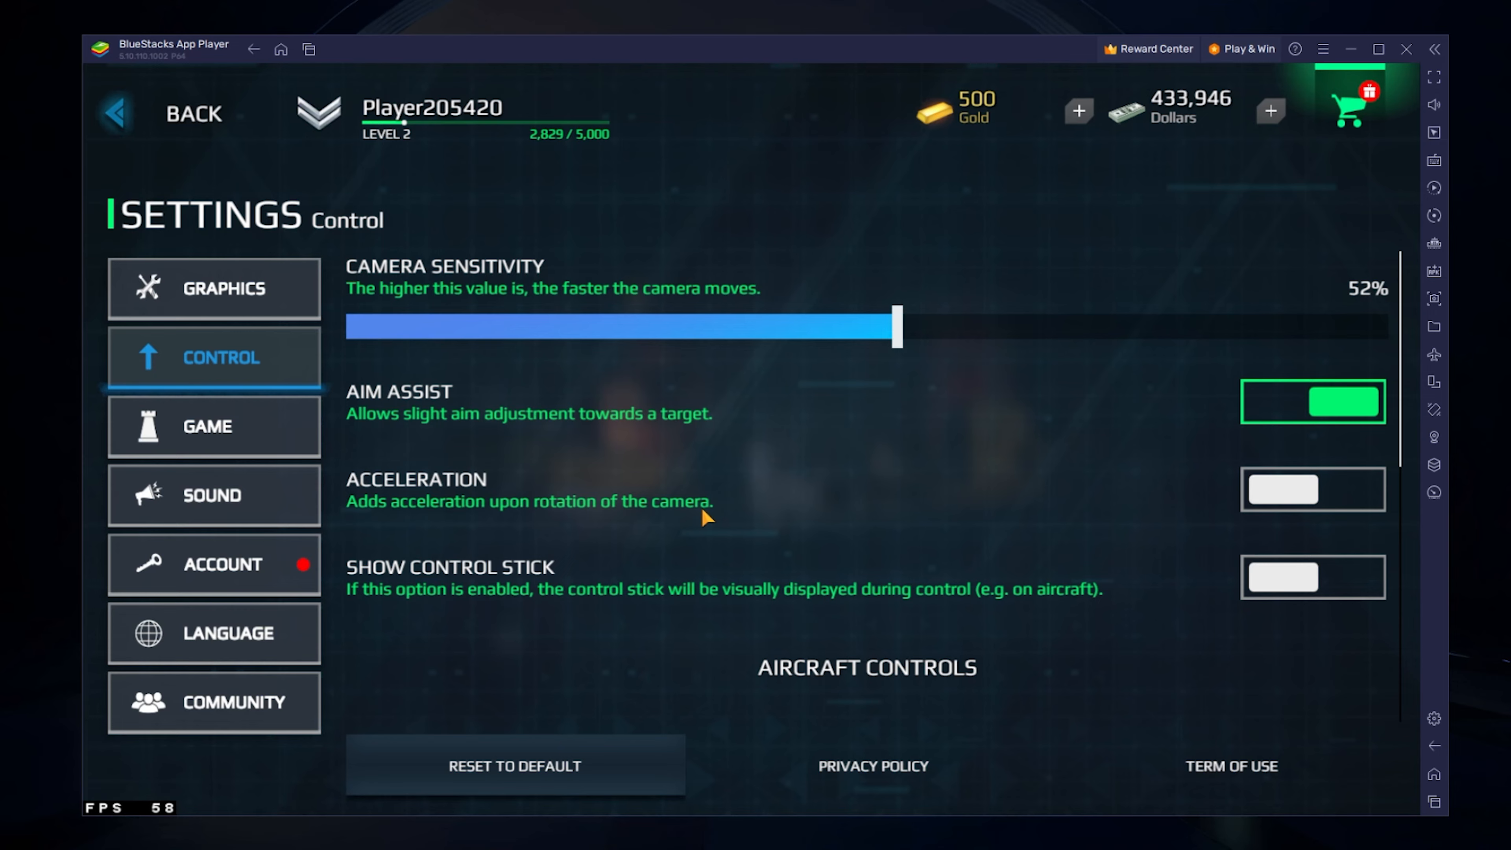
pyautogui.scroll(-3)
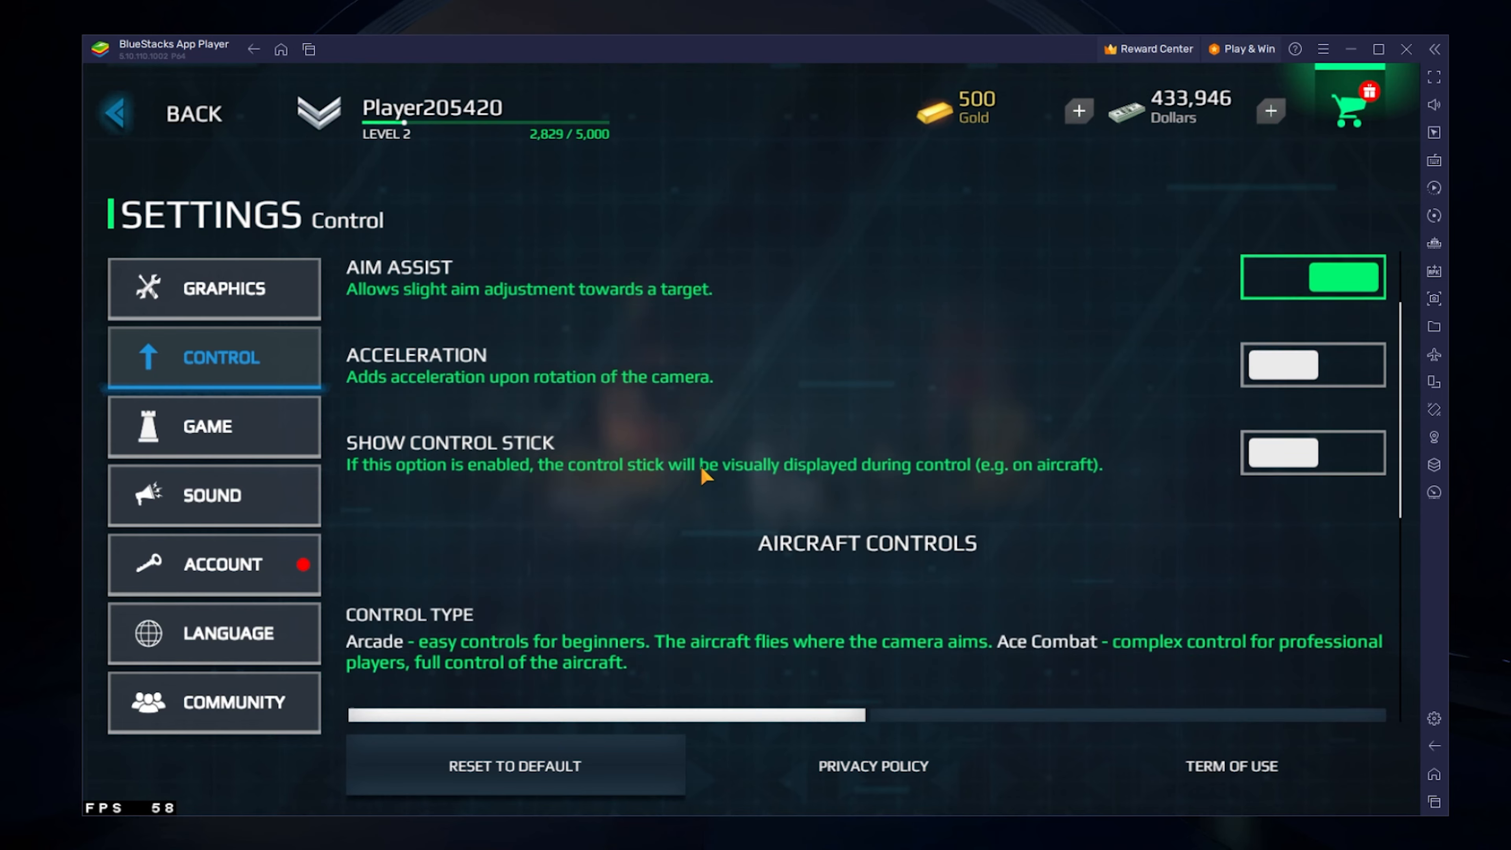
pyautogui.scroll(-3)
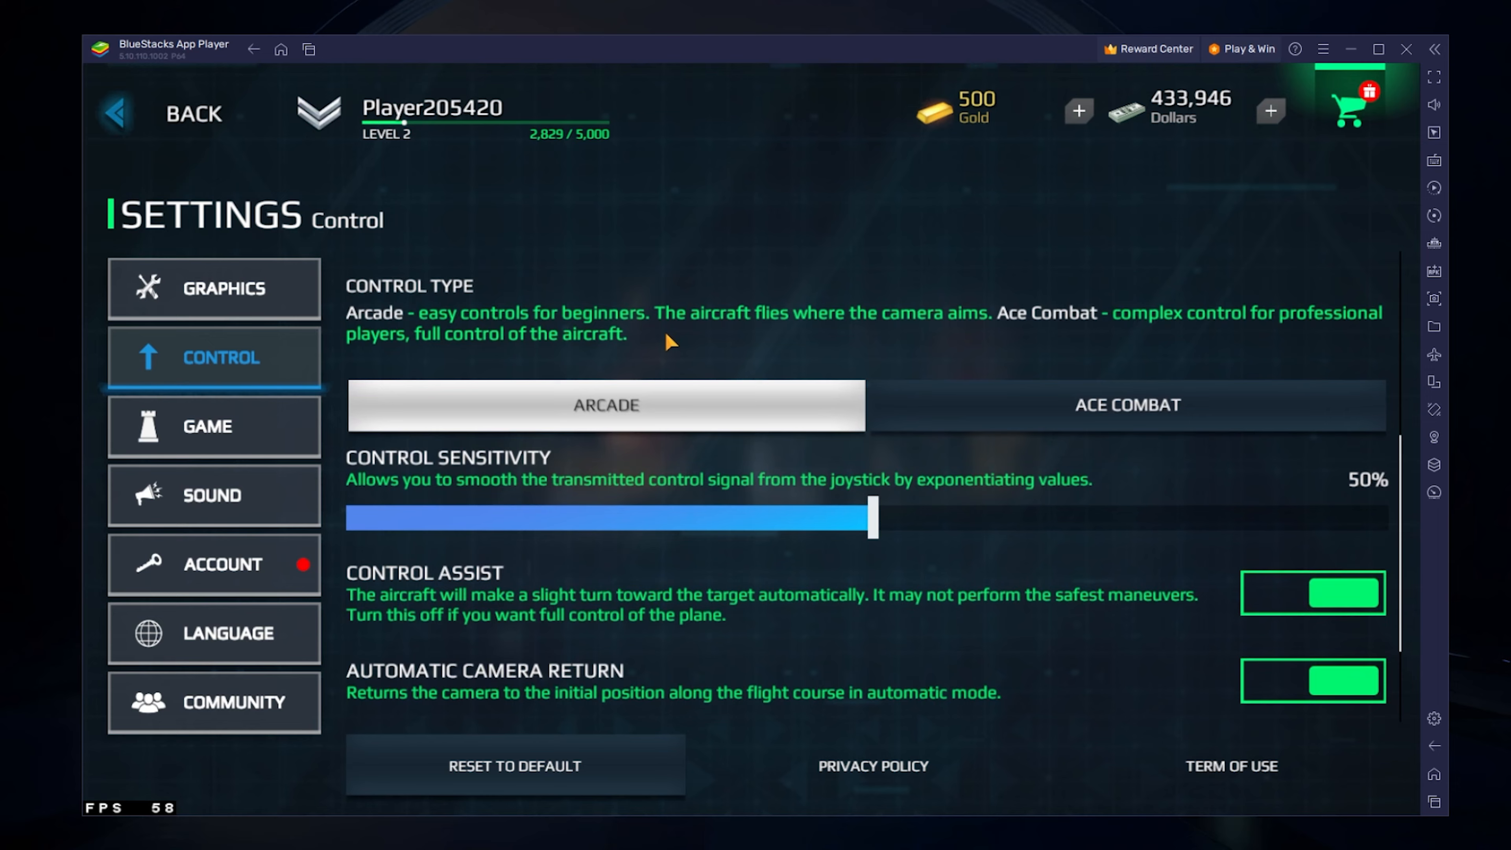
pyautogui.scroll(-3)
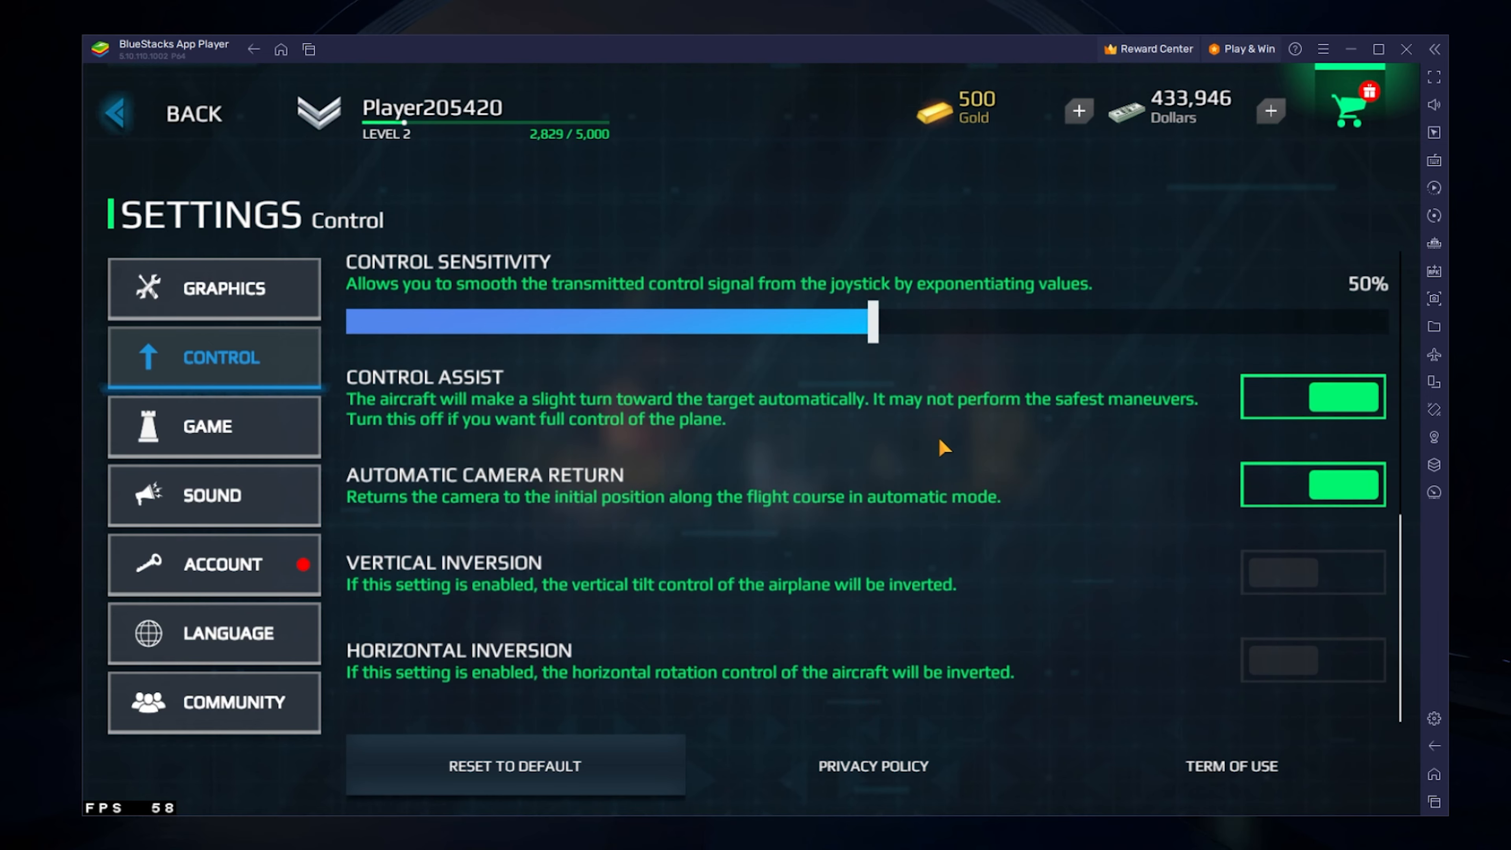
# Review the GAME tab's camera distance, height, shake, markers, clan tag and damage options.
pyautogui.click(214, 425)
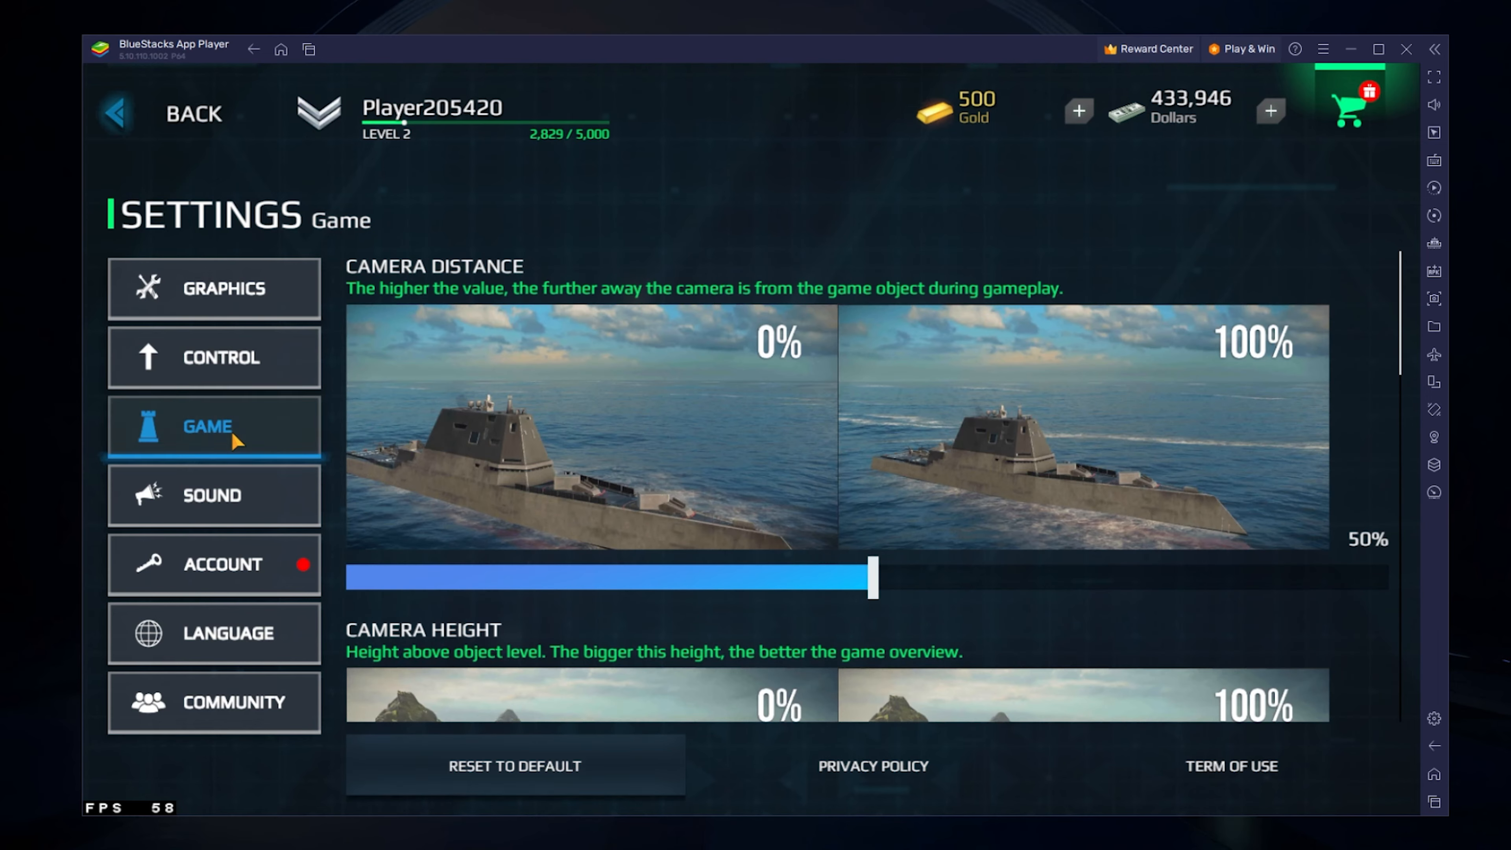
pyautogui.moveTo(875, 604)
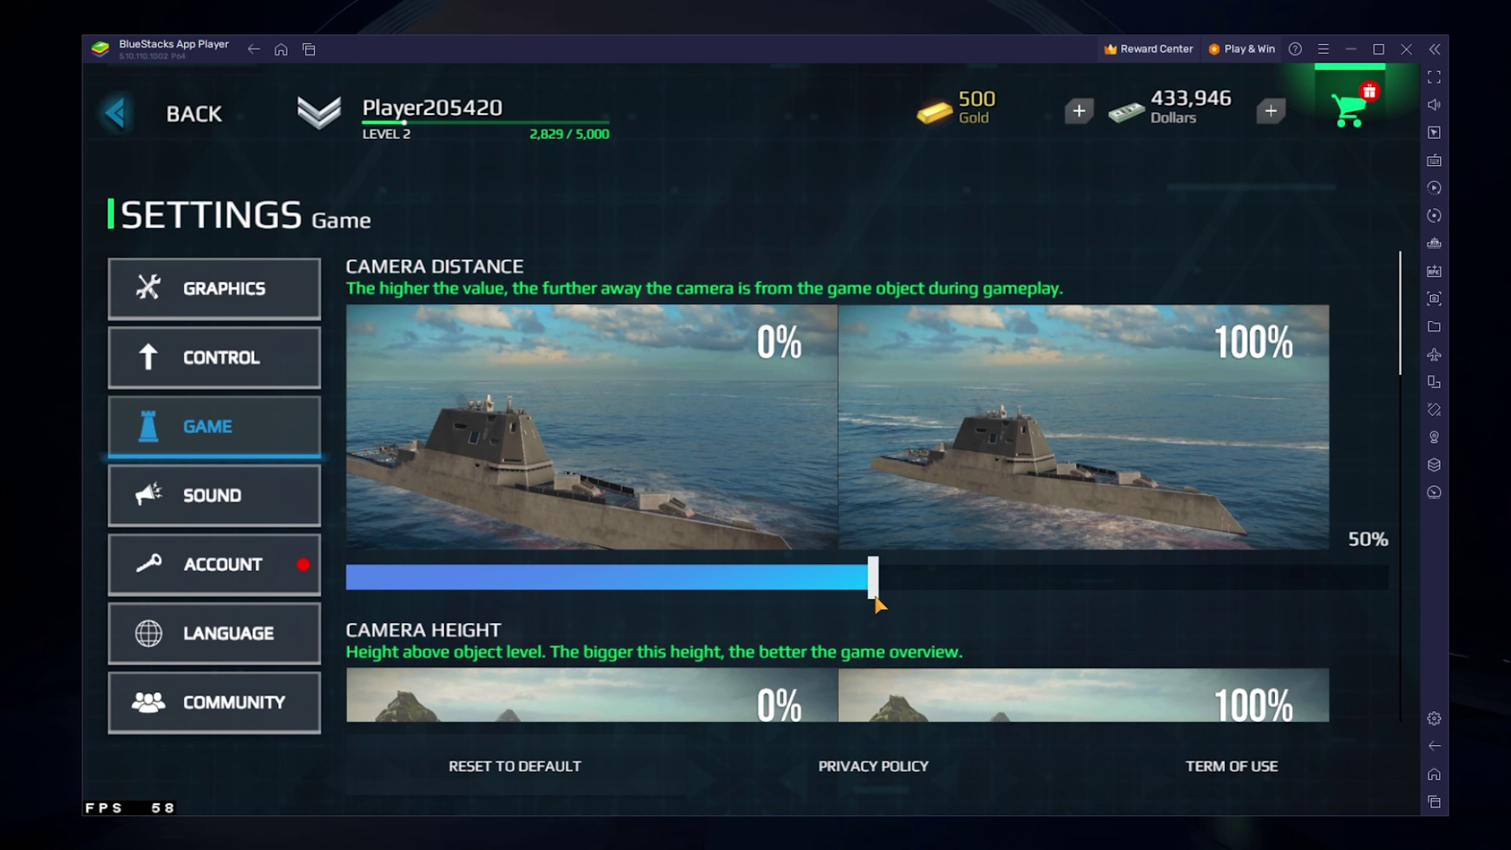
pyautogui.scroll(-3)
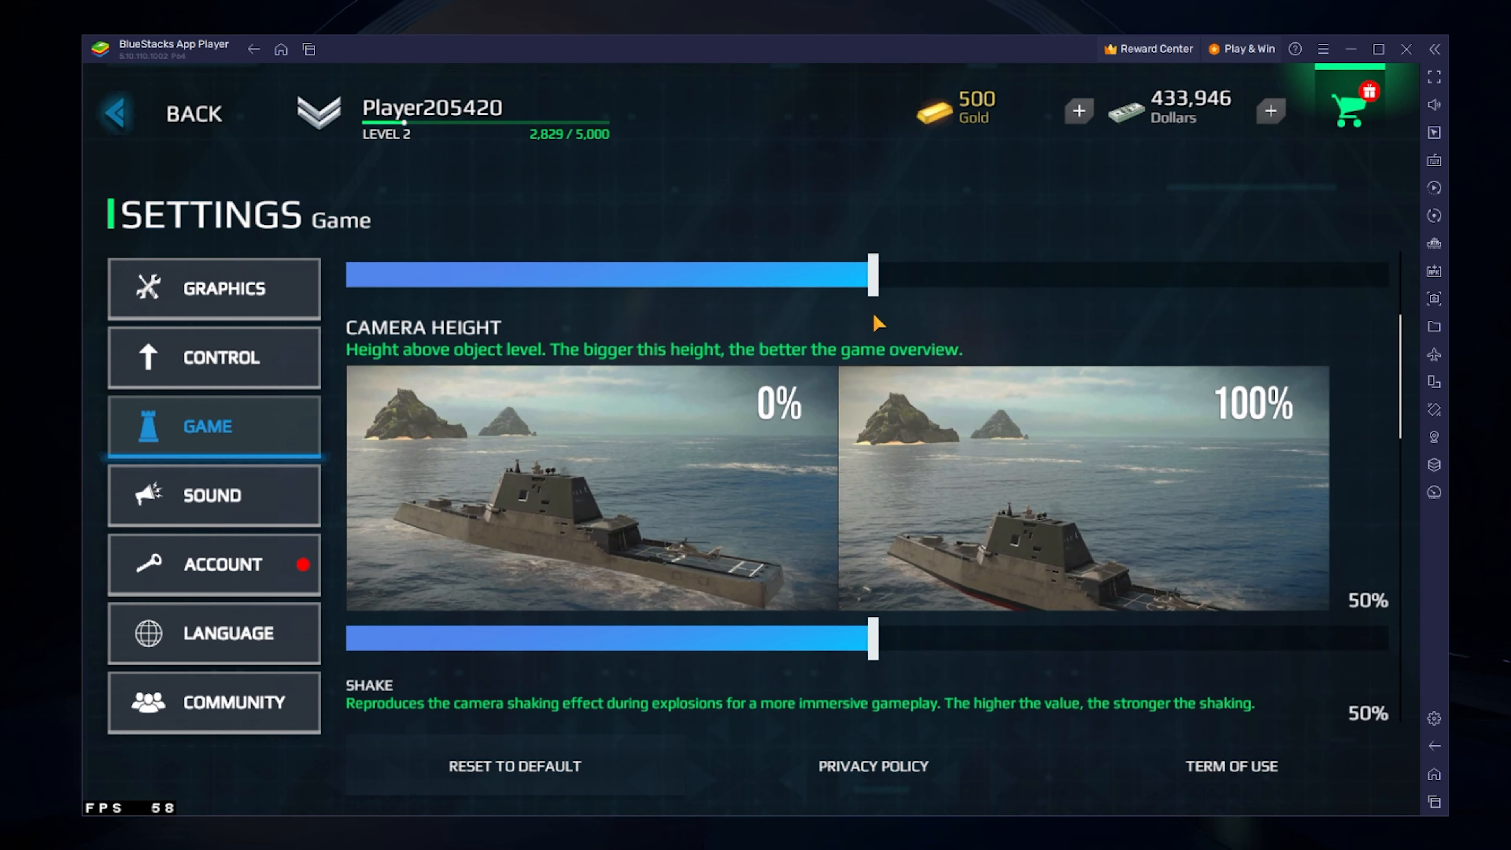
pyautogui.scroll(-3)
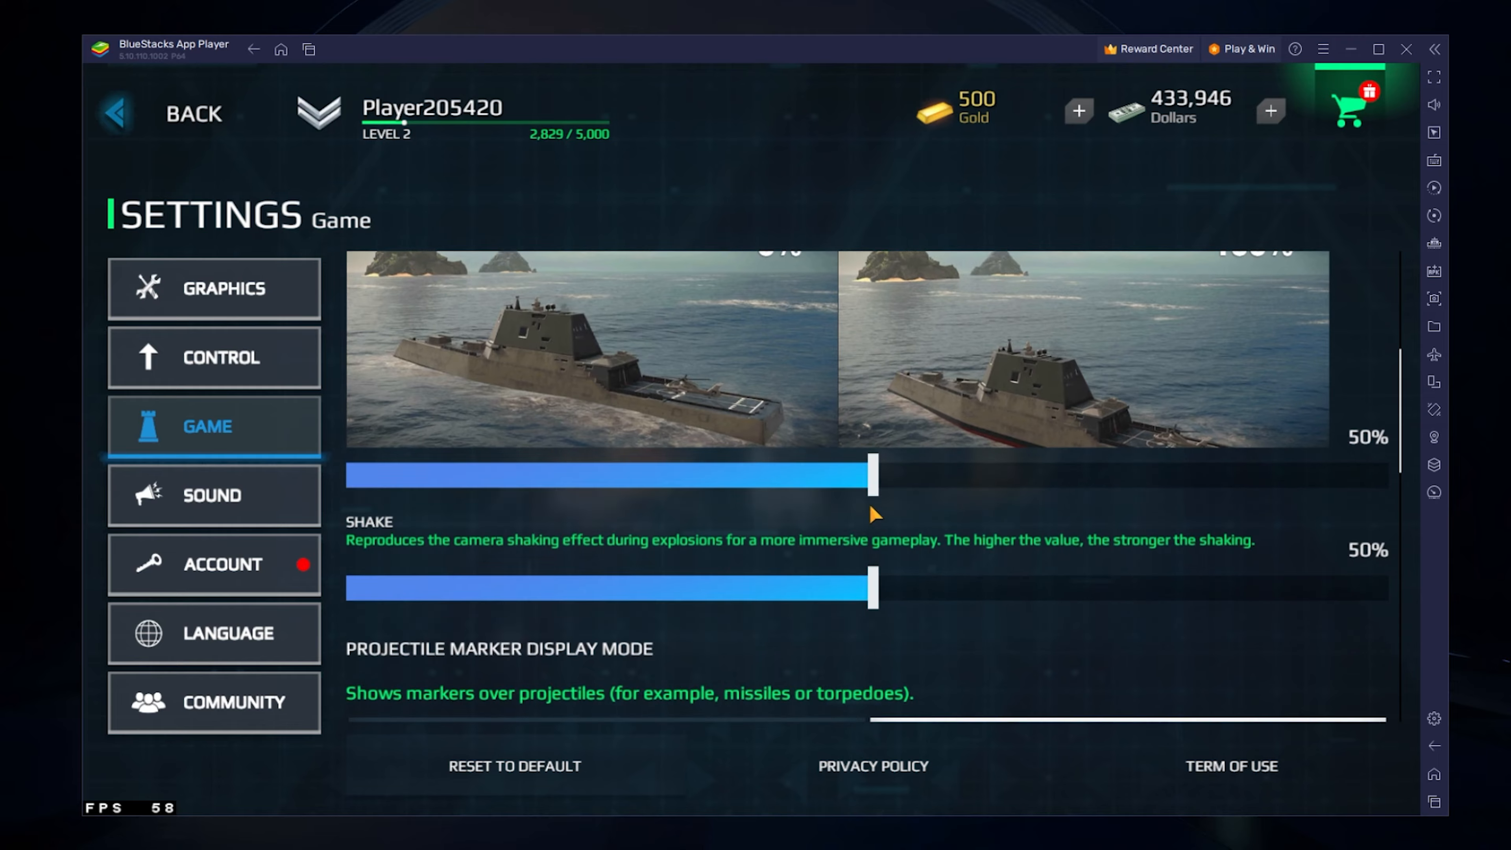
pyautogui.scroll(-3)
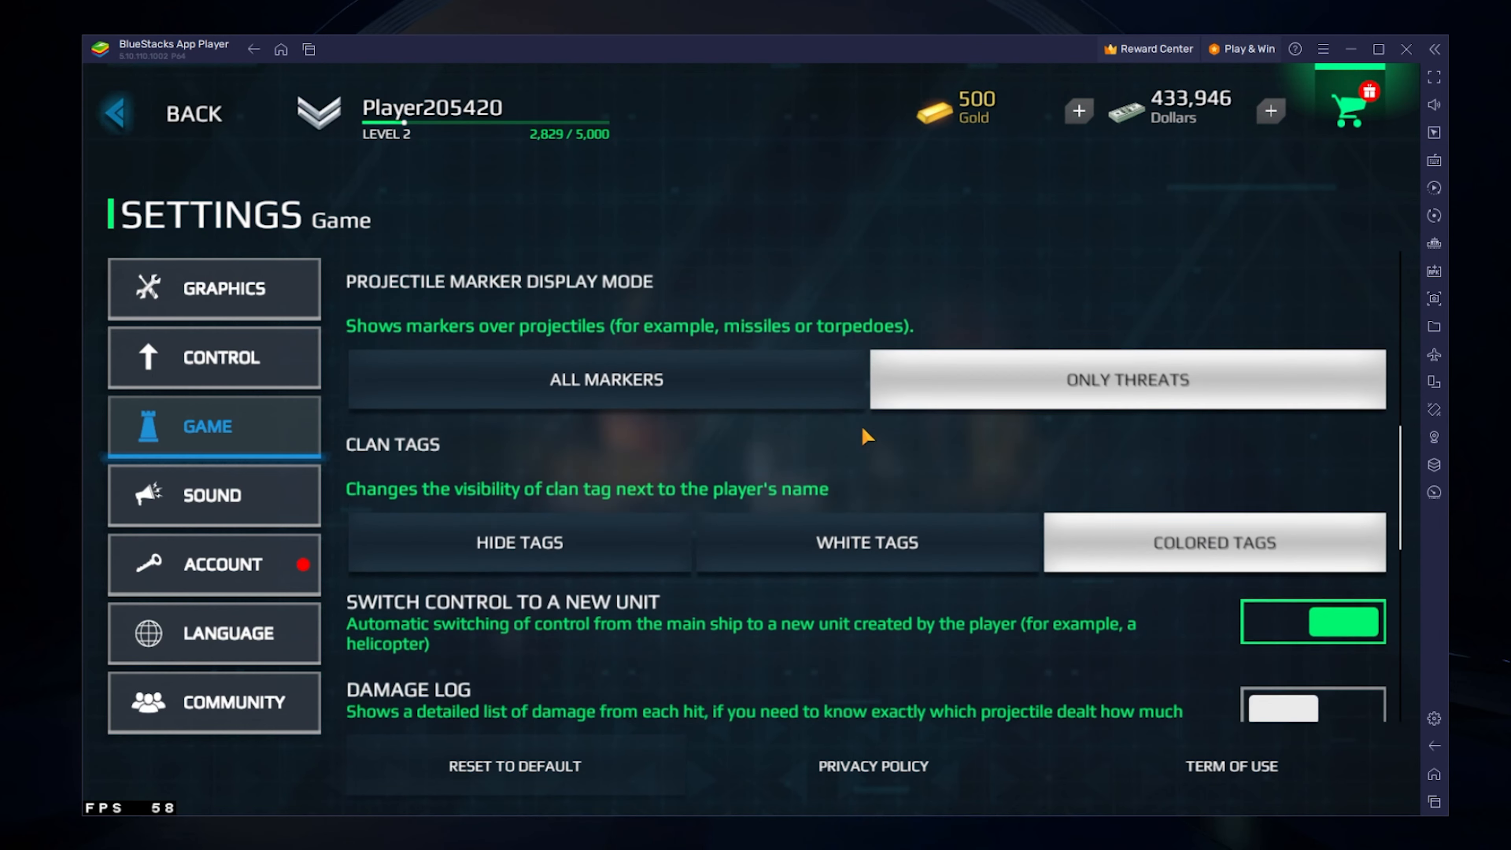
pyautogui.scroll(-3)
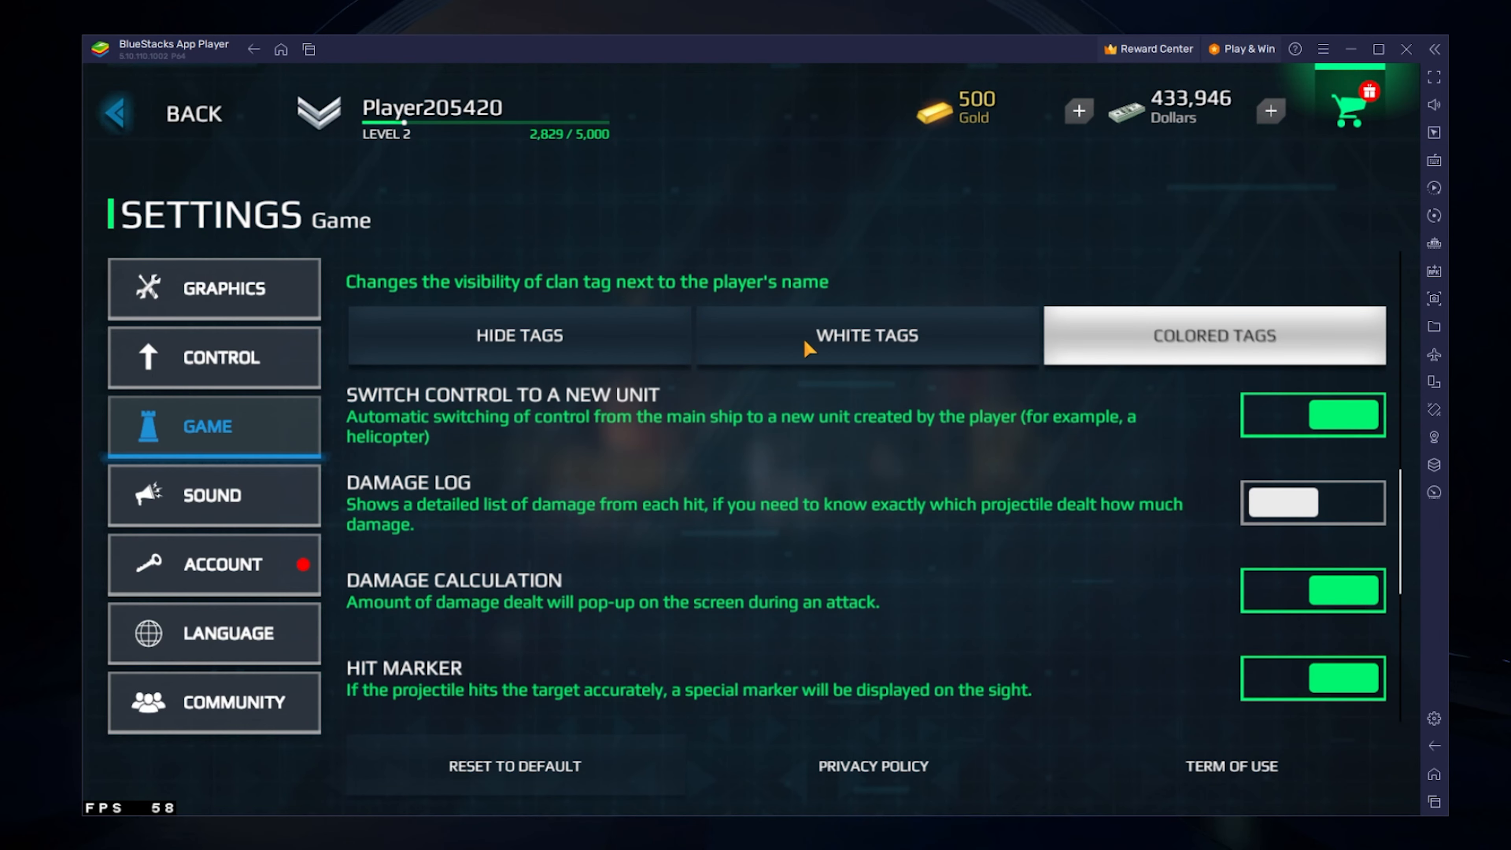
pyautogui.moveTo(296, 572)
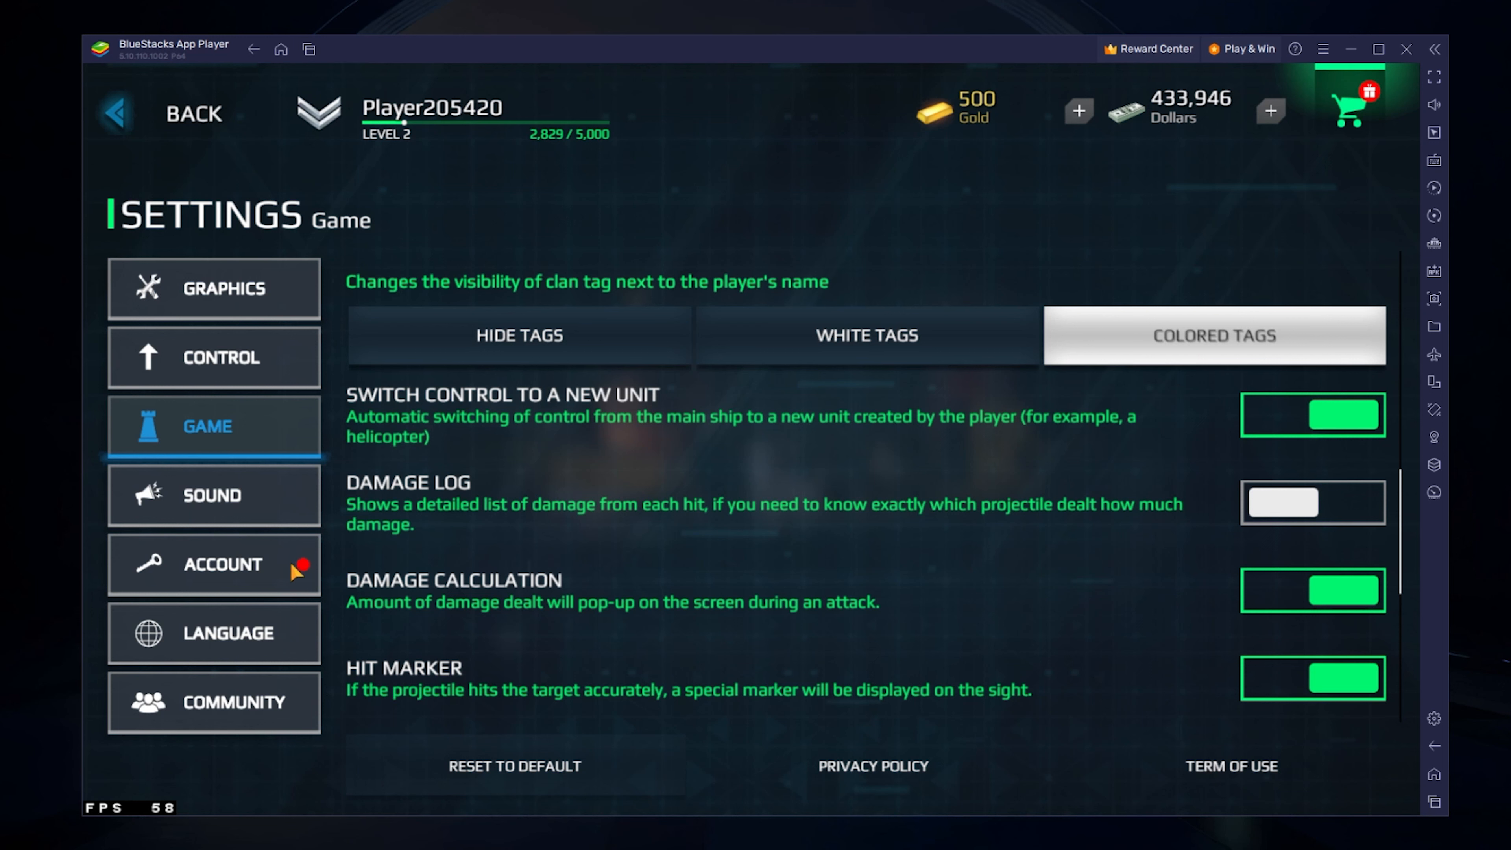
# Review the ACCOUNT section, return to the lobby and start matchmaking via TO BATTLE!
pyautogui.click(214, 565)
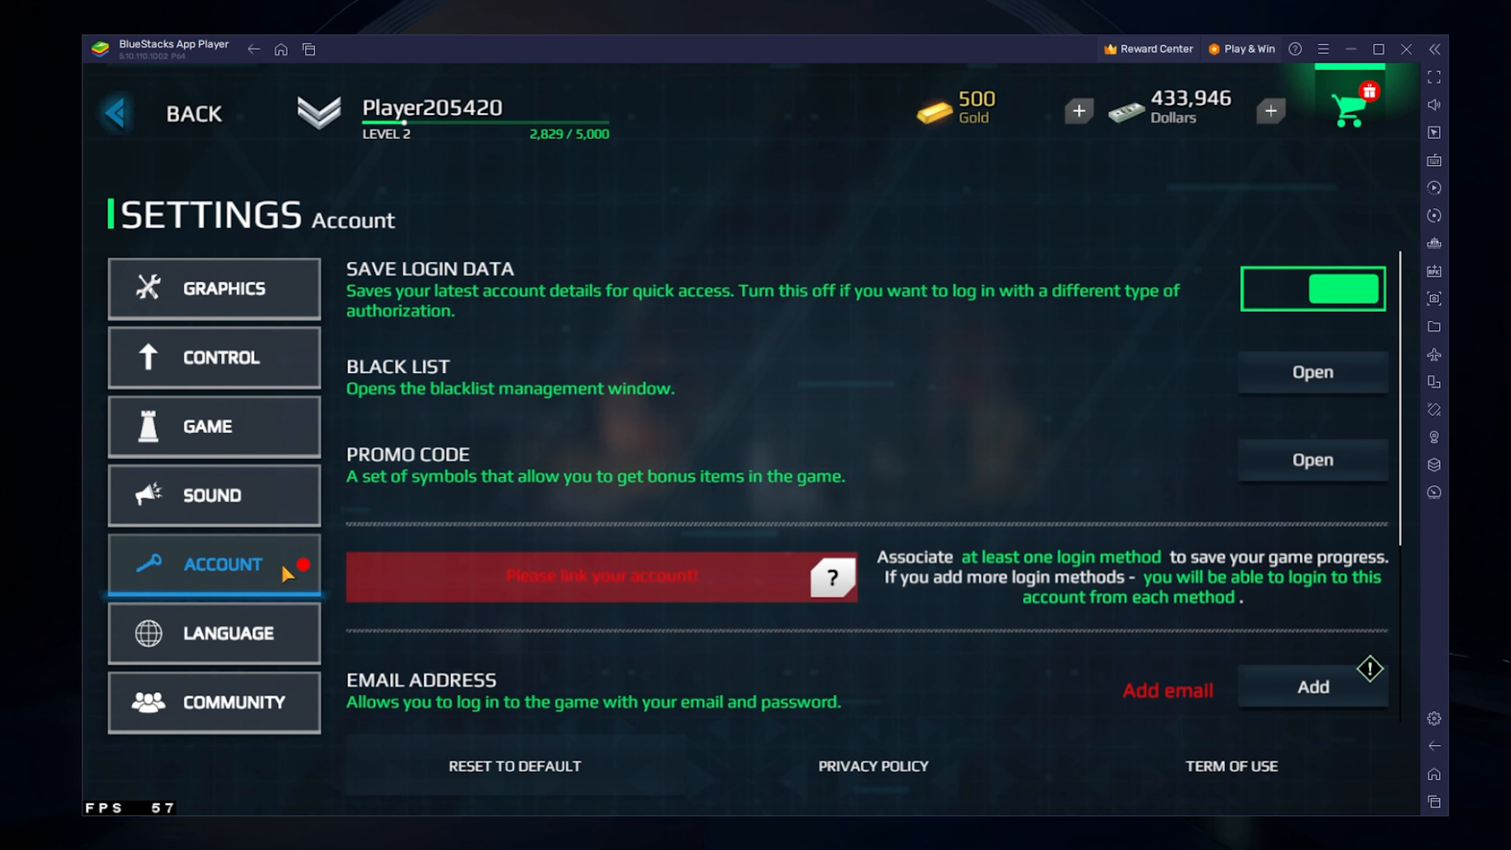
pyautogui.moveTo(760, 656)
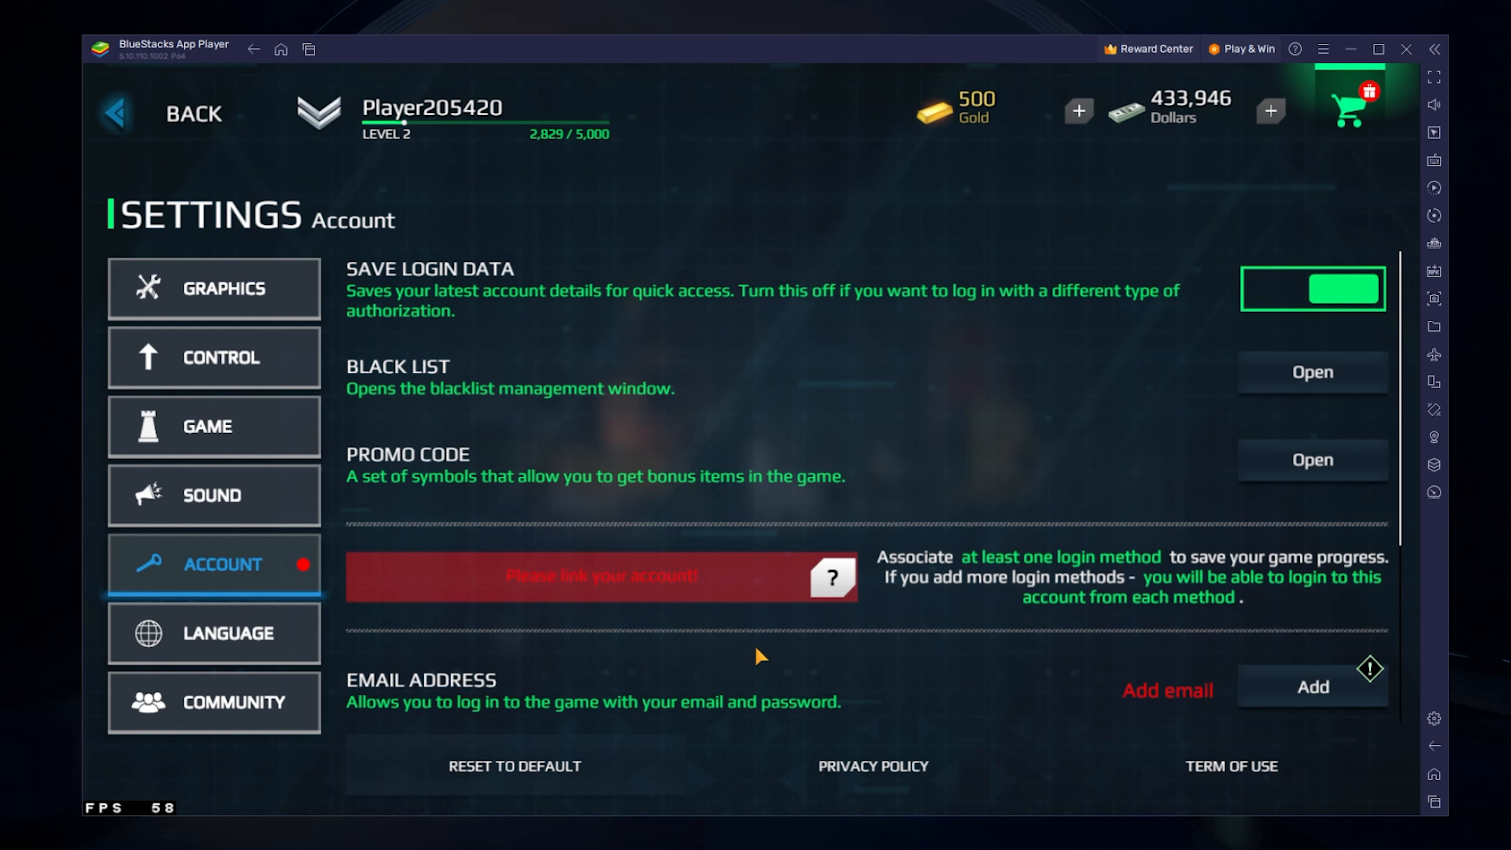
pyautogui.moveTo(731, 593)
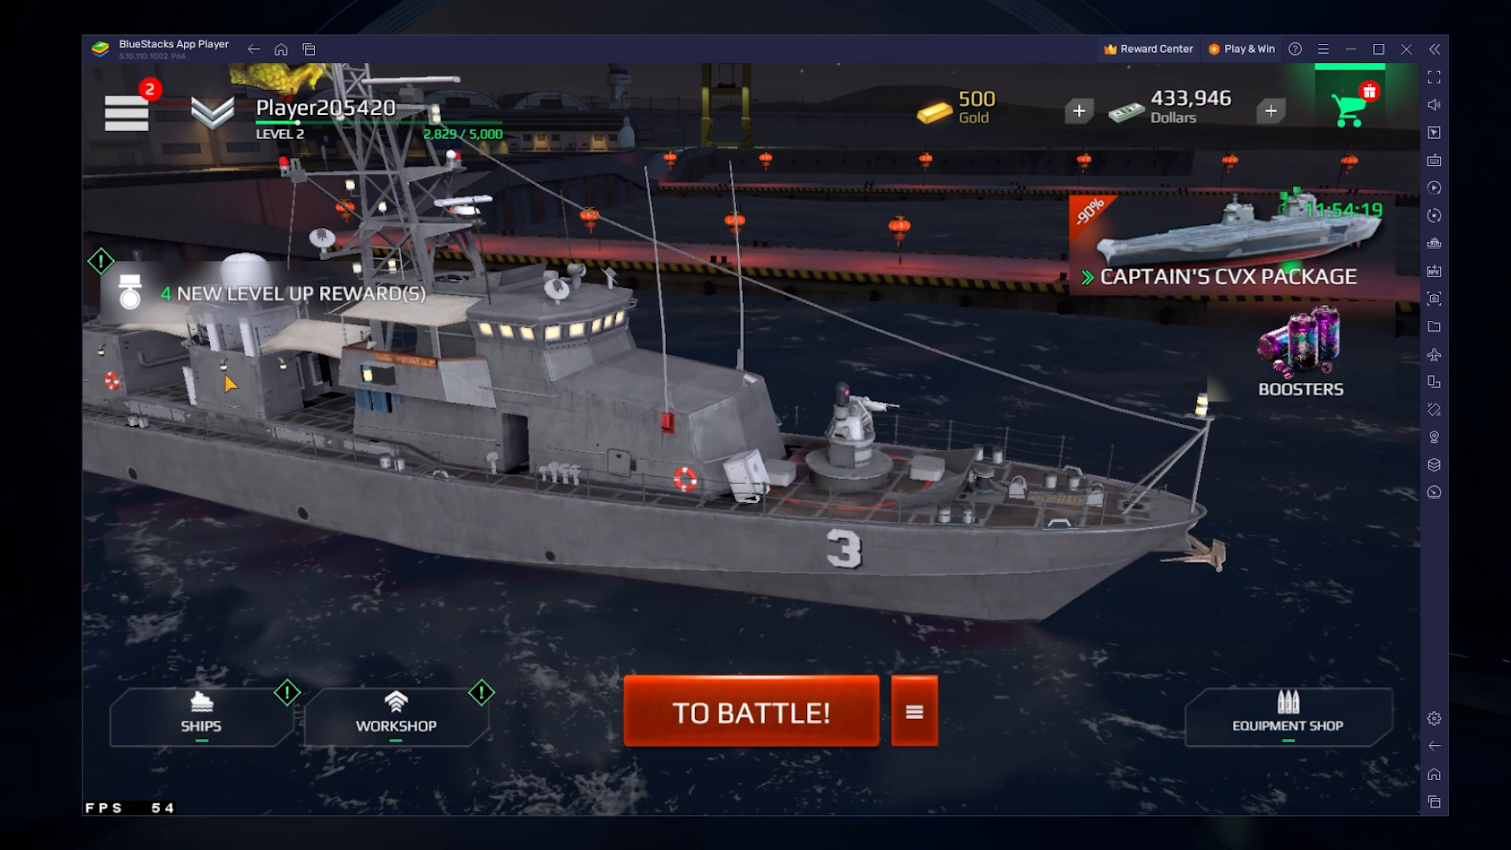
pyautogui.click(754, 712)
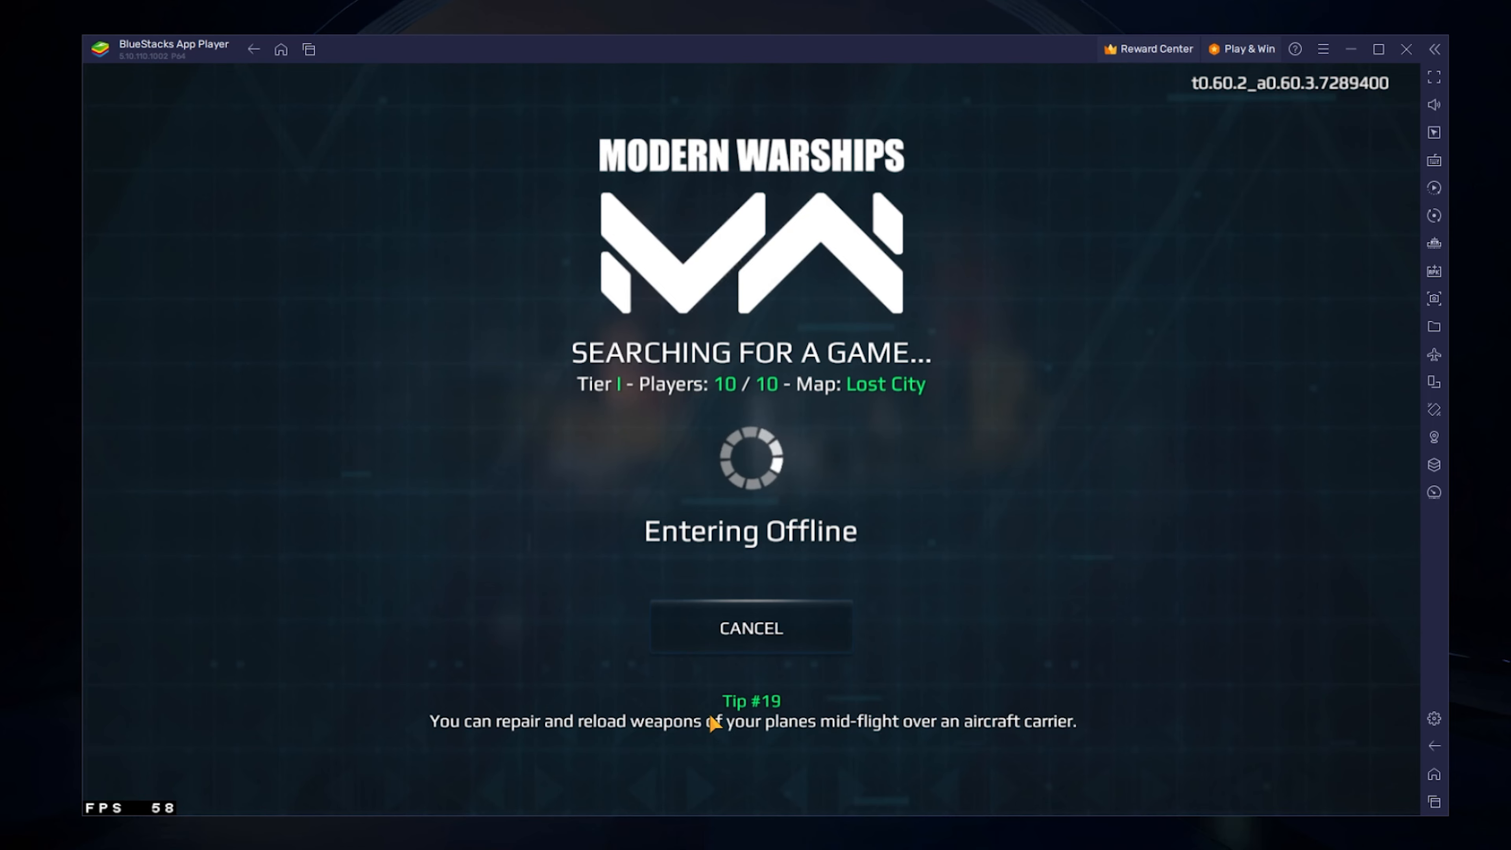
pyautogui.click(749, 627)
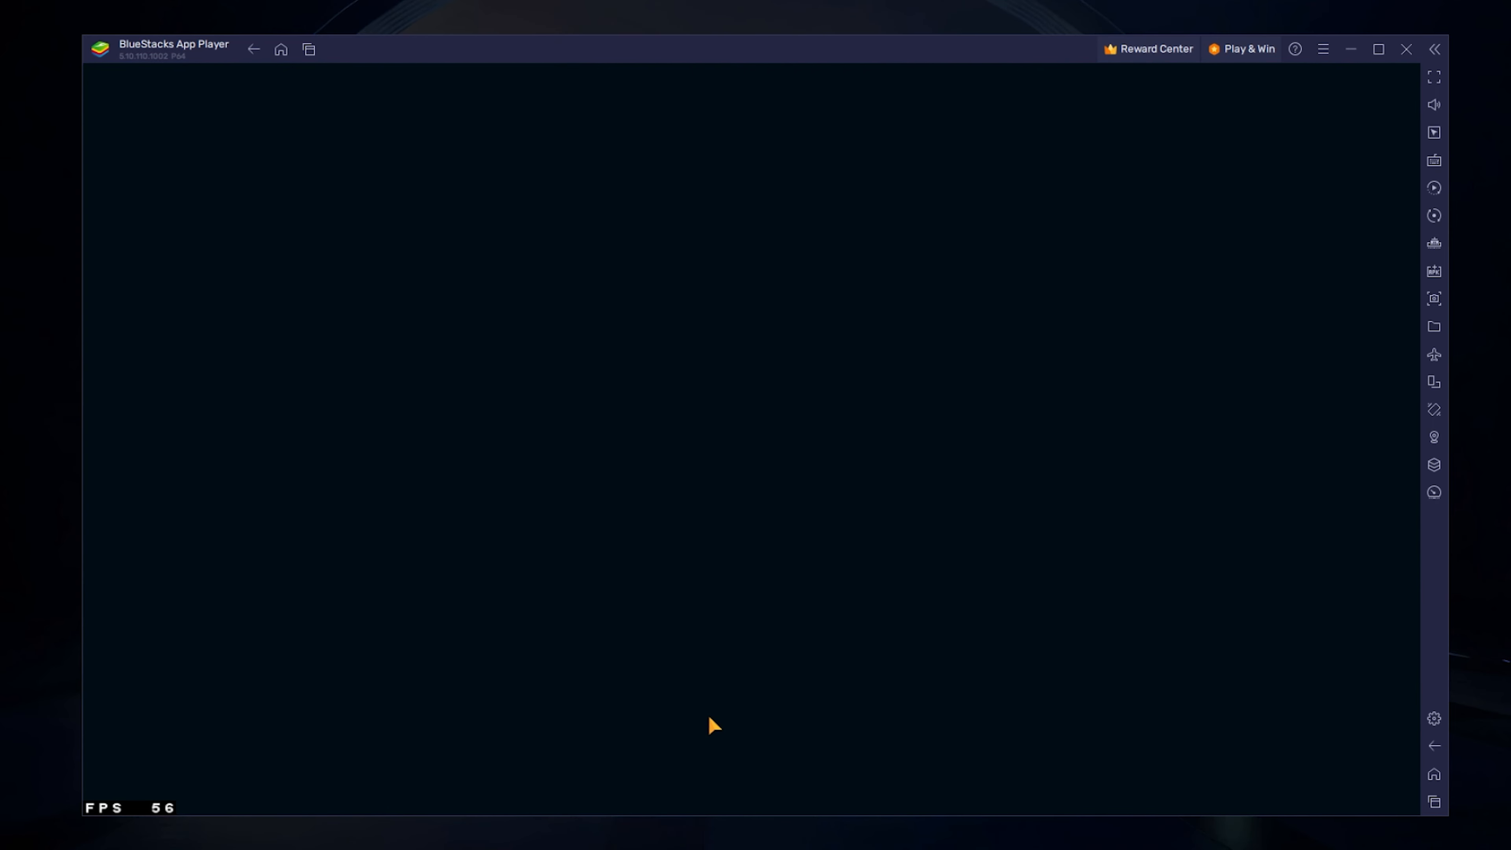